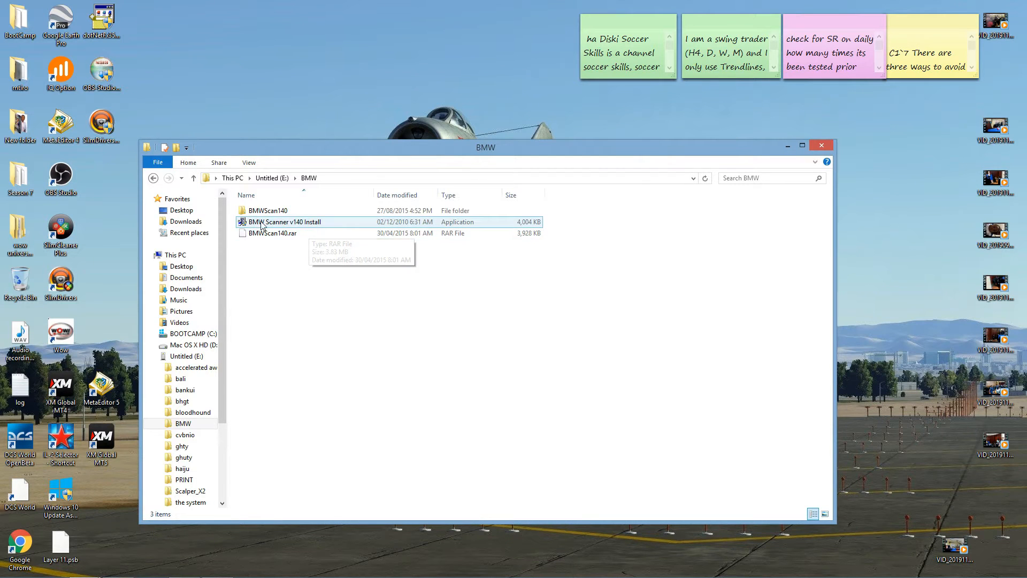
# Launch the BMW Scanner v140 installer in English and move past its welcome screen
pyautogui.click(284, 222)
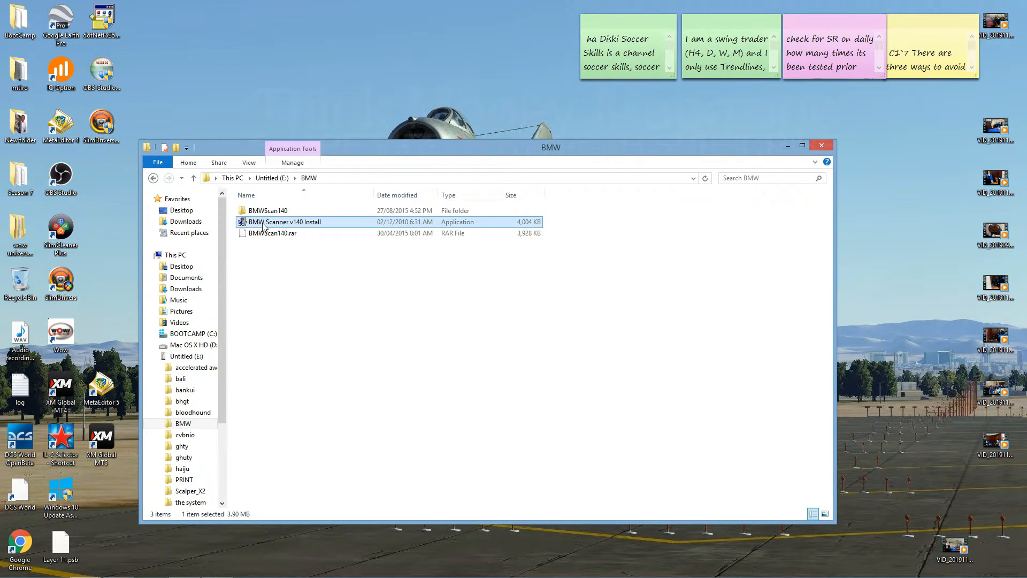
pyautogui.doubleClick(285, 221)
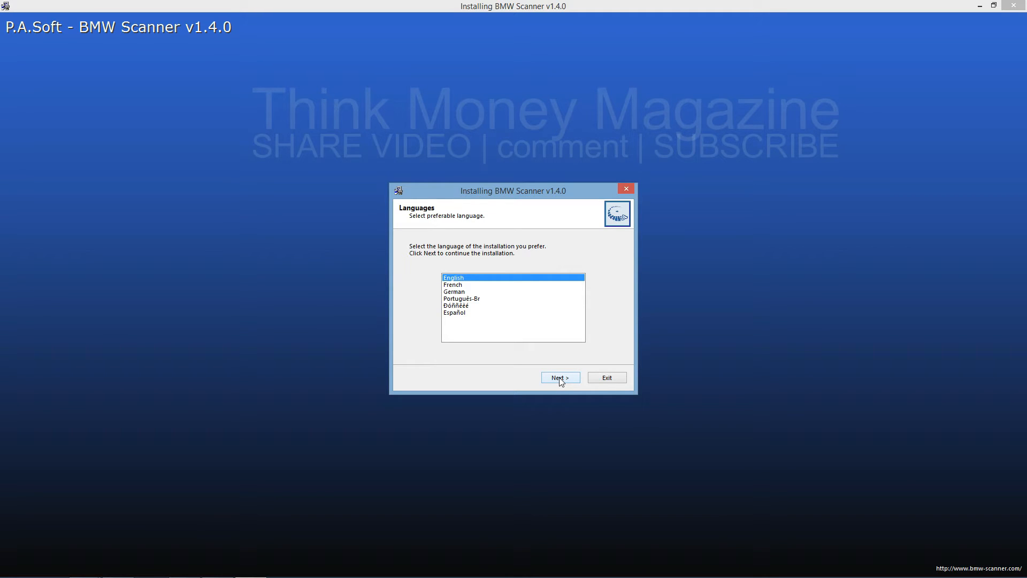
pyautogui.click(560, 378)
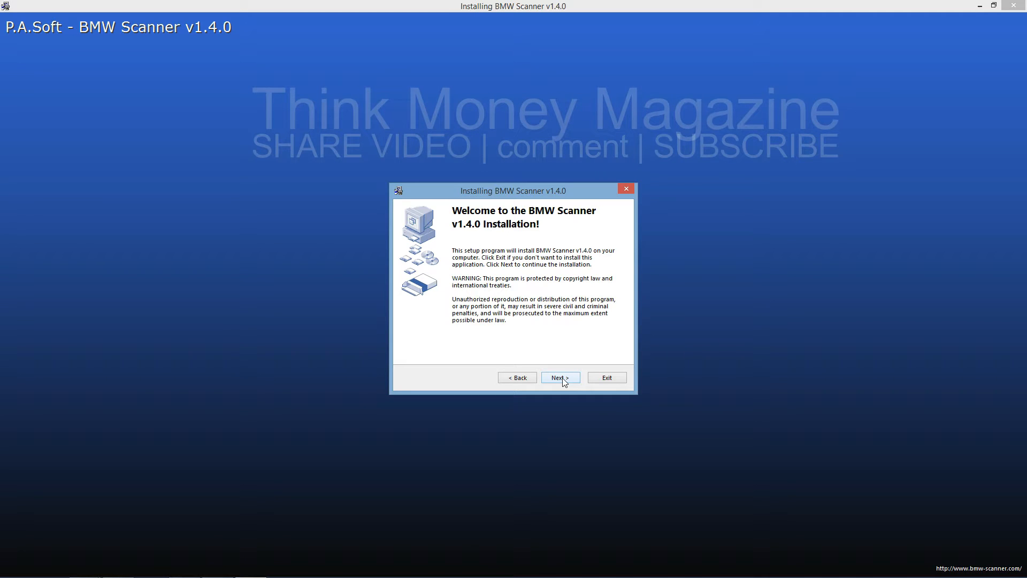
pyautogui.click(561, 376)
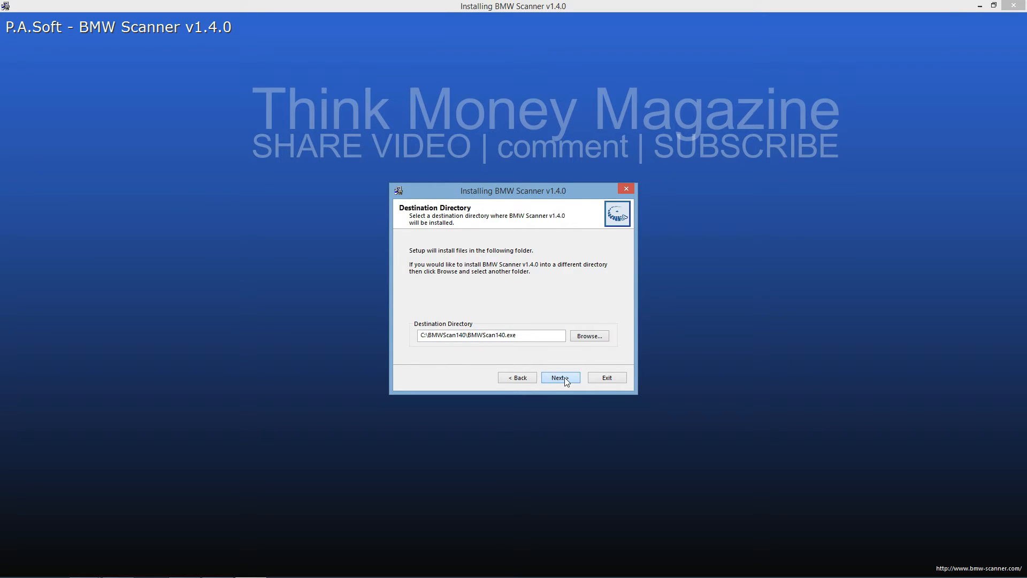
# Install to the default C:\BMWScan140 folder with a desktop shortcut and finish the installer
pyautogui.click(561, 377)
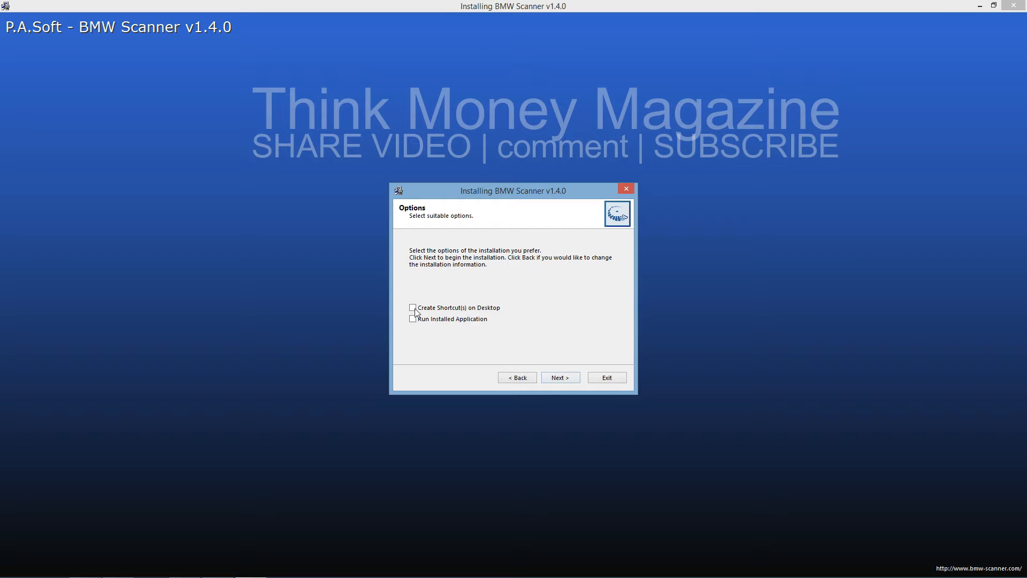
pyautogui.click(413, 308)
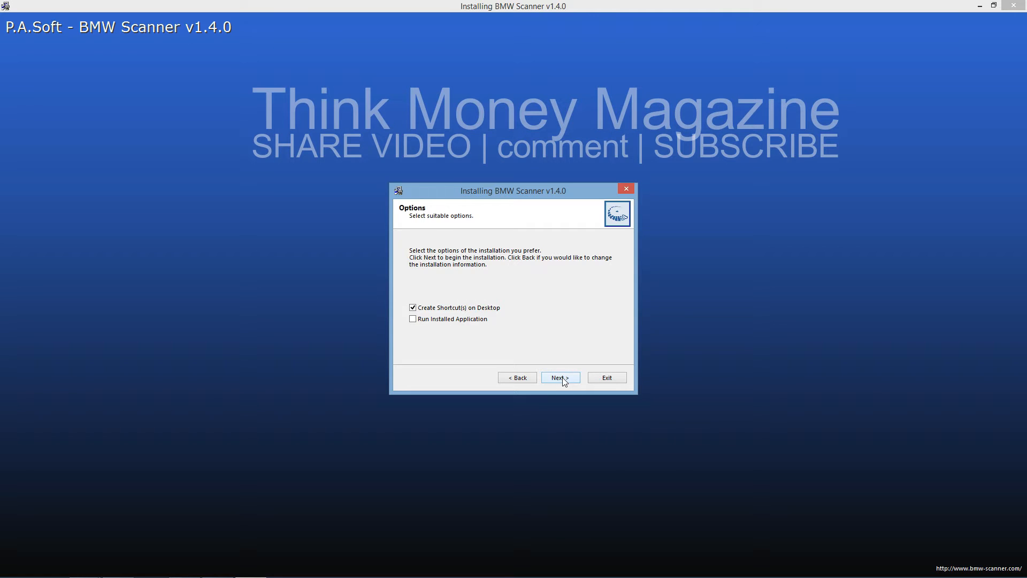
pyautogui.click(560, 376)
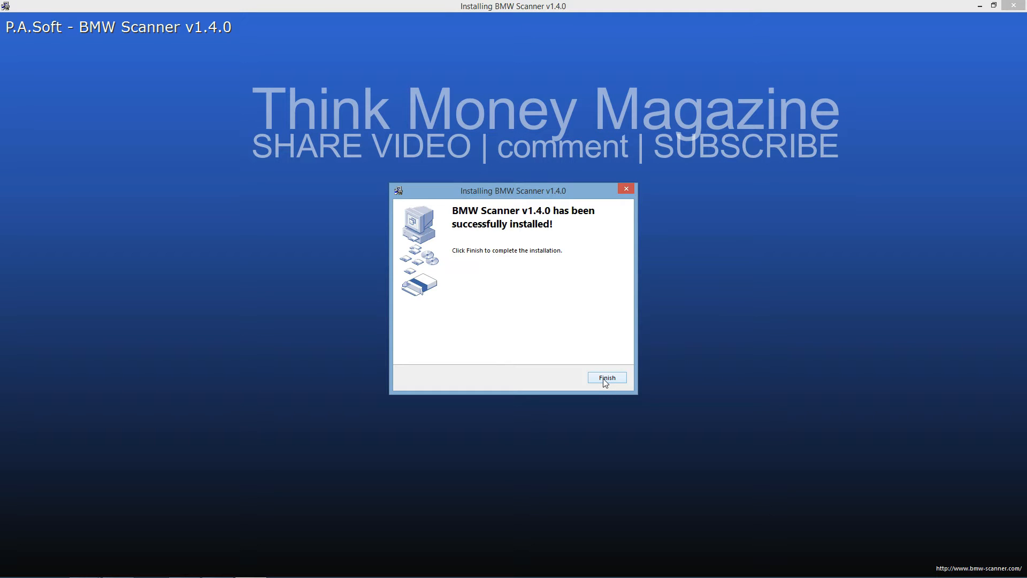
pyautogui.click(607, 377)
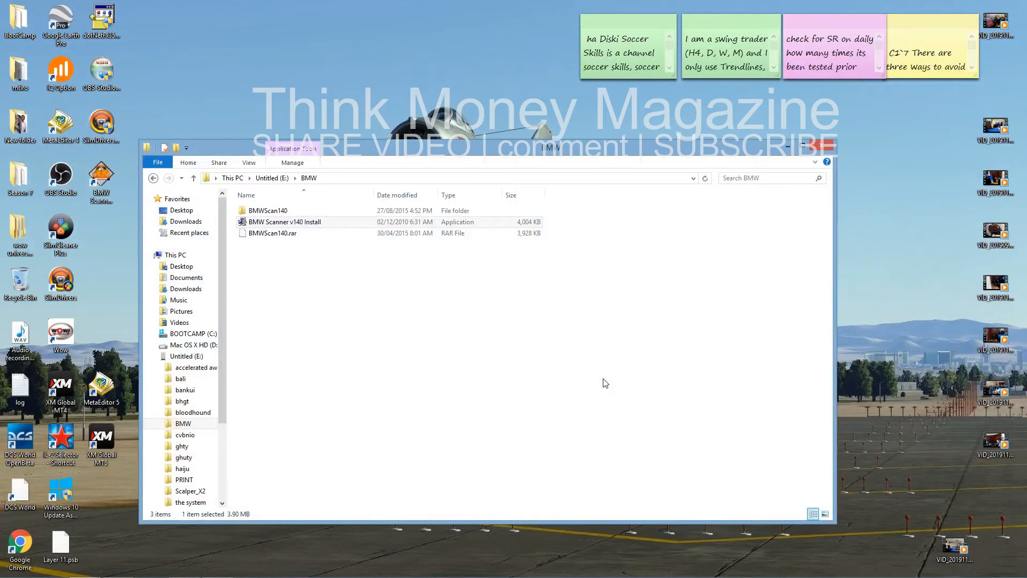
pyautogui.moveTo(796, 161)
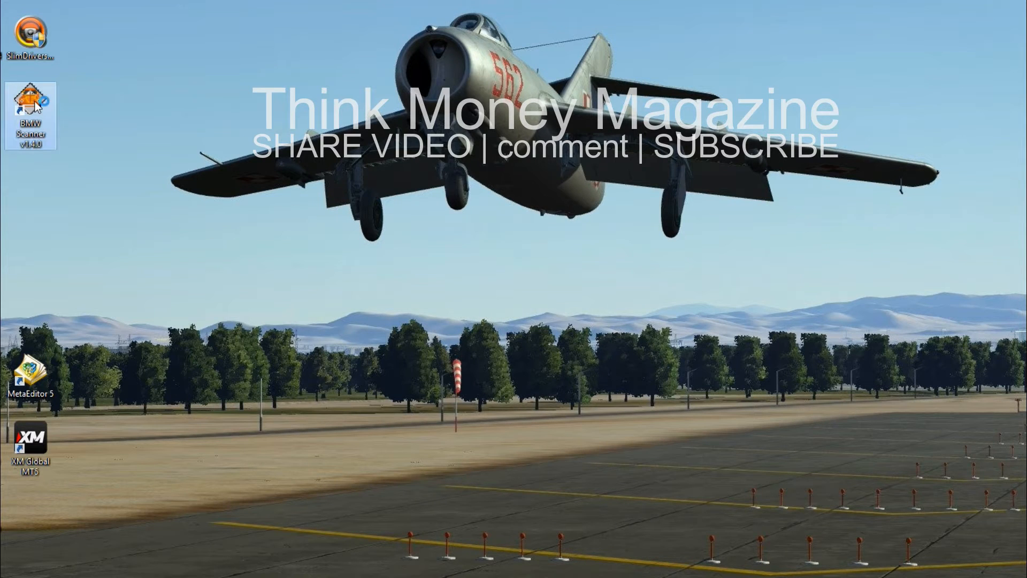
# Launch BMW Scanner v1.4.0 from its desktop shortcut and read the Hardware status panel
pyautogui.doubleClick(30, 102)
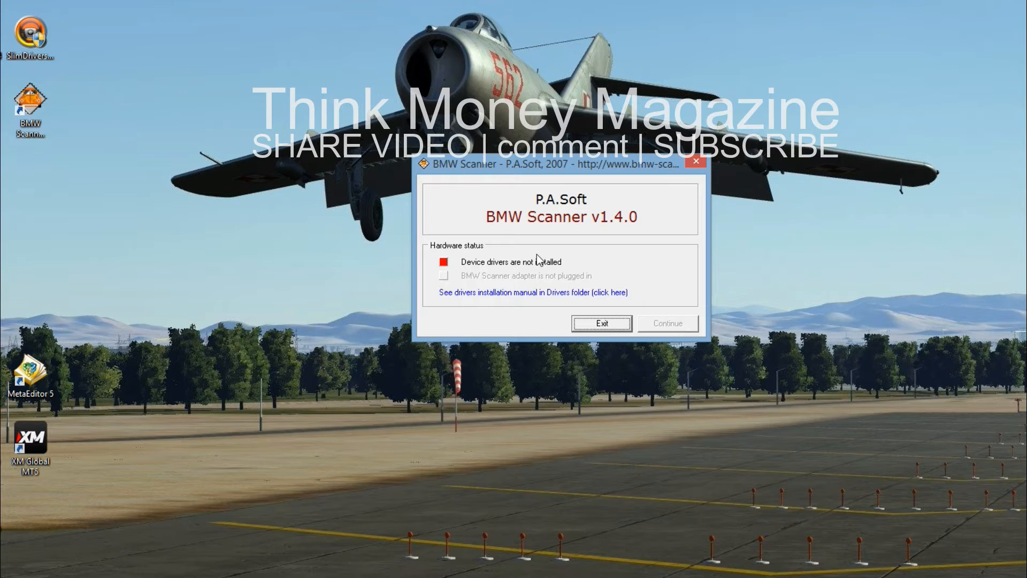
pyautogui.moveTo(498, 272)
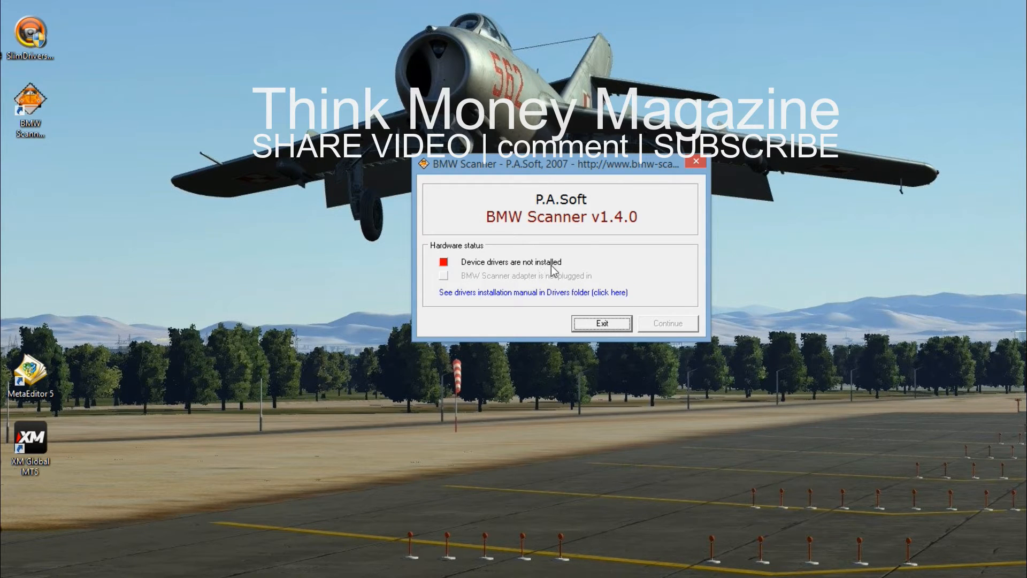
pyautogui.moveTo(551, 240)
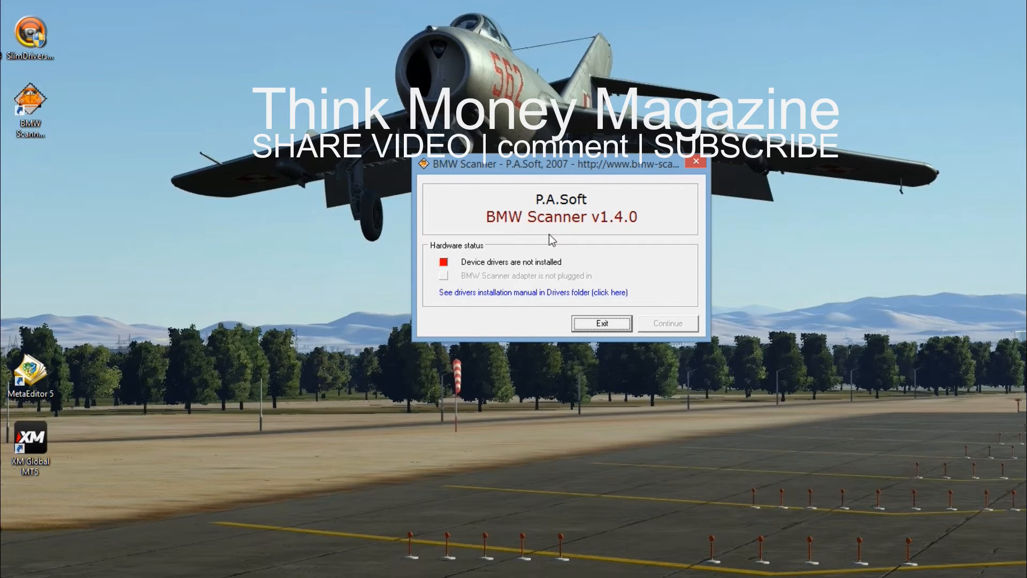
pyautogui.moveTo(556, 279)
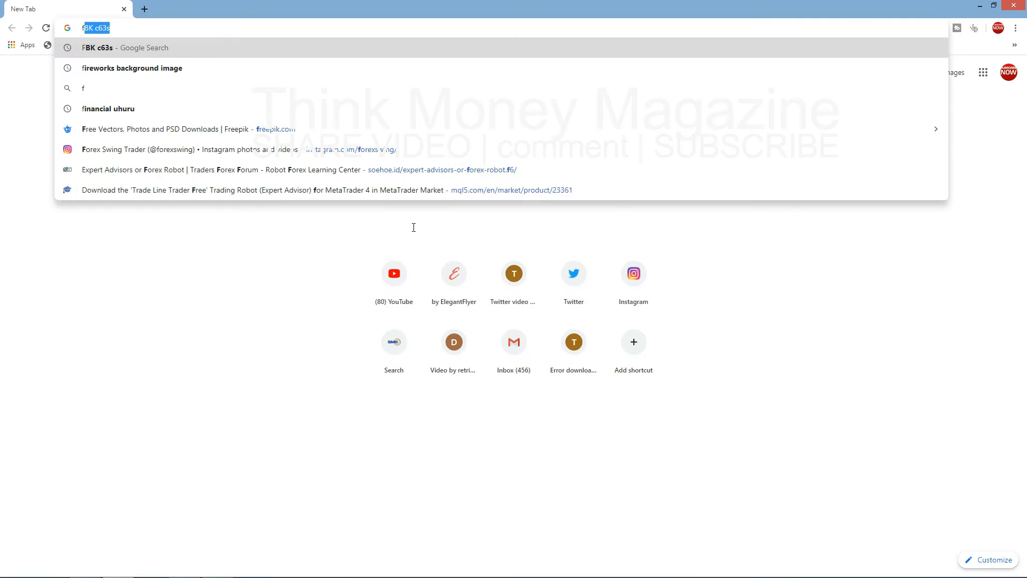
# Search Google for 'ftdi chip' and open the FTDI Chip Home Page result
pyautogui.write('ftdi')
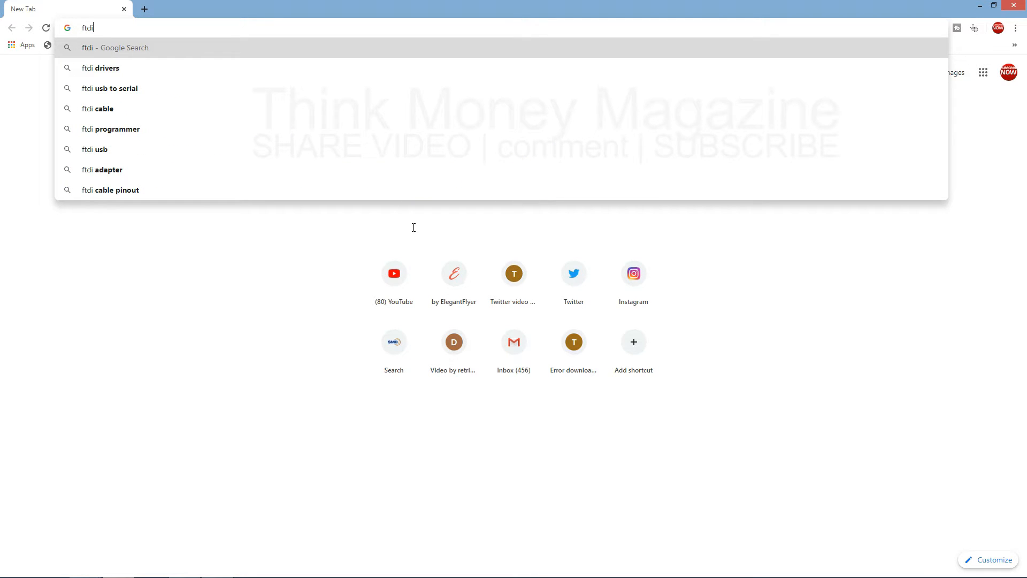
pyautogui.write('chi')
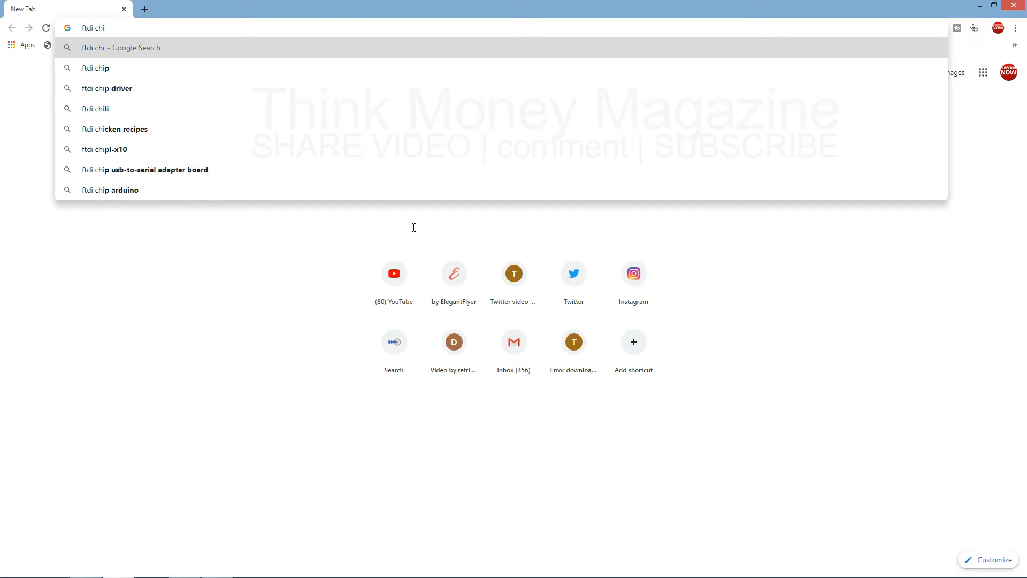
pyautogui.write('p')
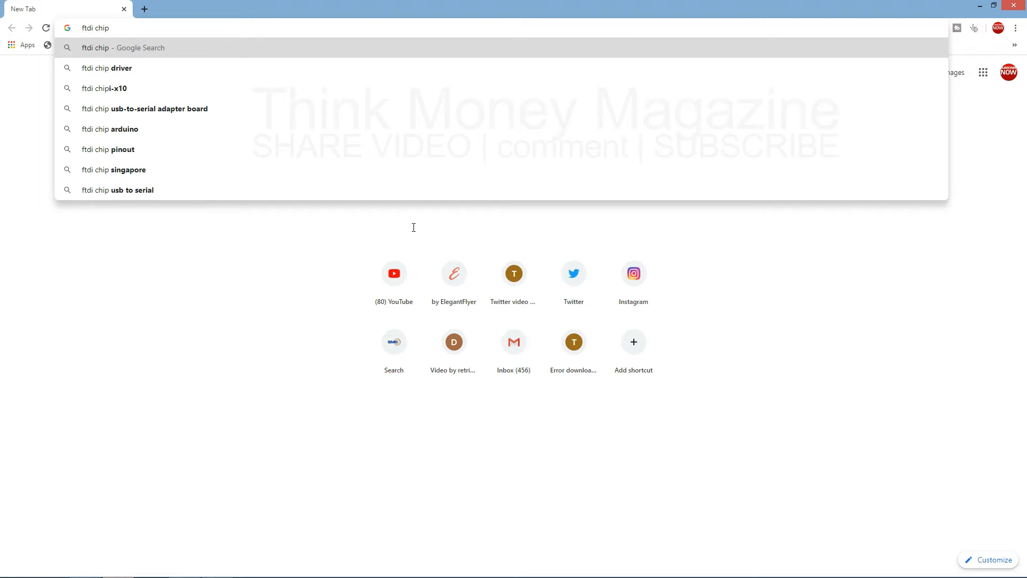
pyautogui.moveTo(148, 60)
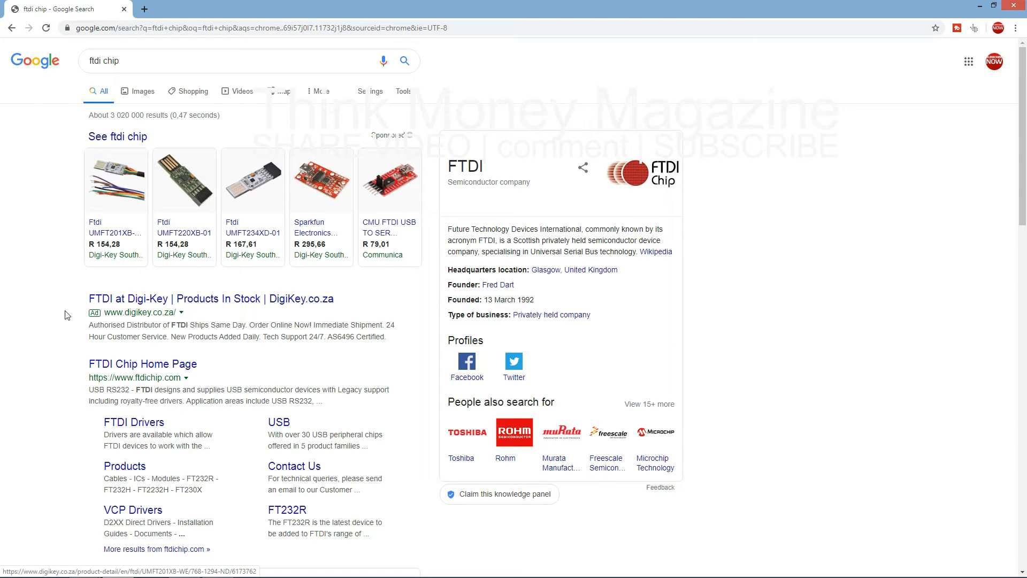
pyautogui.scroll(-3)
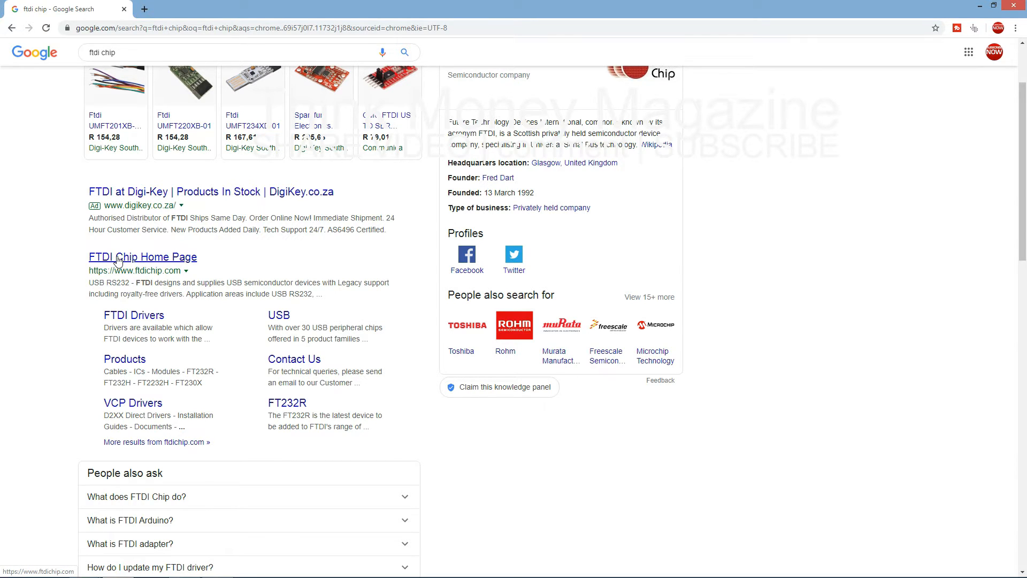
pyautogui.click(142, 257)
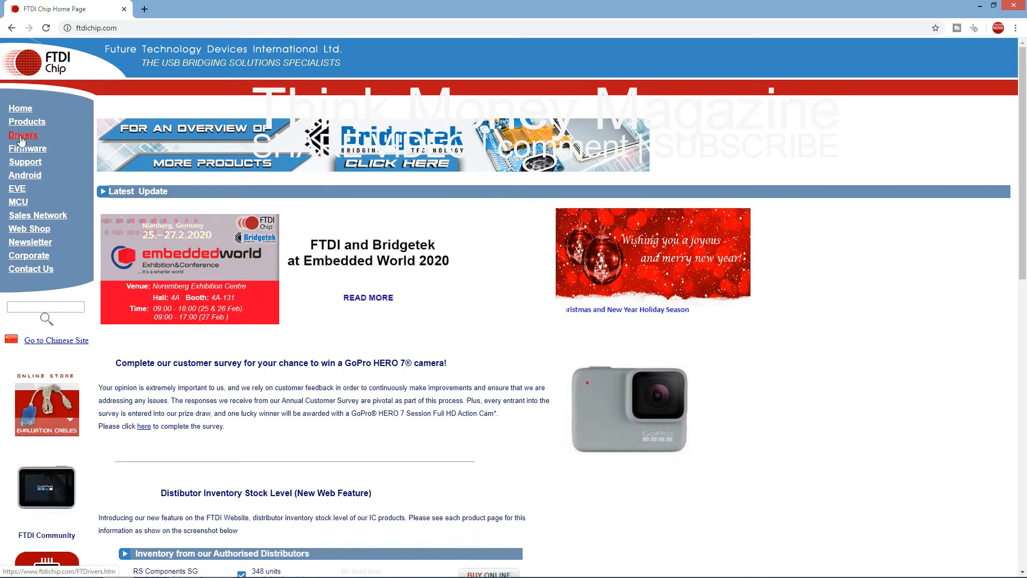
# Navigate to the D2XX Drivers page on the FTDI Chip site
pyautogui.click(22, 134)
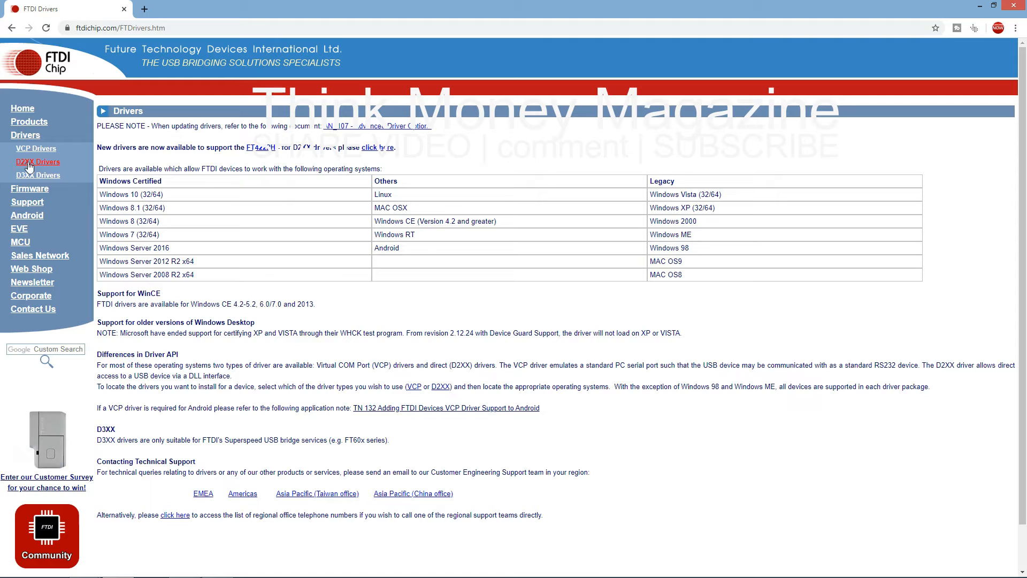
pyautogui.moveTo(38, 167)
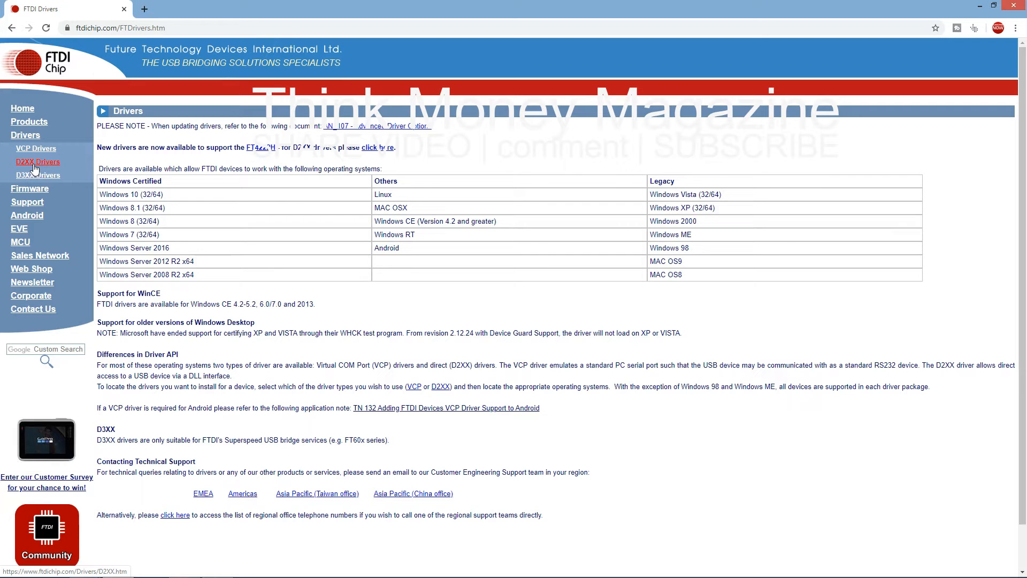
pyautogui.click(37, 162)
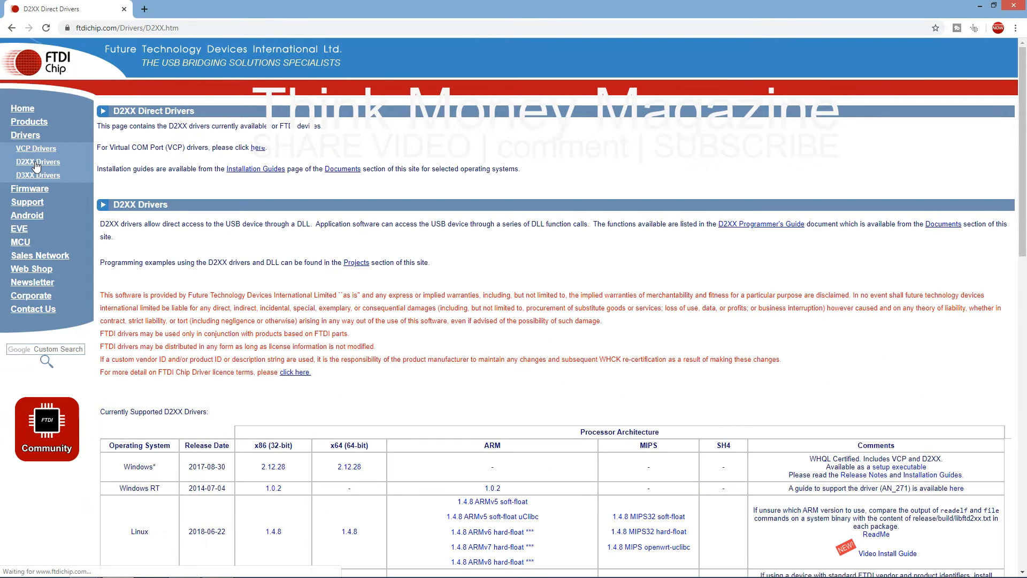
pyautogui.moveTo(133, 216)
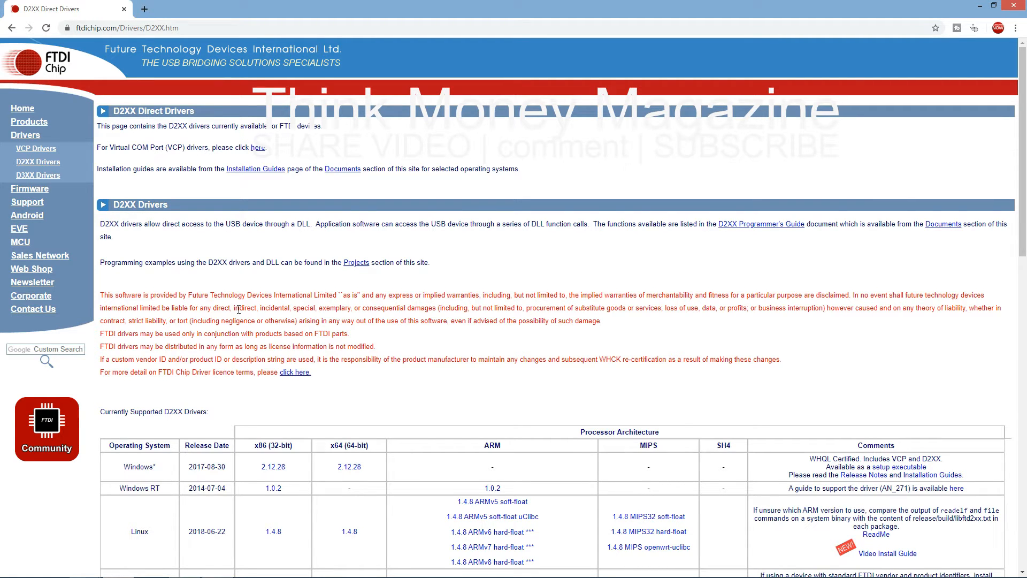
pyautogui.scroll(-3)
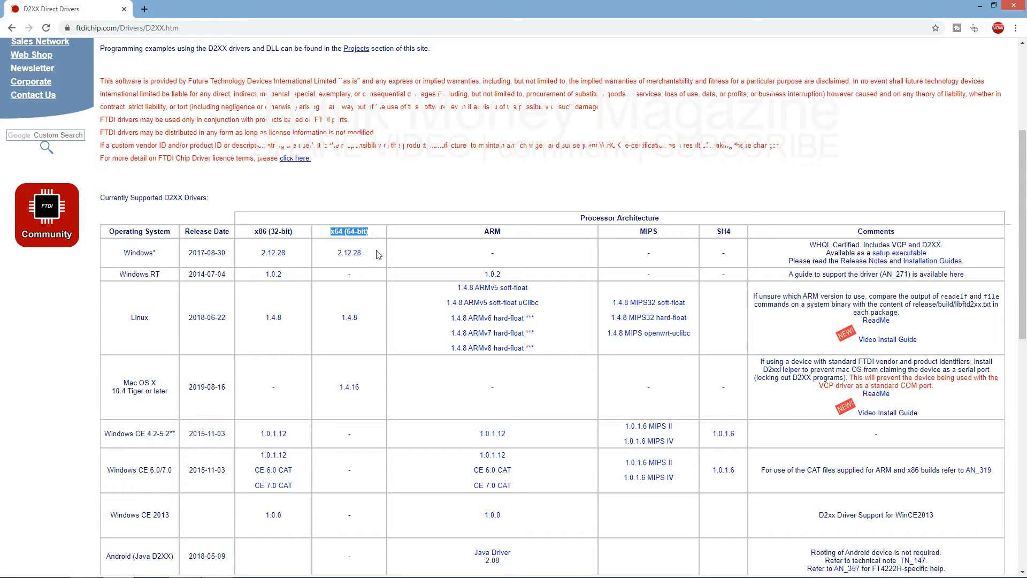
pyautogui.moveTo(349, 254)
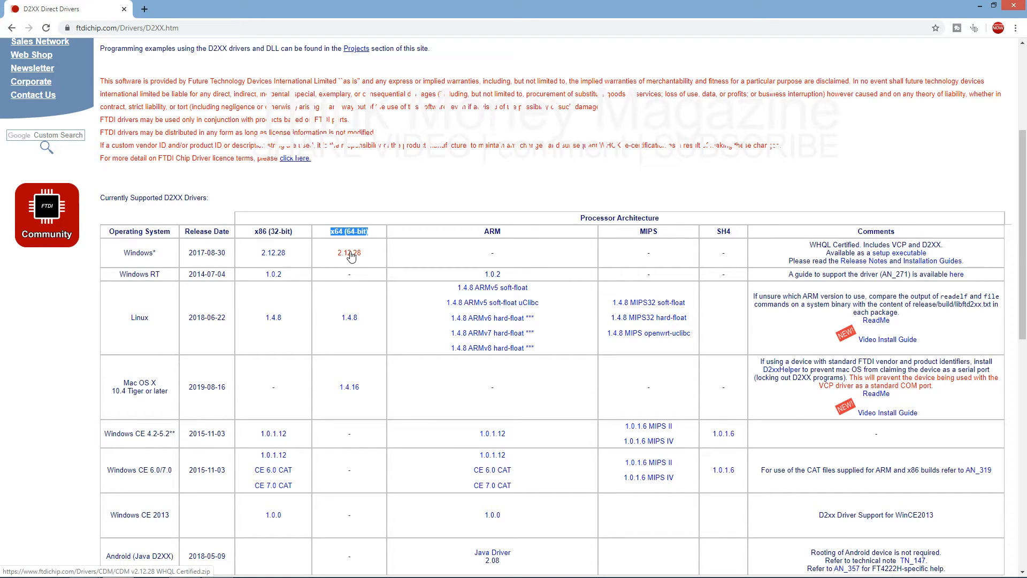
# Download the Windows x64 CDM v2.12.28 WHQL Certified package and open the zip in Explorer
pyautogui.click(348, 253)
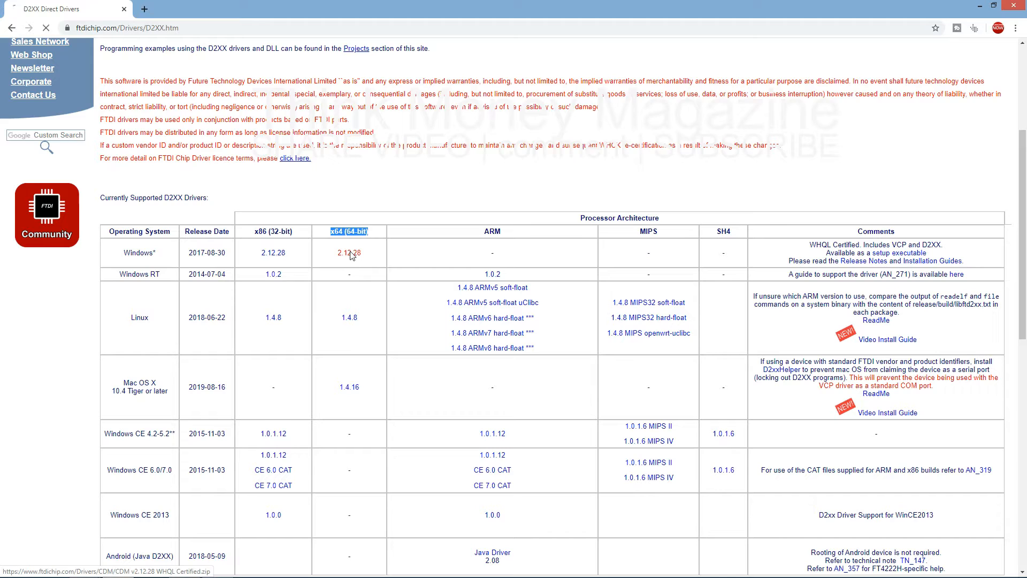
pyautogui.click(349, 252)
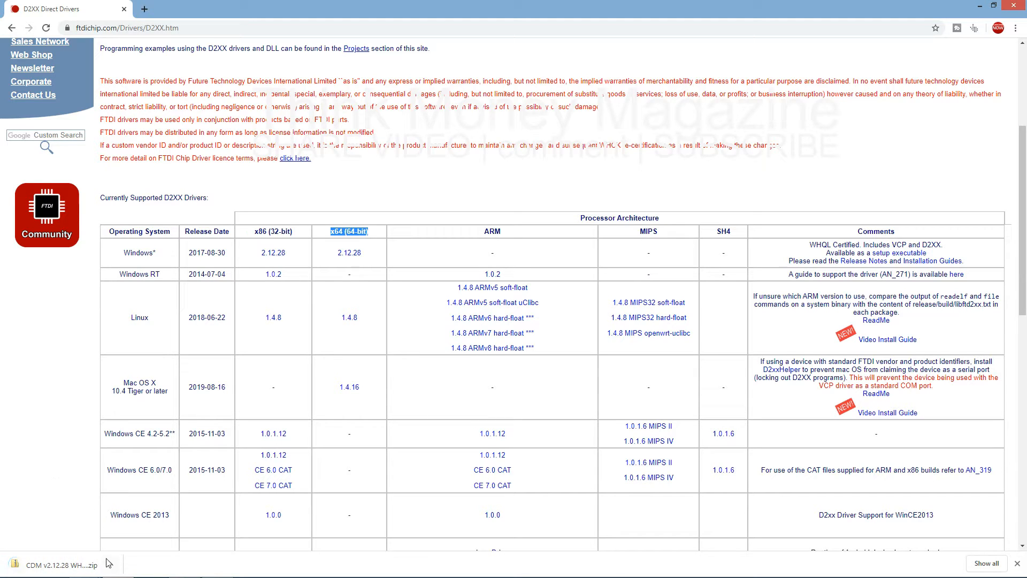
pyautogui.click(110, 560)
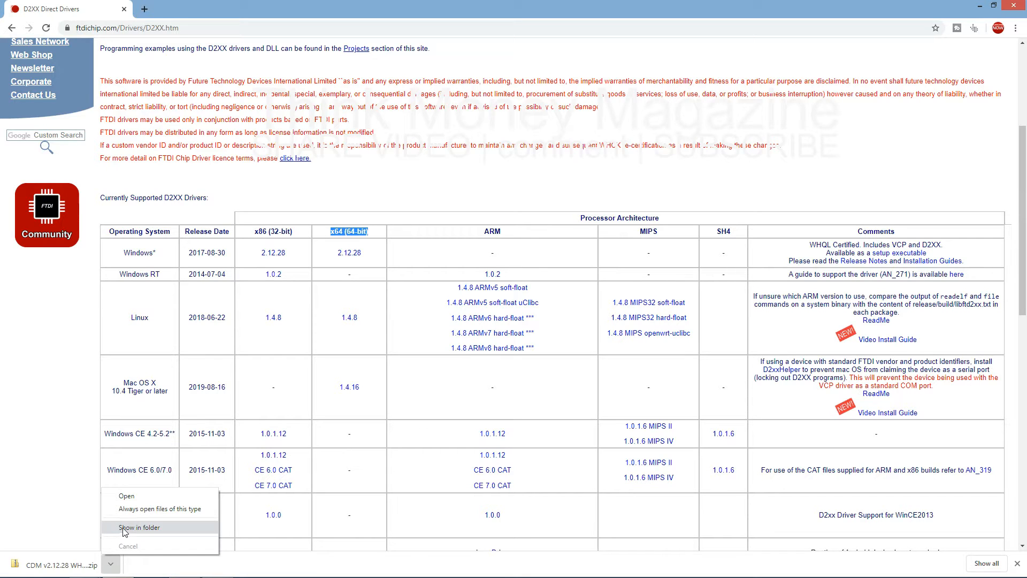
pyautogui.moveTo(119, 497)
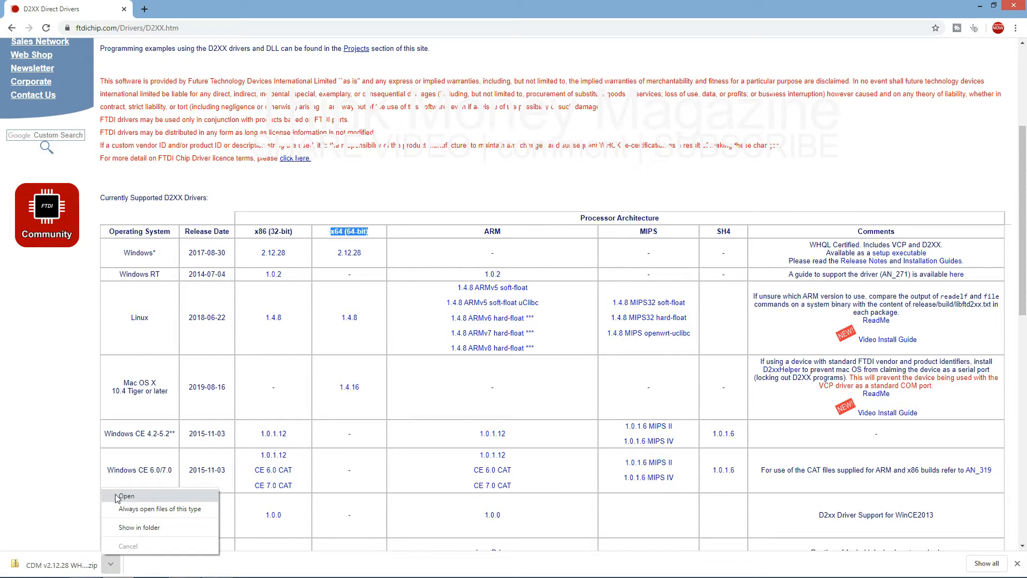
pyautogui.click(129, 497)
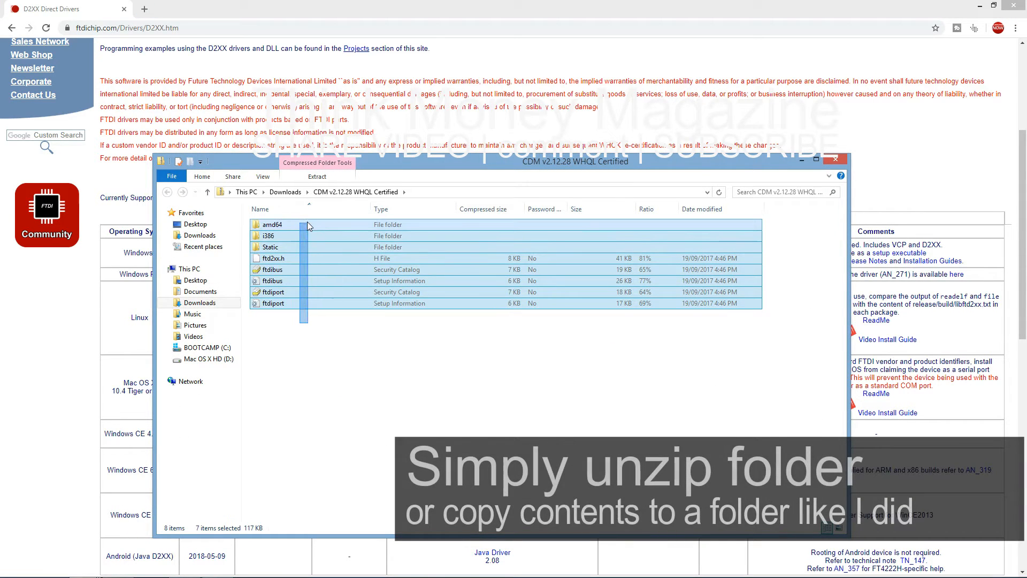
# Copy the driver files and create a Desktop folder named 'bmw scanner 1.4'
pyautogui.rightClick(307, 225)
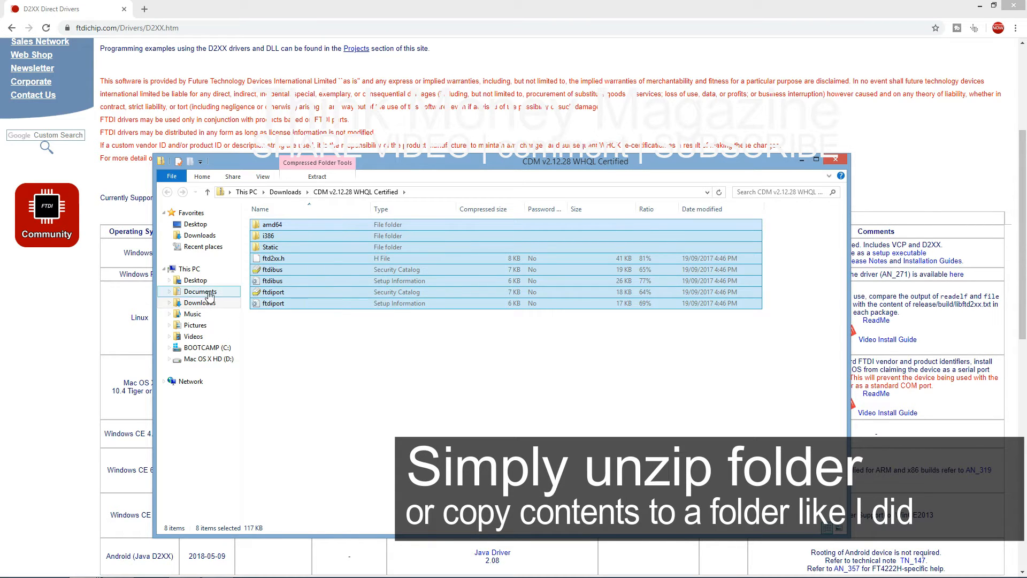
pyautogui.click(195, 280)
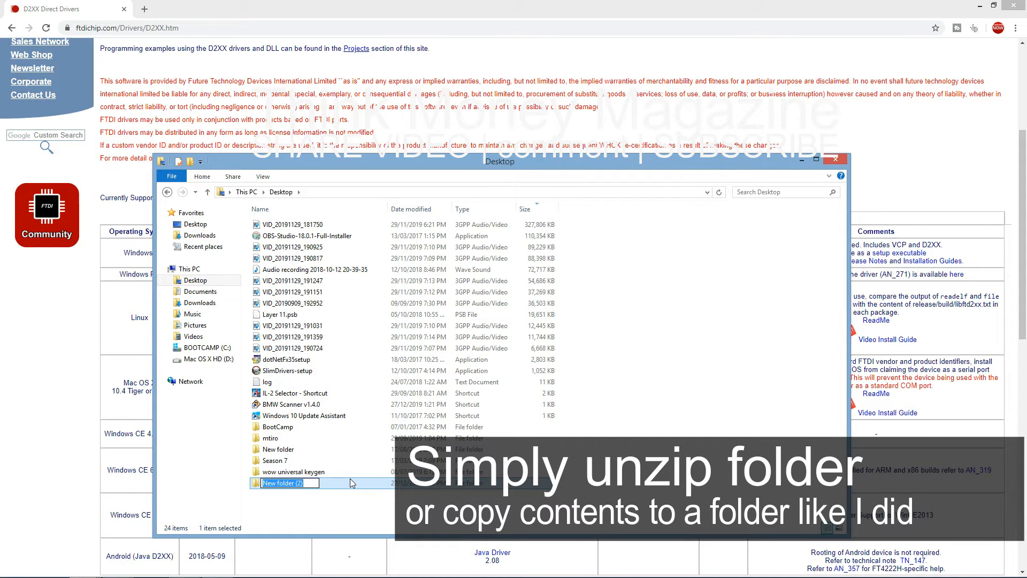
pyautogui.write('bmw scanner')
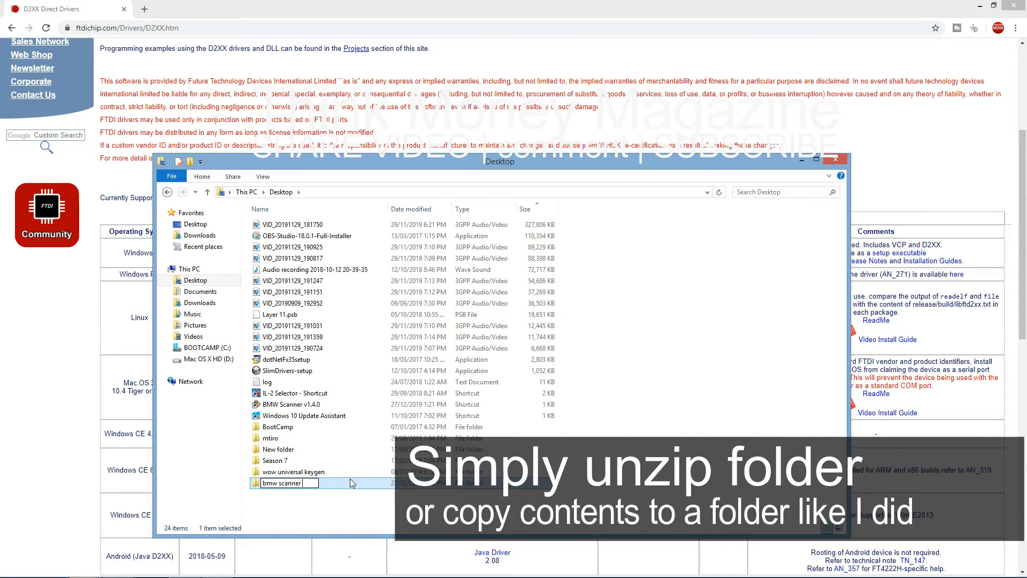
pyautogui.write('4')
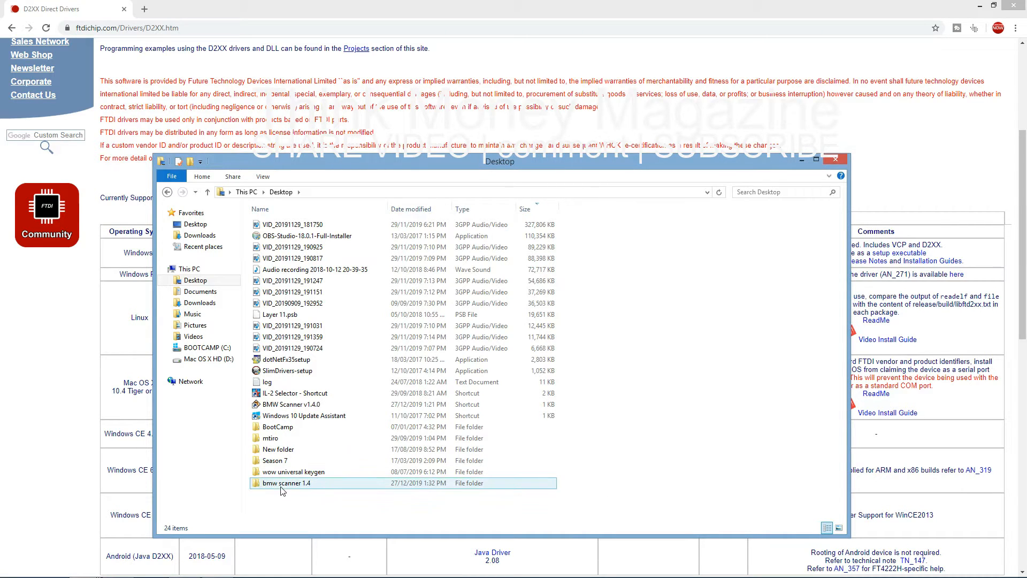
pyautogui.doubleClick(284, 483)
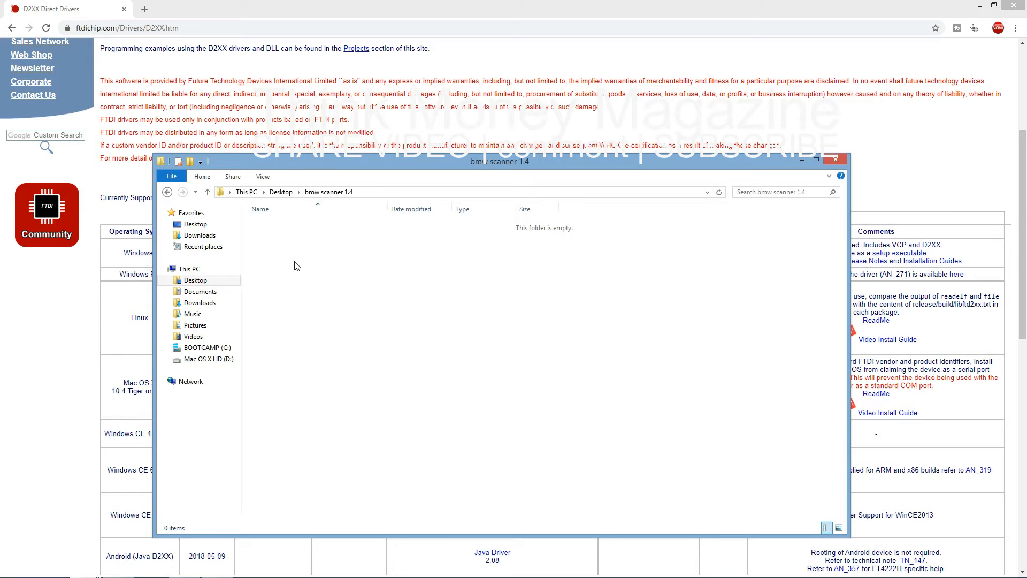
# Paste the driver files into the bmw scanner 1.4 folder and close Explorer
pyautogui.rightClick(296, 266)
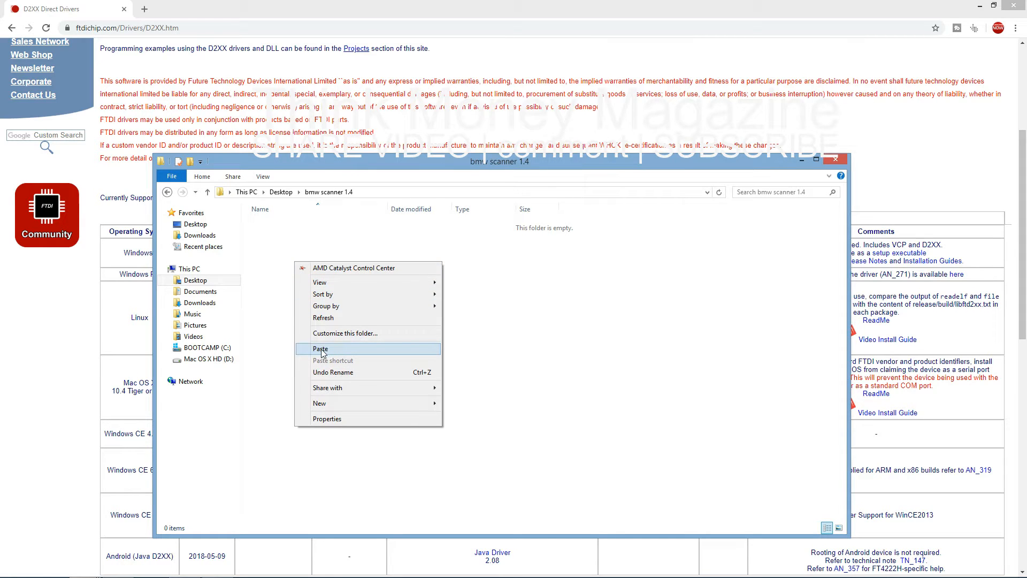
pyautogui.click(320, 349)
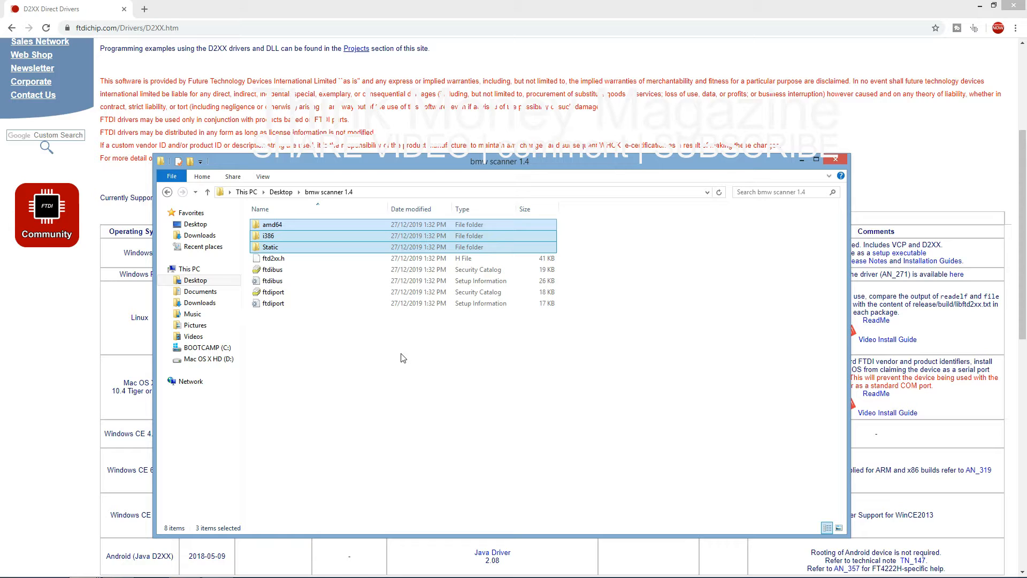
pyautogui.click(419, 368)
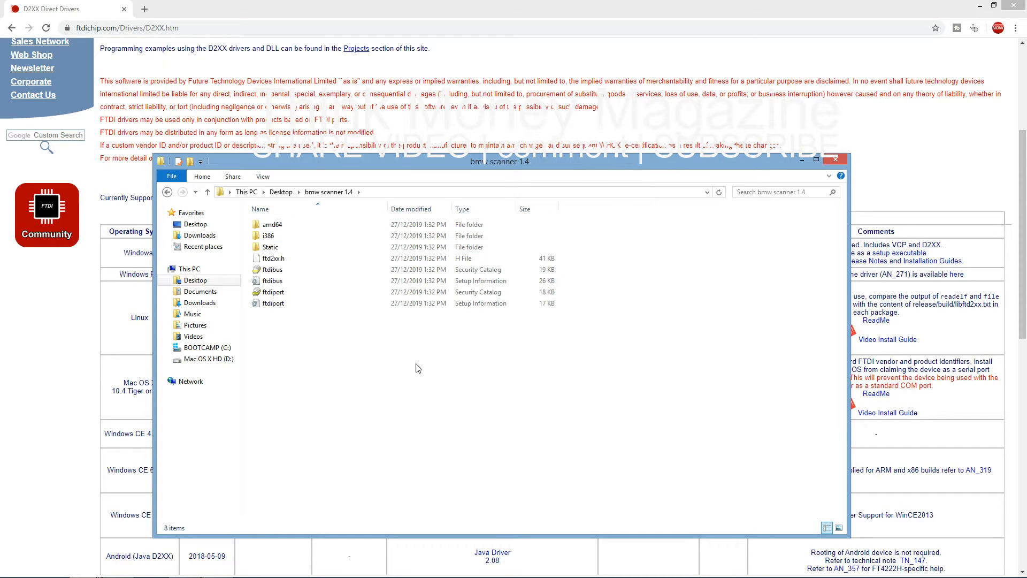
pyautogui.moveTo(404, 368)
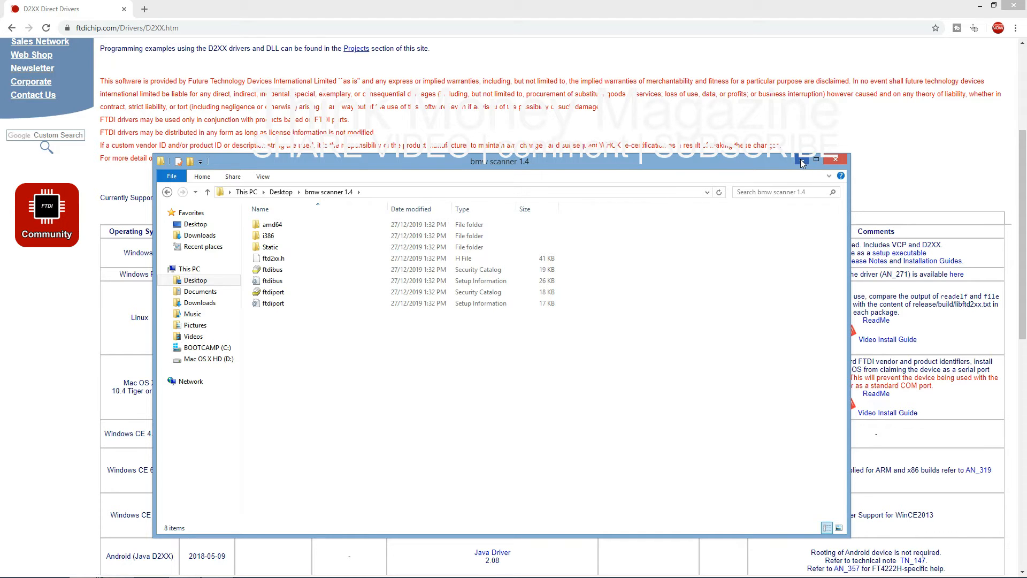
pyautogui.click(803, 159)
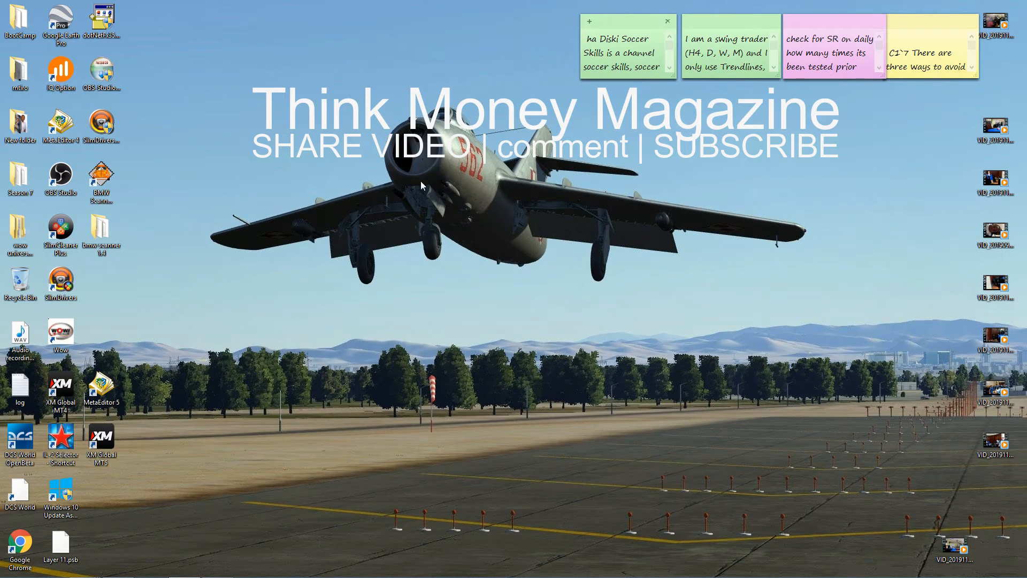
# Open PC settings and show the Devices list with BMW Scanner V14x under other devices
pyautogui.click(8, 564)
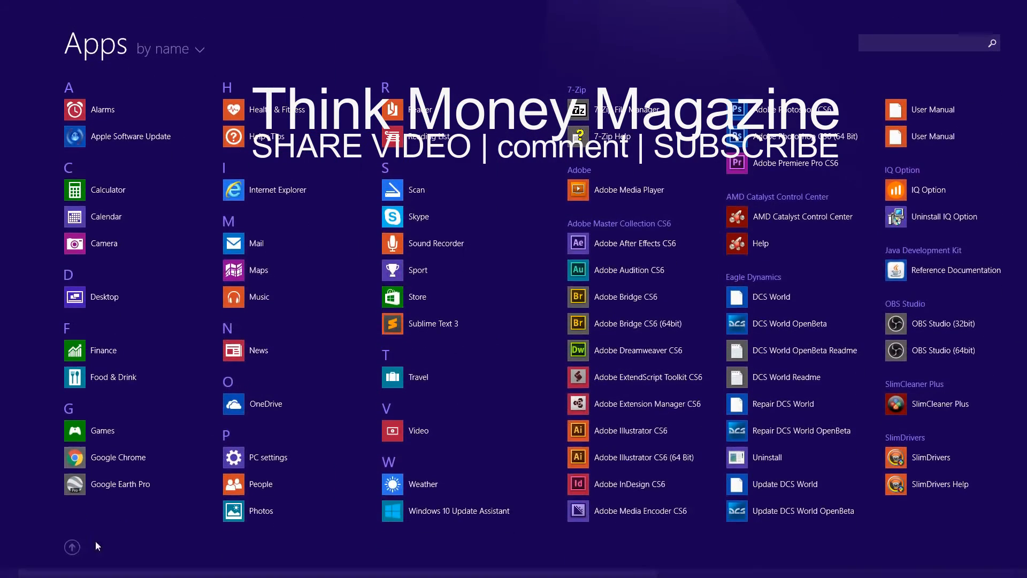
pyautogui.click(268, 457)
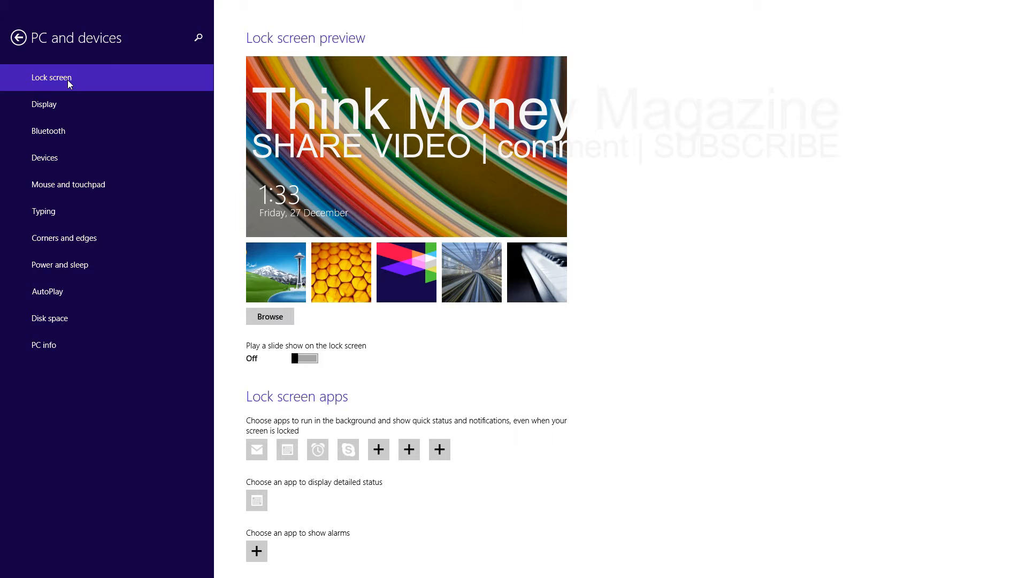
pyautogui.moveTo(59, 162)
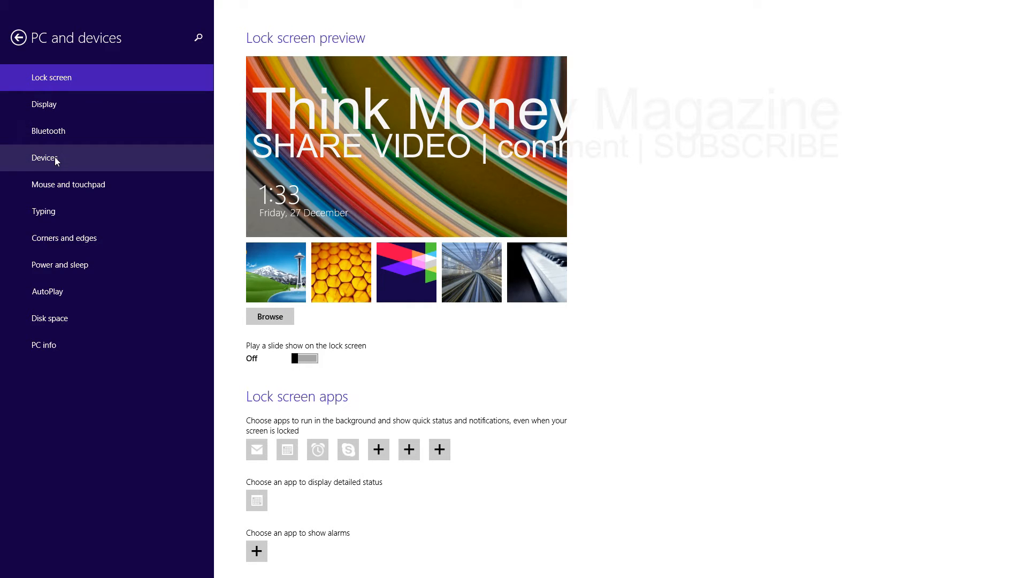
pyautogui.click(43, 158)
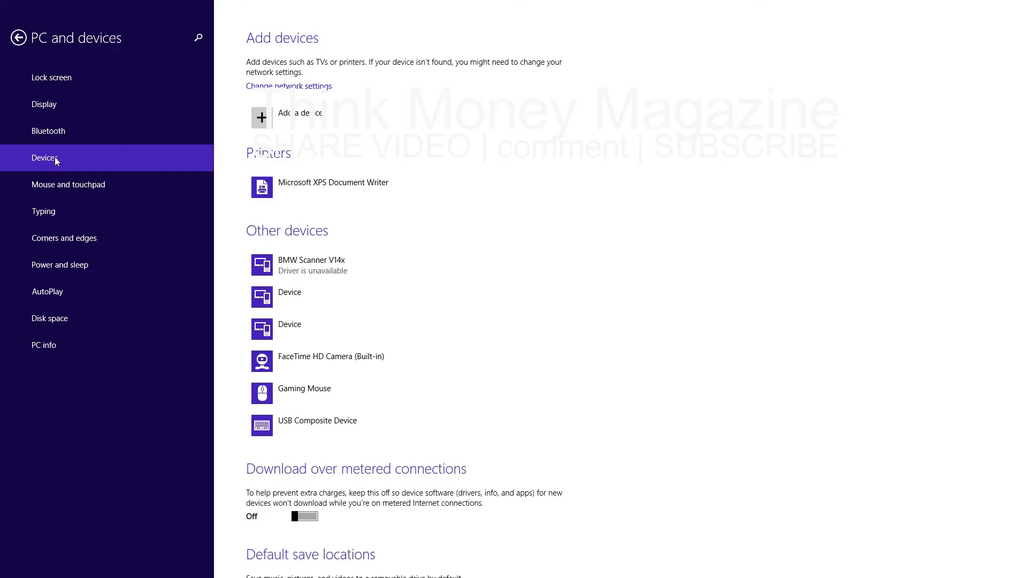
pyautogui.moveTo(283, 270)
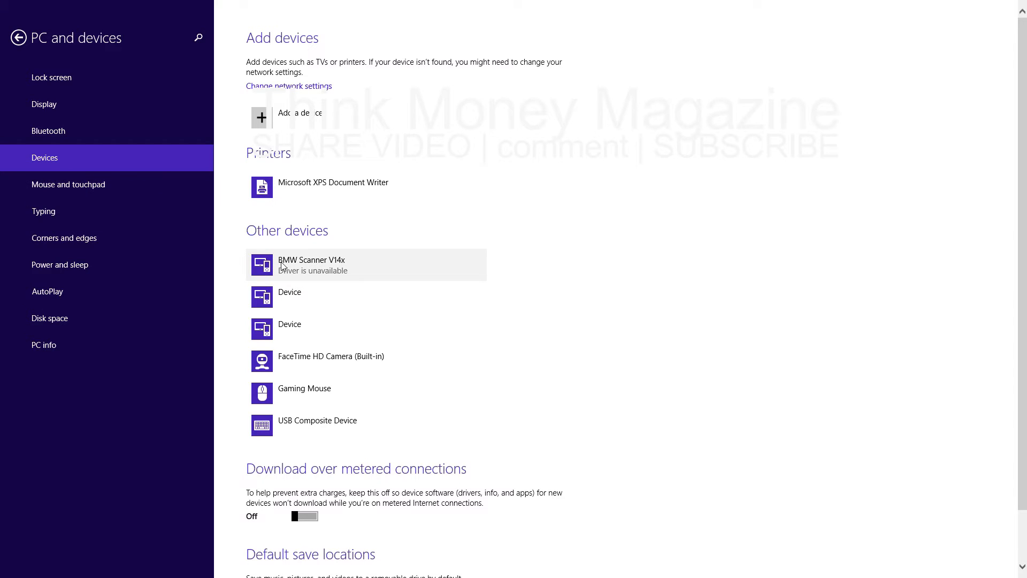
pyautogui.moveTo(282, 267)
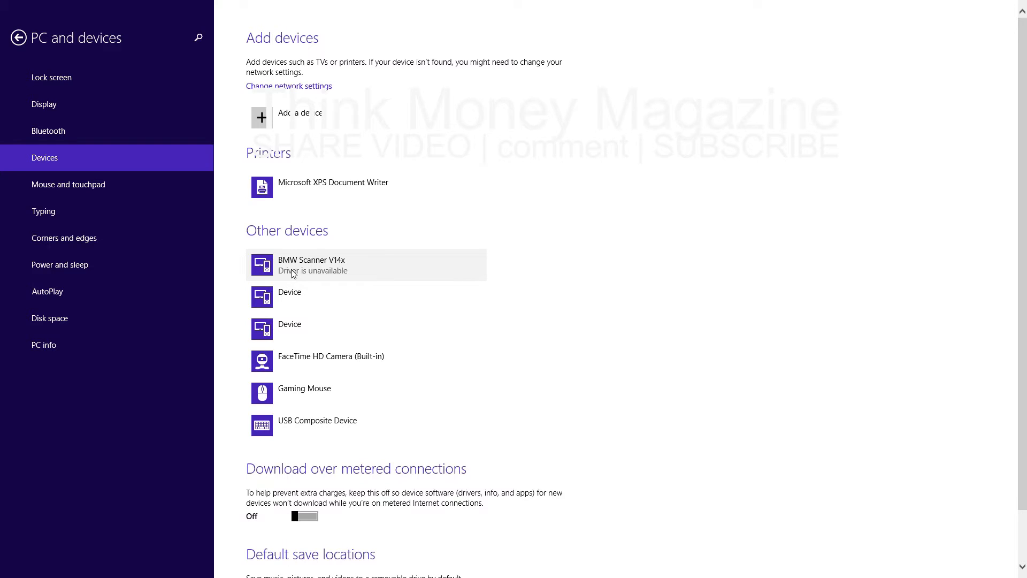
# View PC info, return to the devices list, then go back to the main settings page
pyautogui.click(44, 344)
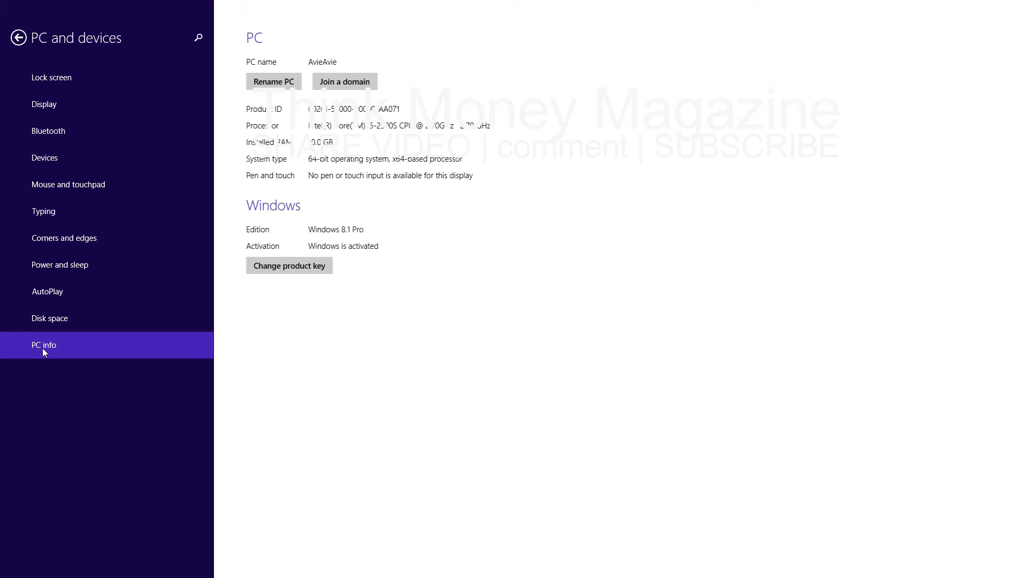
pyautogui.click(45, 158)
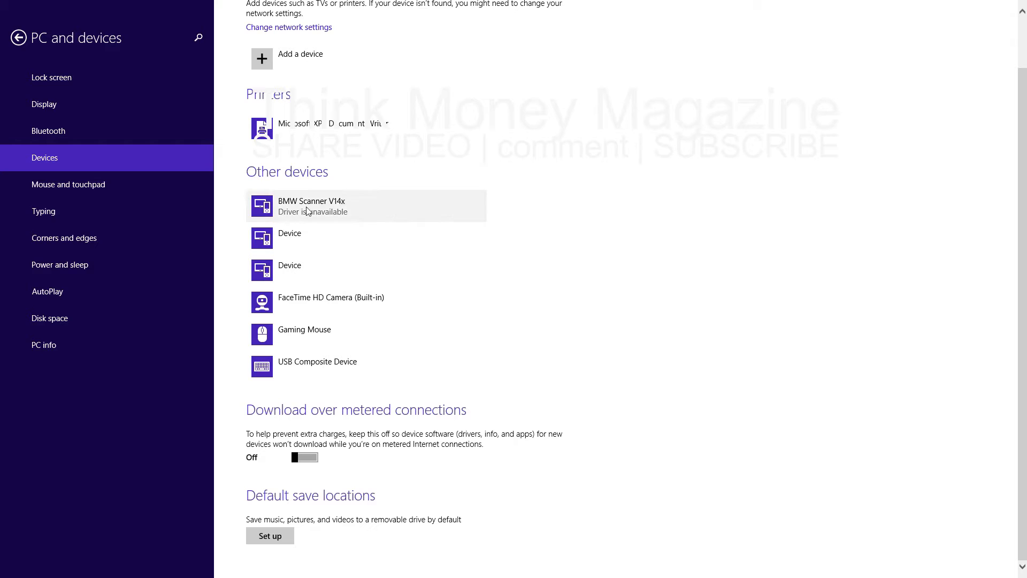
pyautogui.click(334, 206)
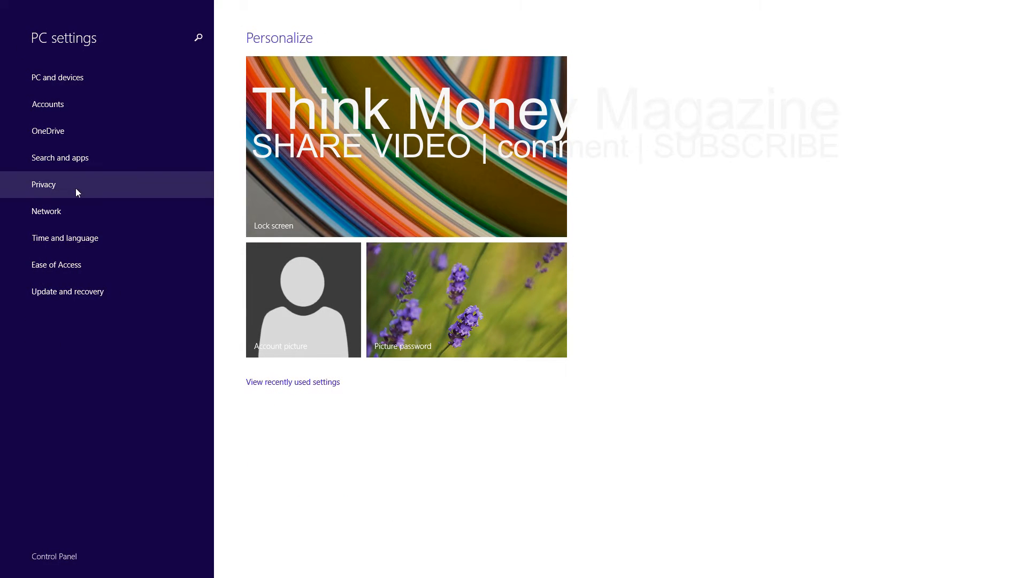
pyautogui.moveTo(47, 558)
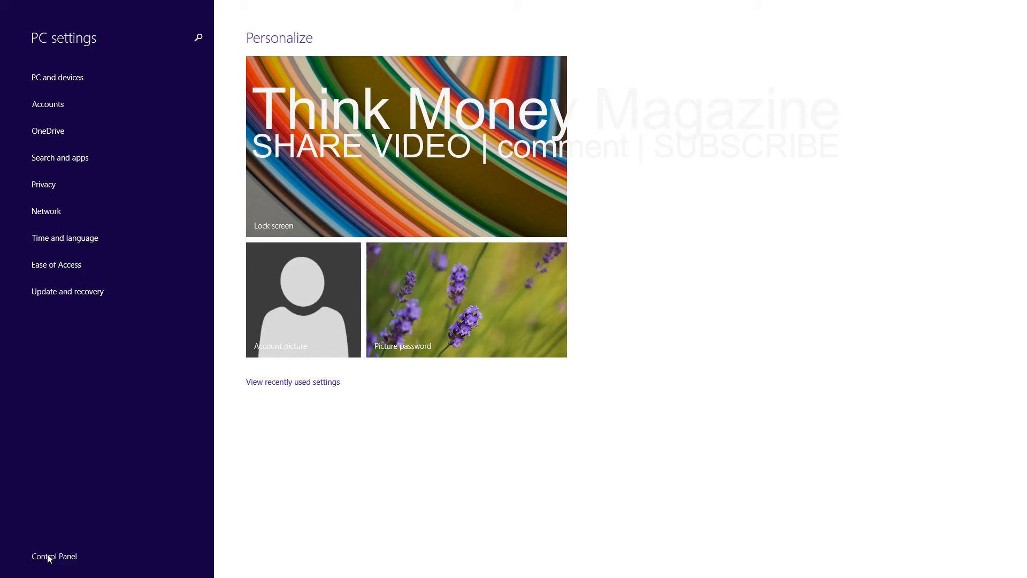
# Open Control Panel at the Hardware and Sound category and maximize the window
pyautogui.click(54, 556)
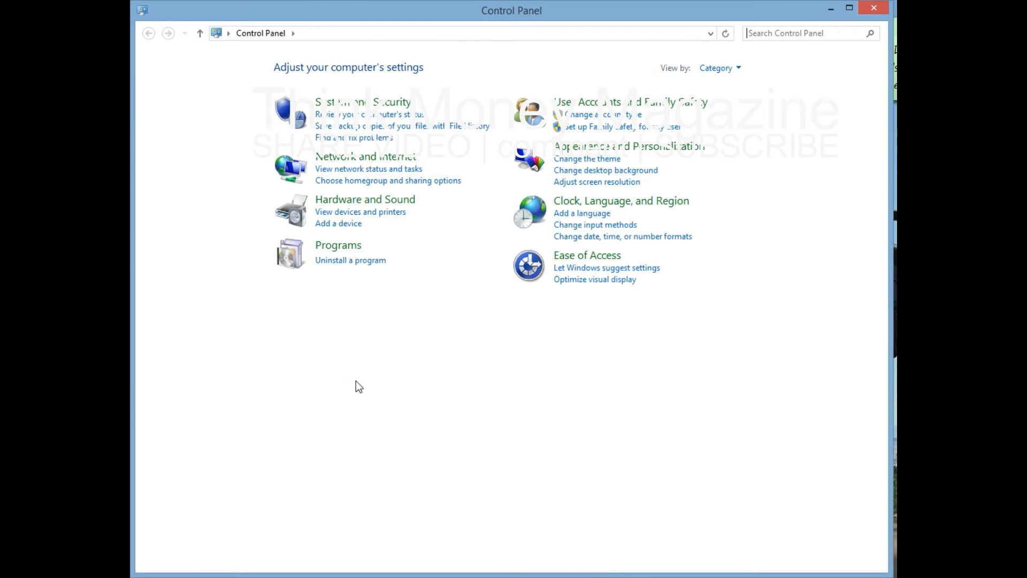
pyautogui.moveTo(498, 378)
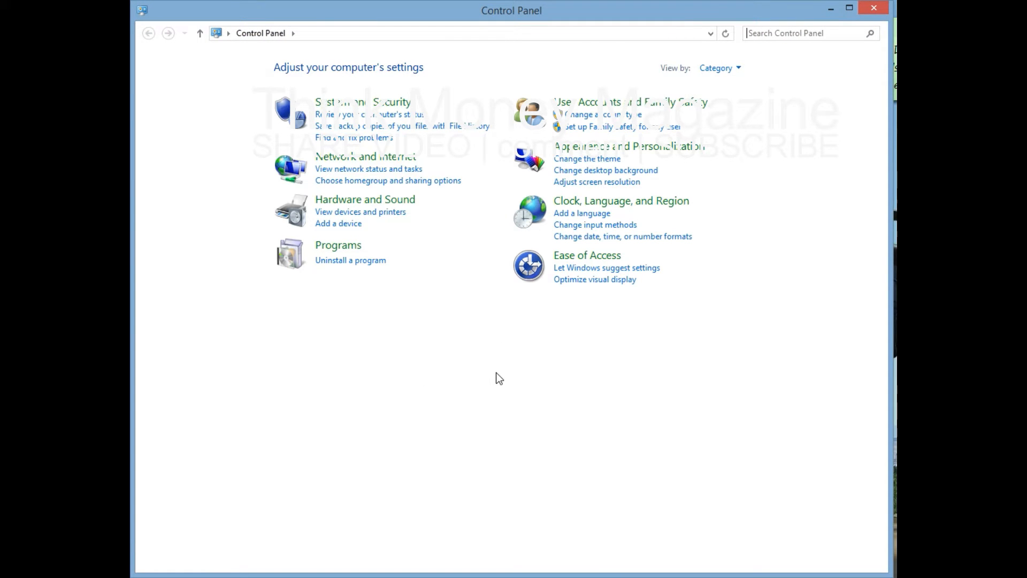
pyautogui.moveTo(358, 204)
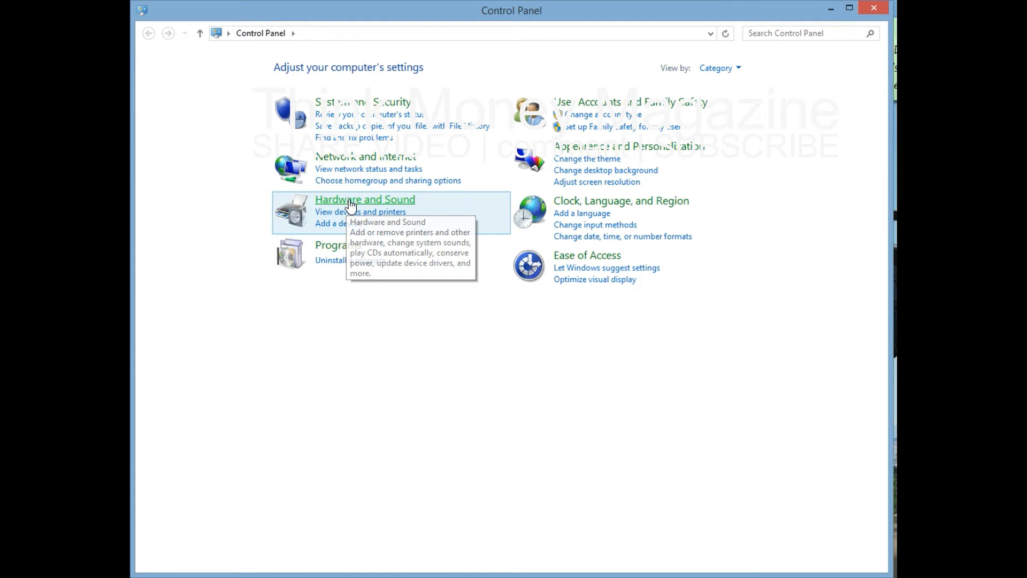
pyautogui.click(366, 199)
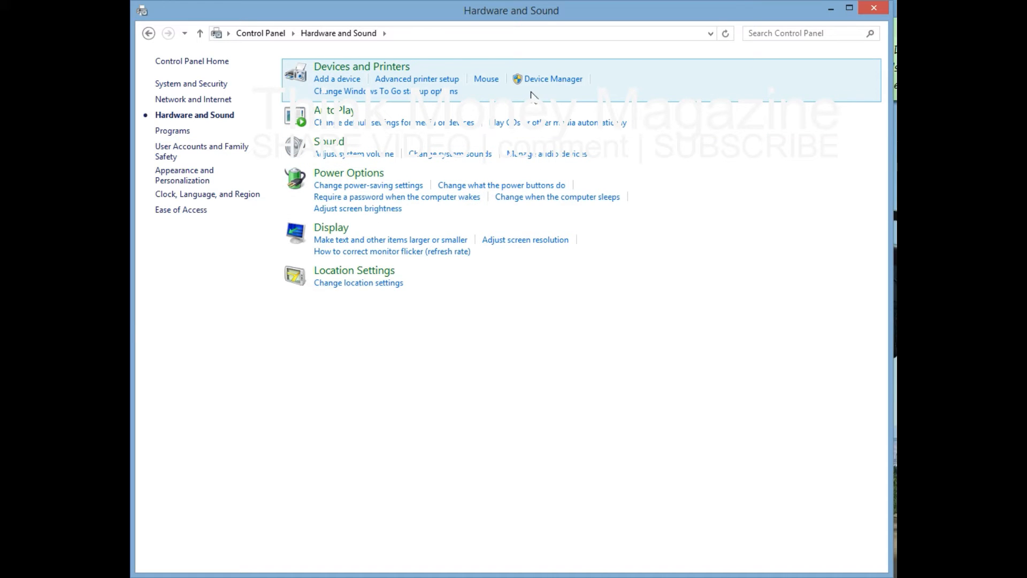
pyautogui.moveTo(550, 83)
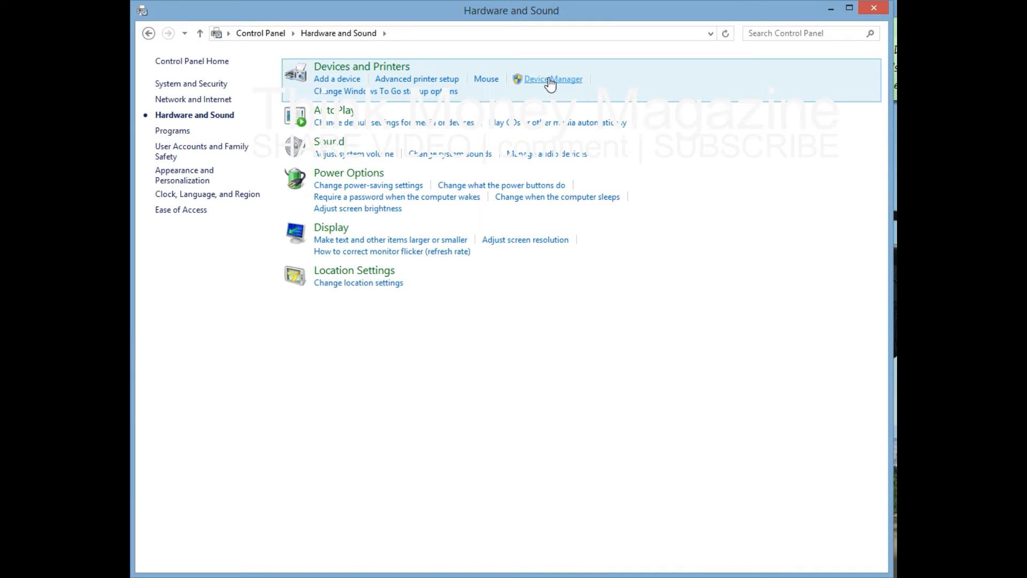
pyautogui.moveTo(847, 9)
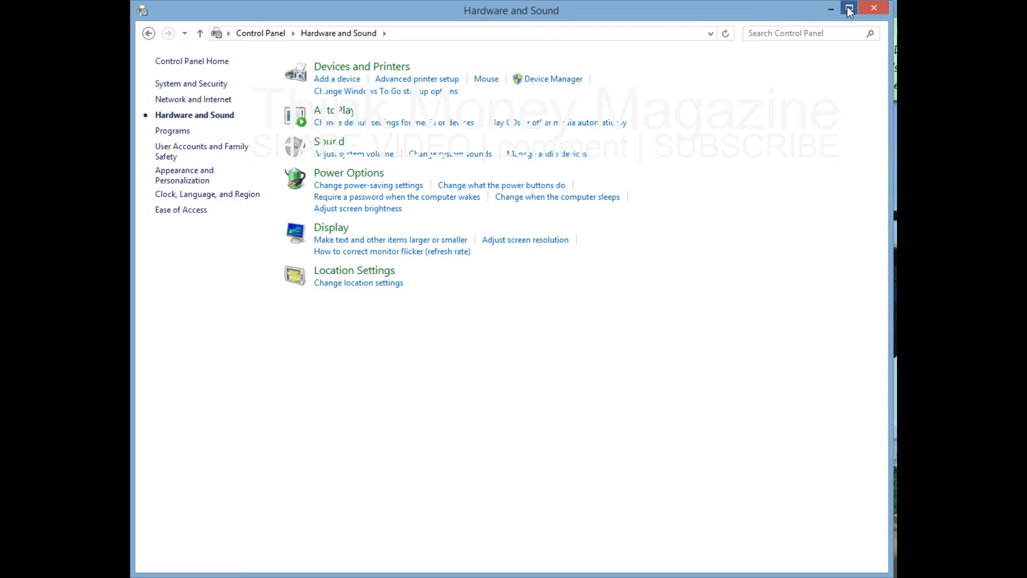
pyautogui.click(847, 9)
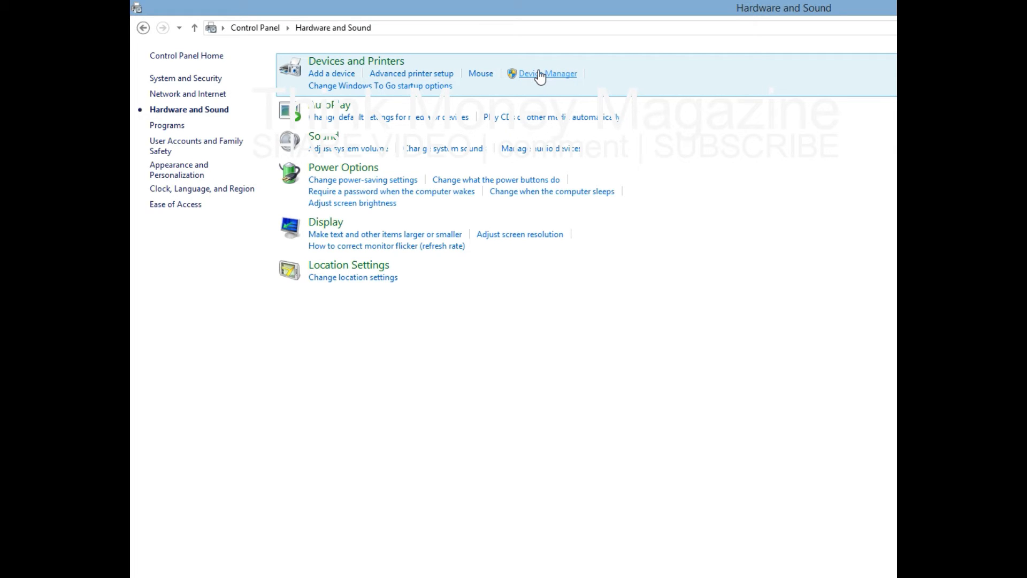
# Open Device Manager and bring up the action menu for BMW Scanner V14x under Other devices
pyautogui.click(548, 73)
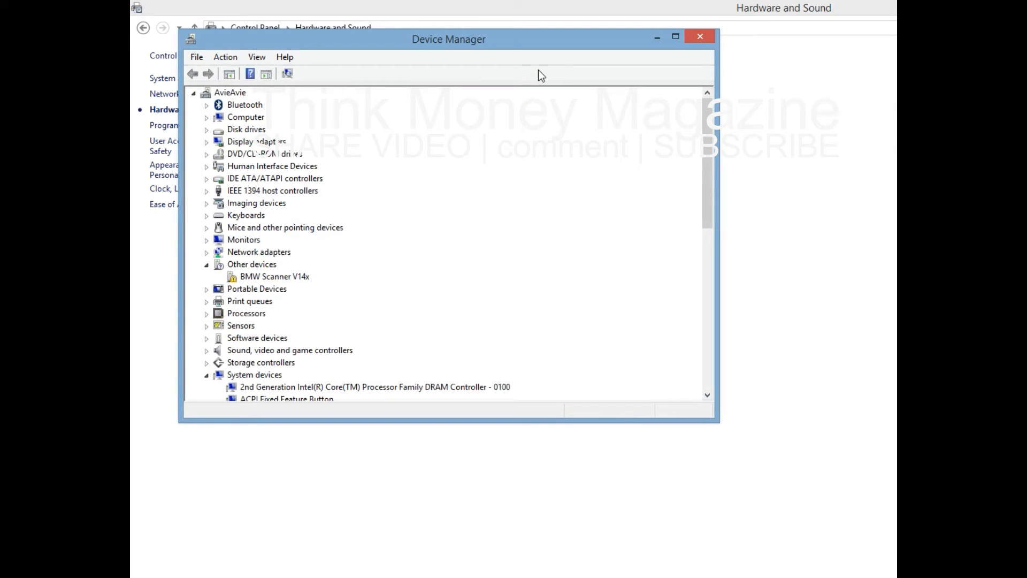
pyautogui.moveTo(266, 286)
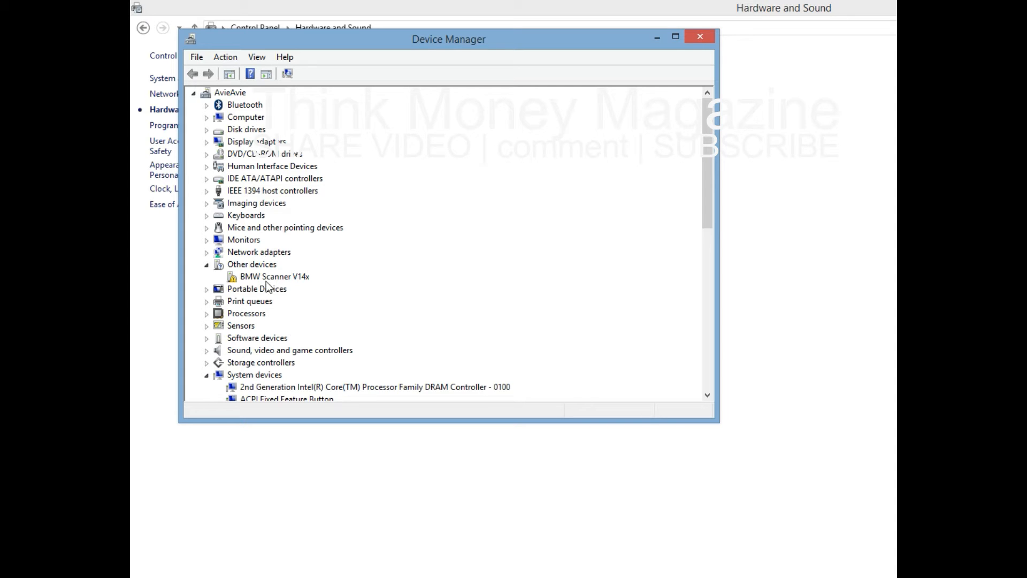
pyautogui.moveTo(252, 284)
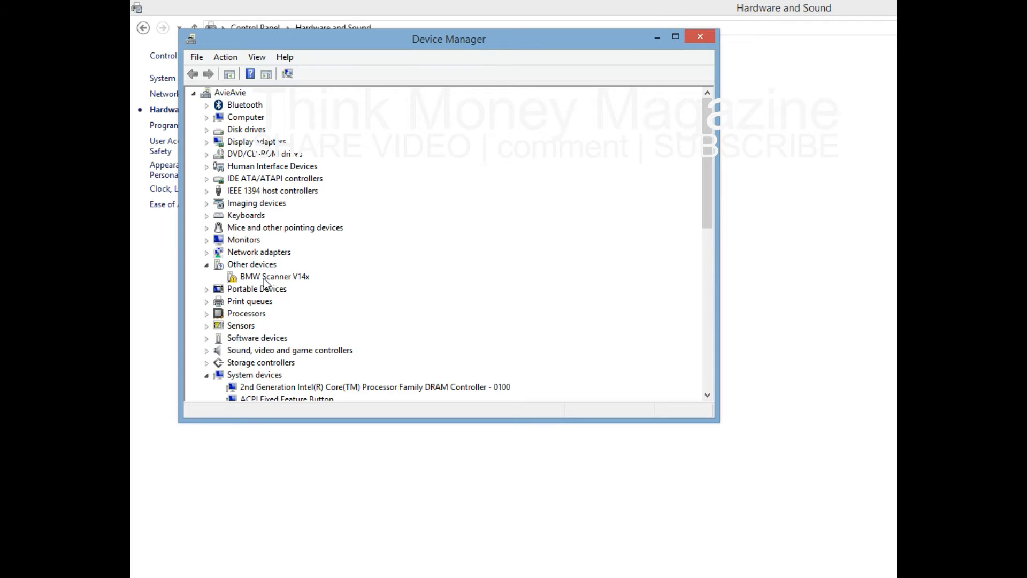
pyautogui.rightClick(267, 276)
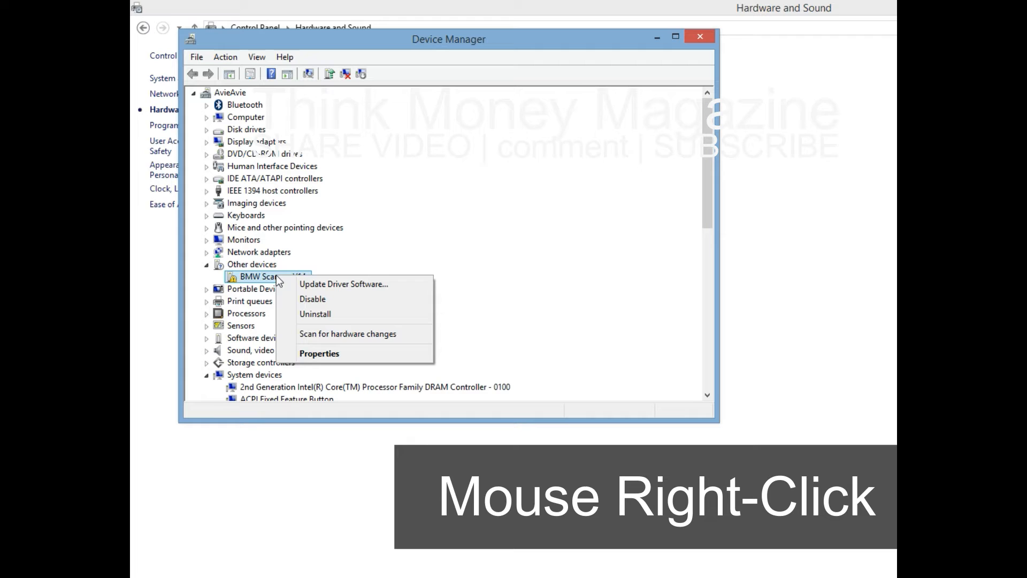
pyautogui.moveTo(337, 290)
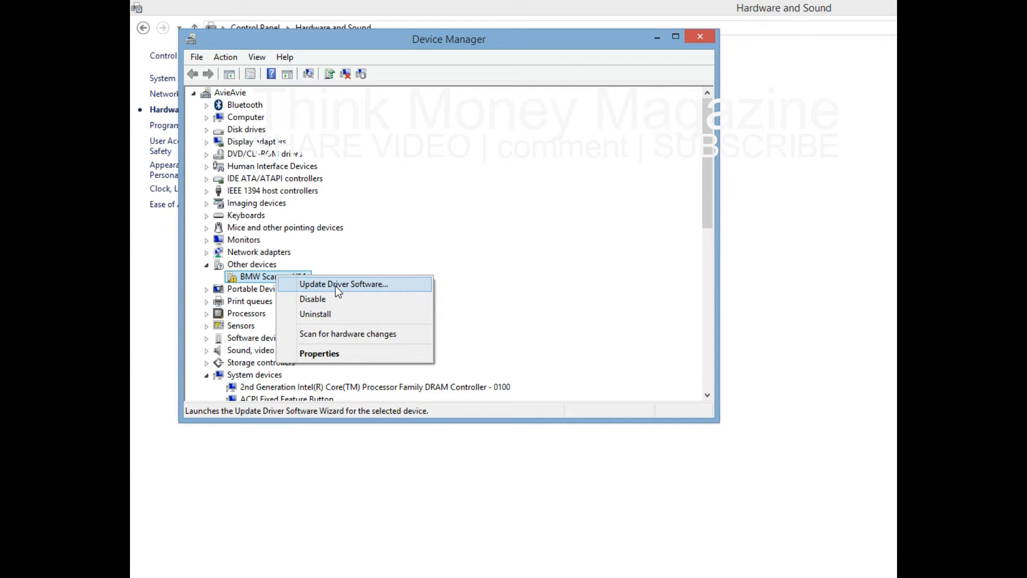
# Start Update Driver Software for the scanner, choosing to pick manually from a list of all devices
pyautogui.click(342, 285)
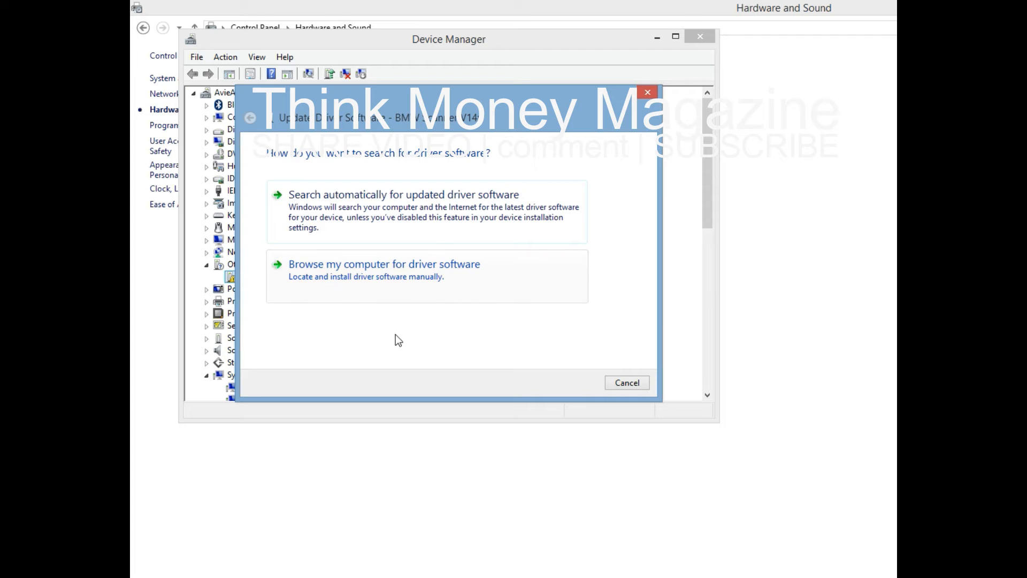
pyautogui.moveTo(355, 285)
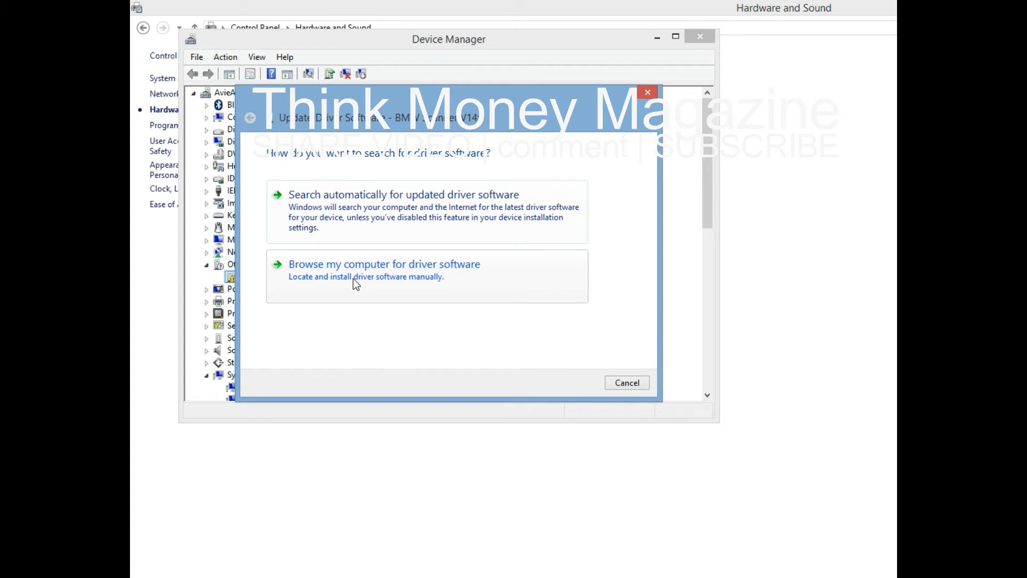
pyautogui.click(386, 280)
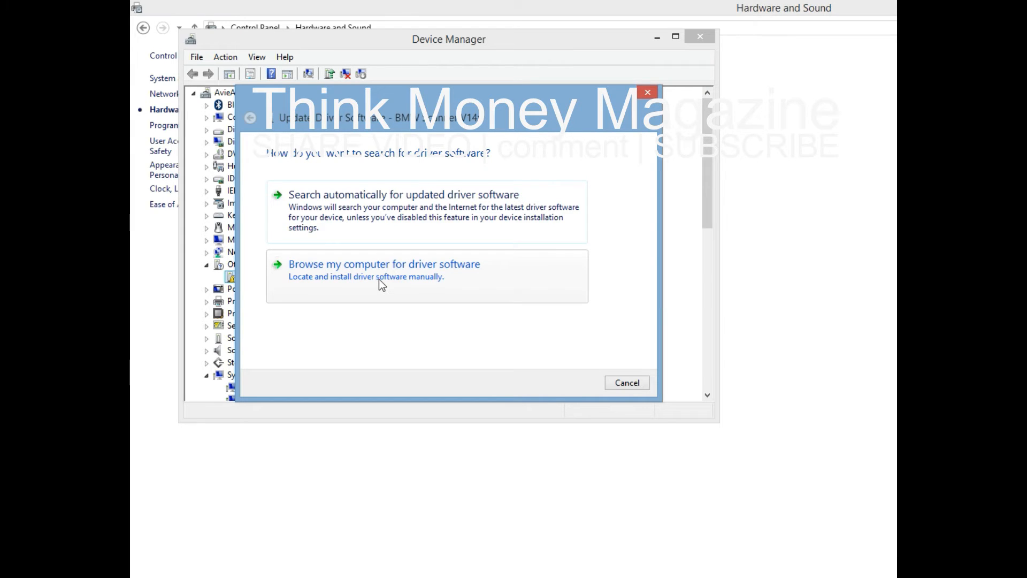
pyautogui.click(383, 263)
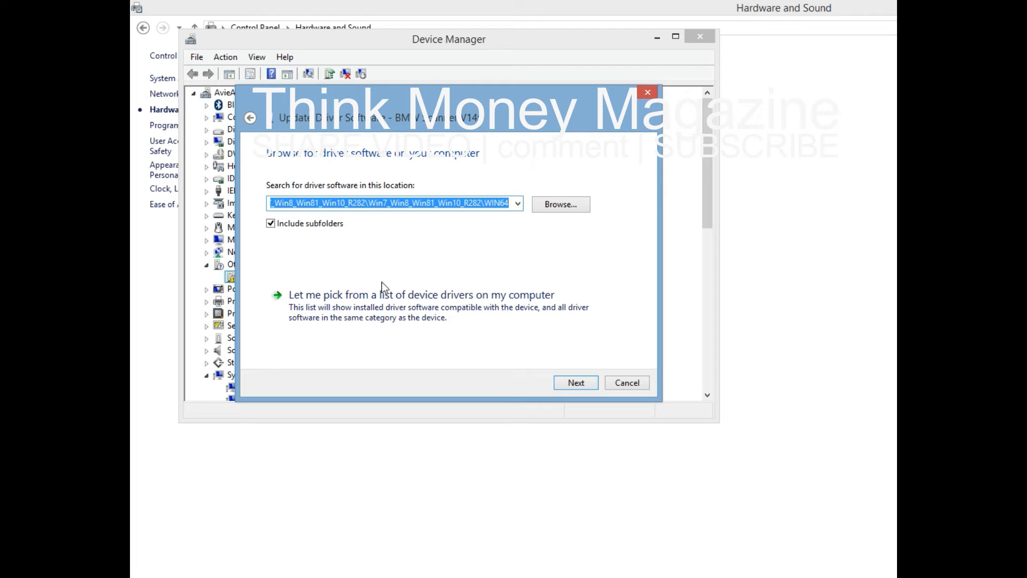
pyautogui.moveTo(357, 315)
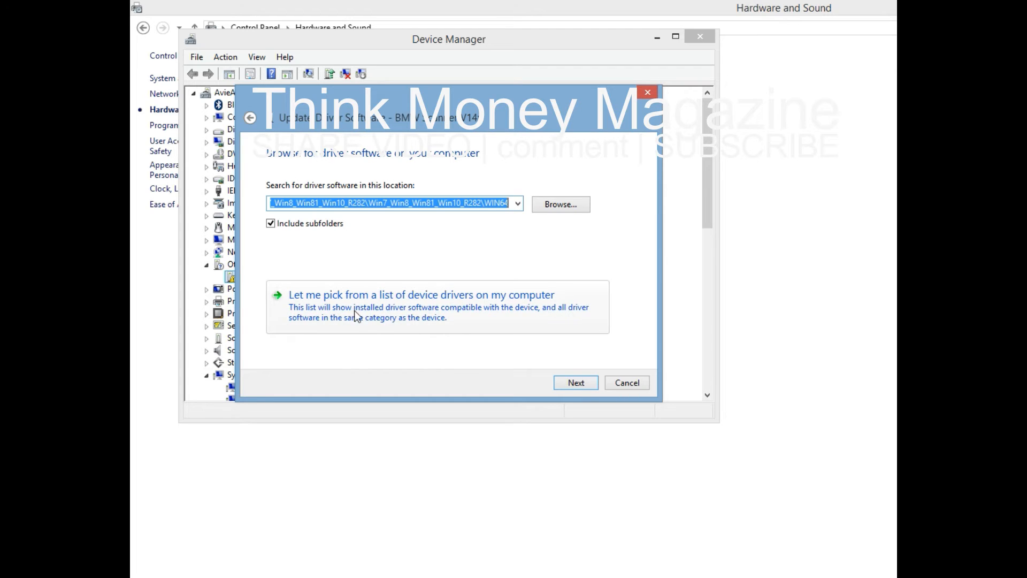
pyautogui.moveTo(384, 312)
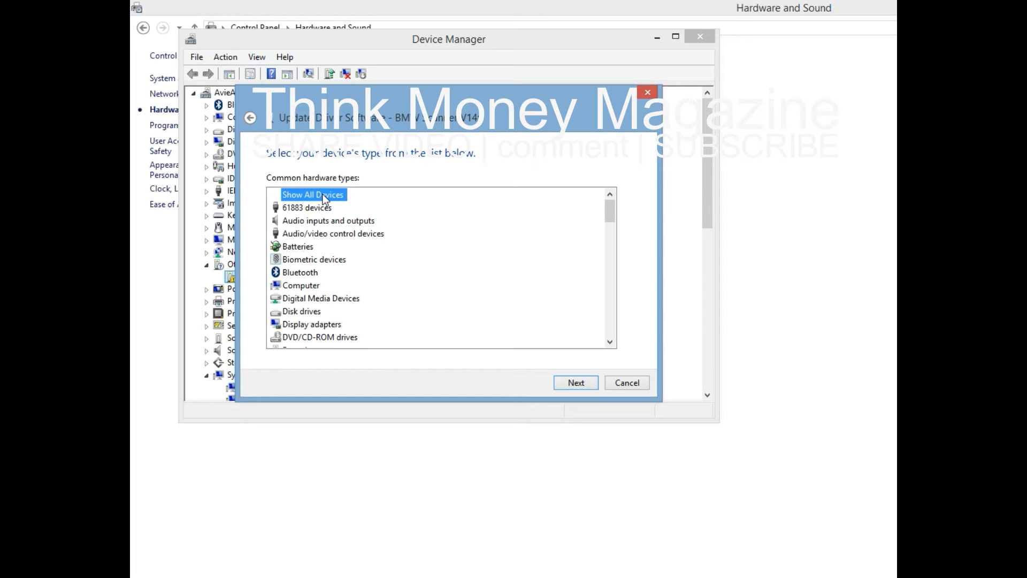
pyautogui.moveTo(333, 201)
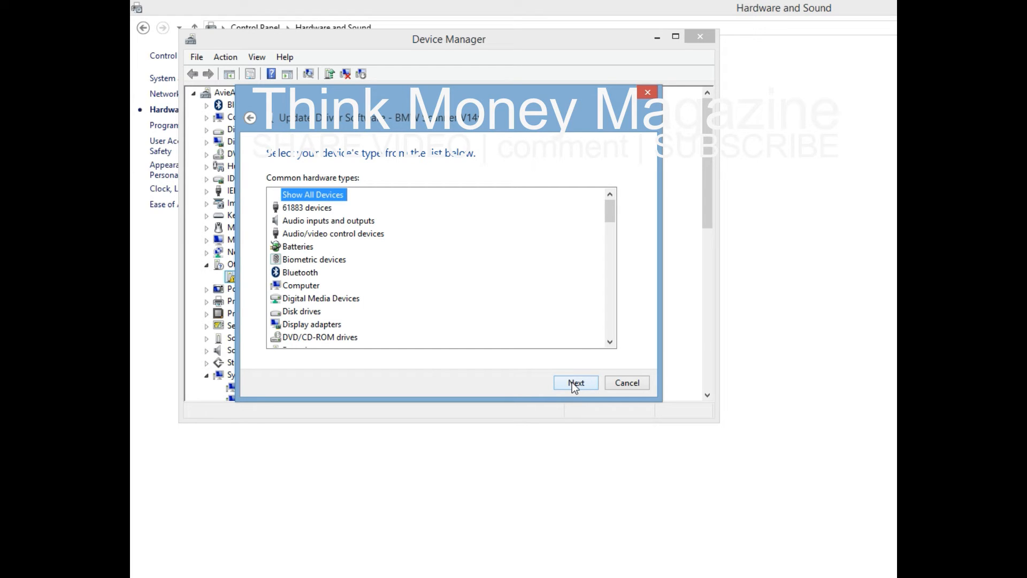
pyautogui.click(574, 382)
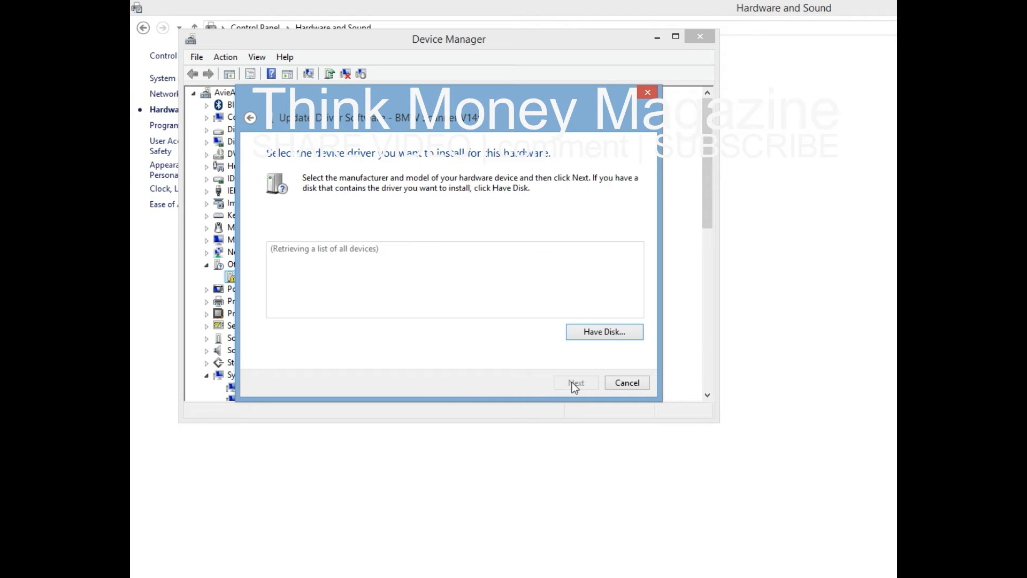
pyautogui.moveTo(505, 299)
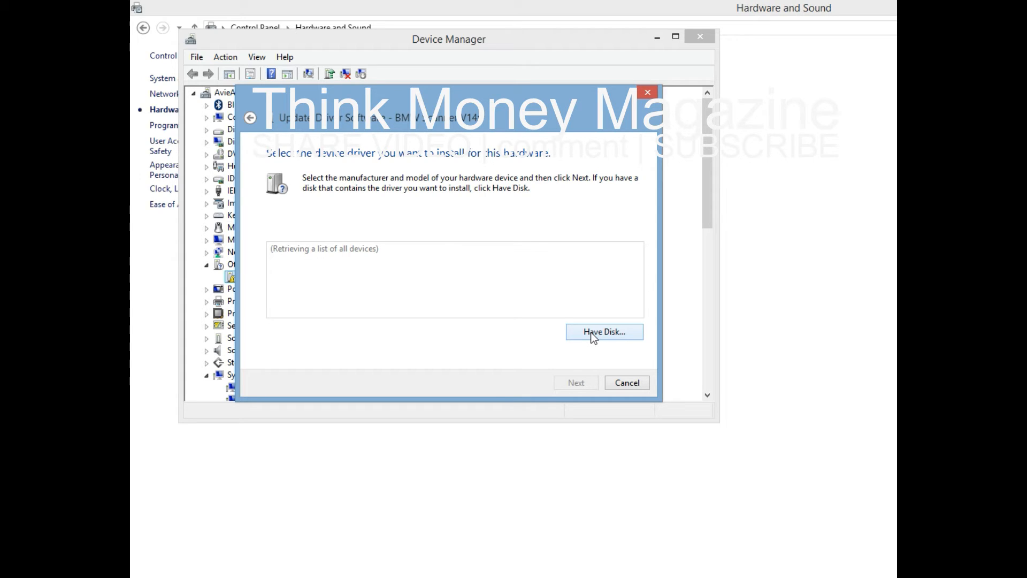
# Via Have Disk, select ftdibus.inf from the Desktop bmw scanner 1.4 folder as the driver source
pyautogui.click(603, 331)
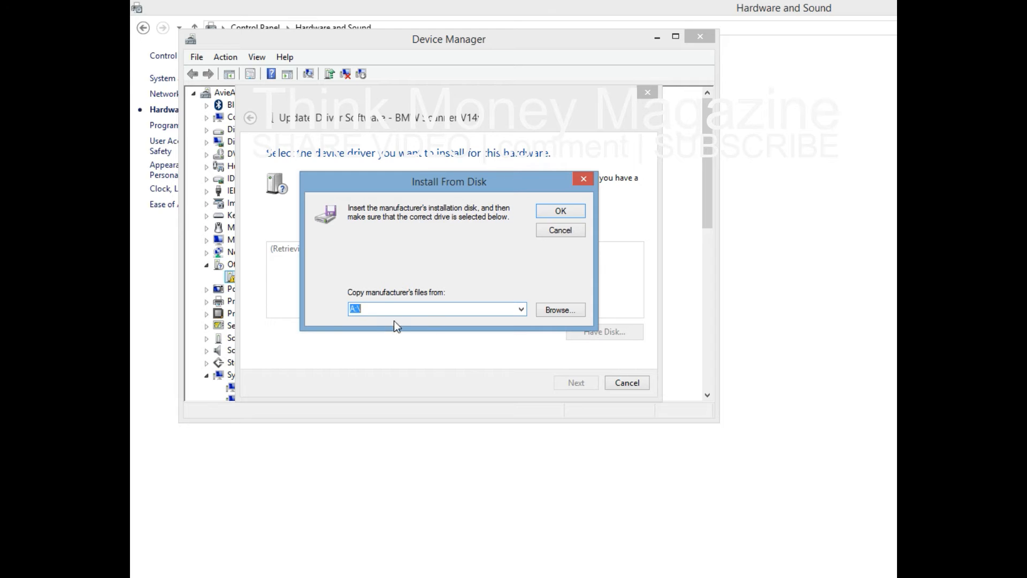
pyautogui.moveTo(498, 269)
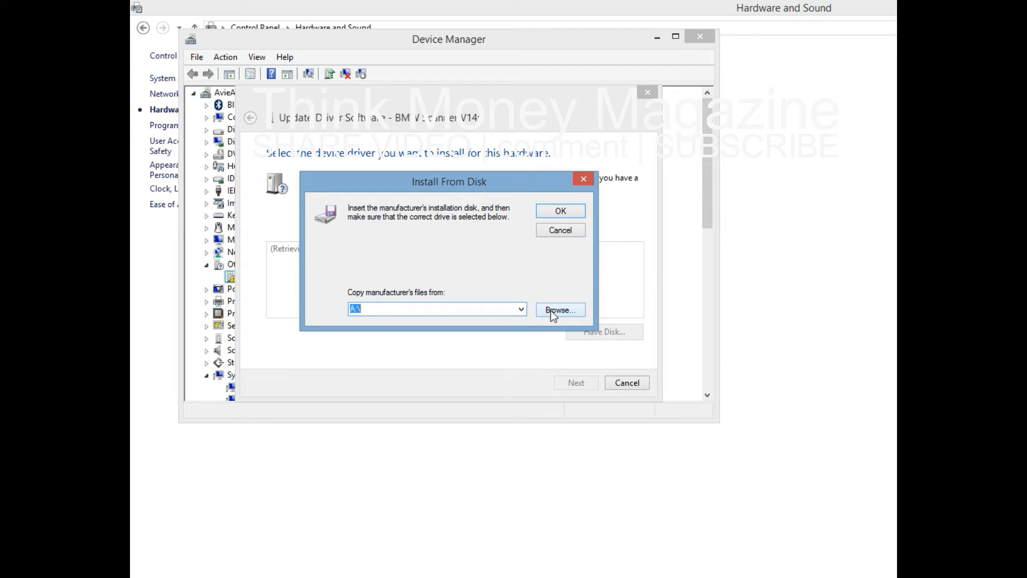
pyautogui.click(560, 309)
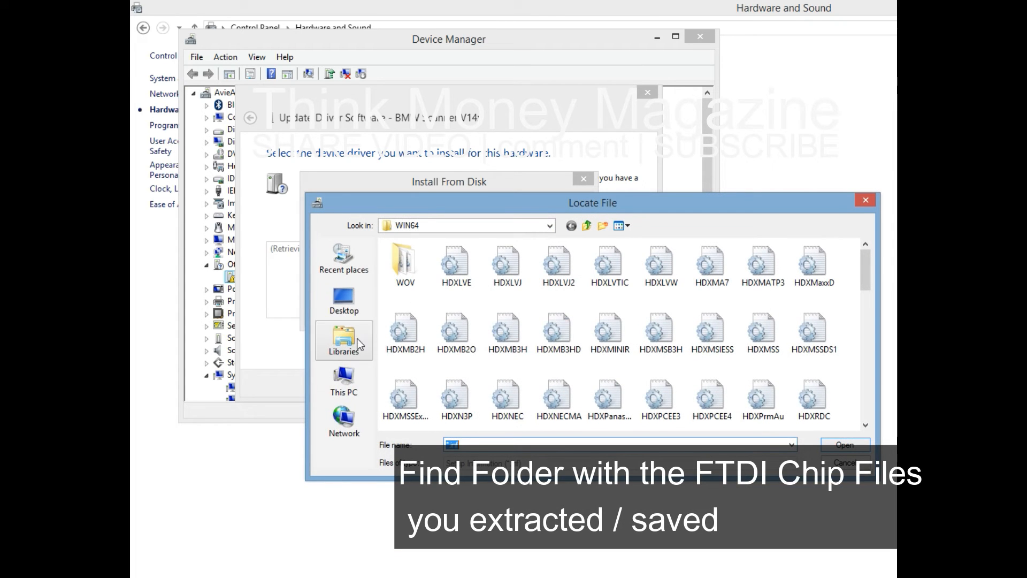
pyautogui.click(343, 299)
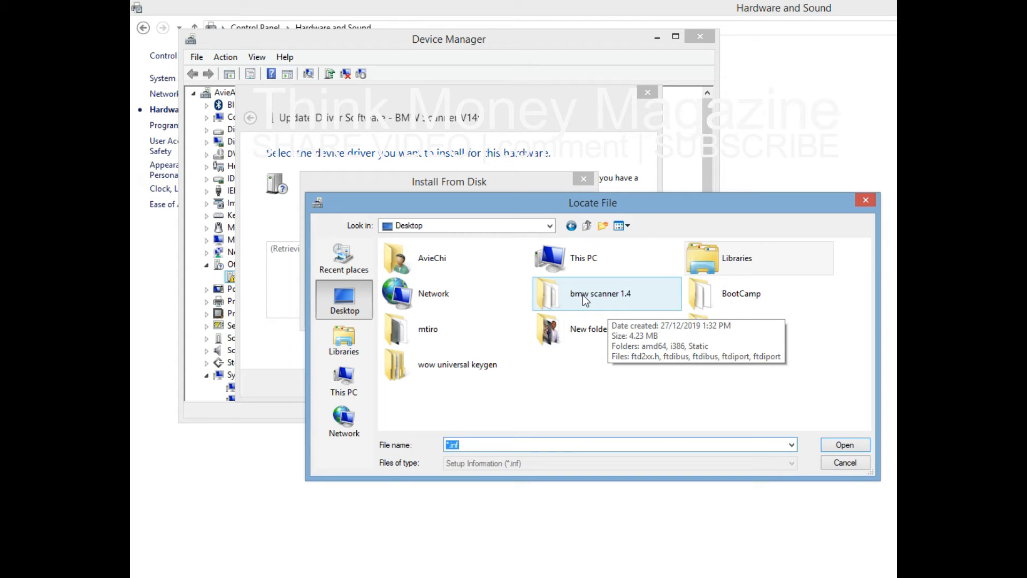
pyautogui.doubleClick(586, 293)
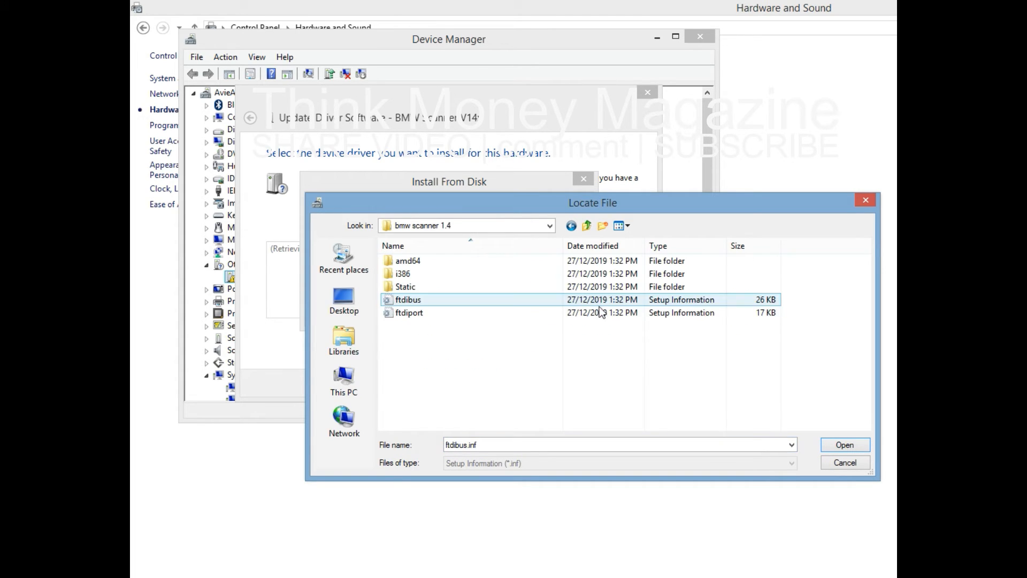
pyautogui.moveTo(418, 303)
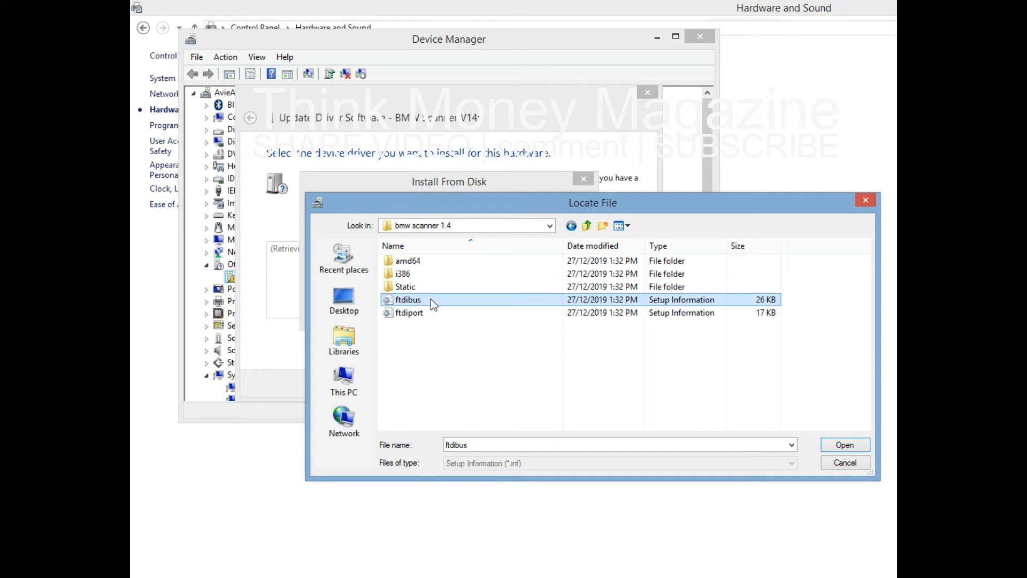
pyautogui.moveTo(434, 304)
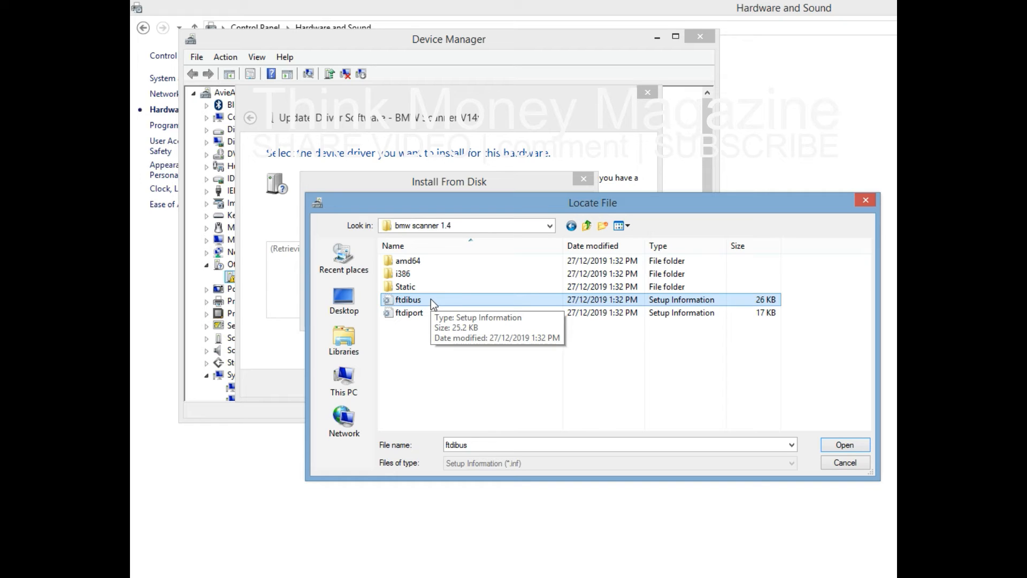
pyautogui.moveTo(843, 460)
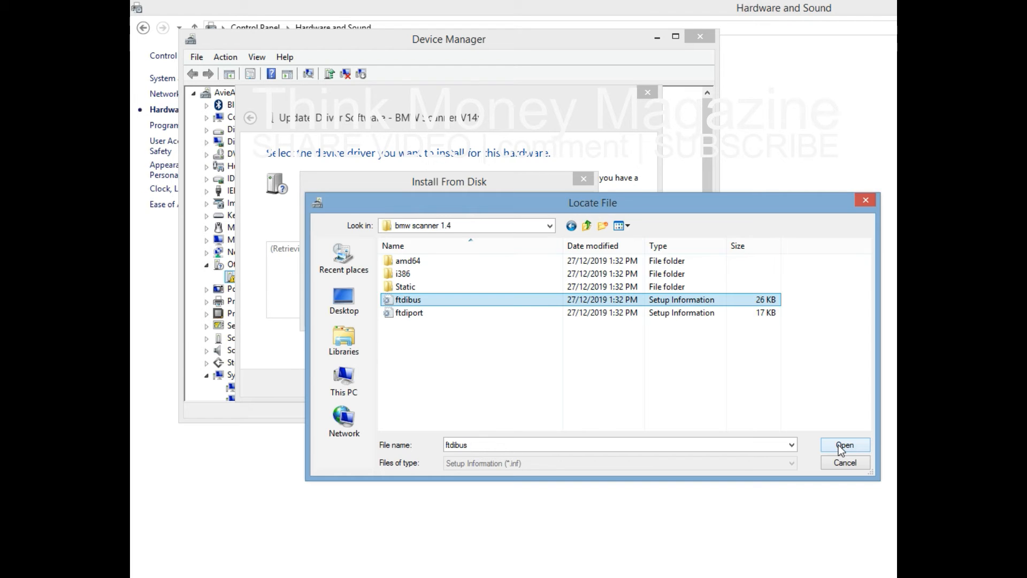
pyautogui.click(847, 443)
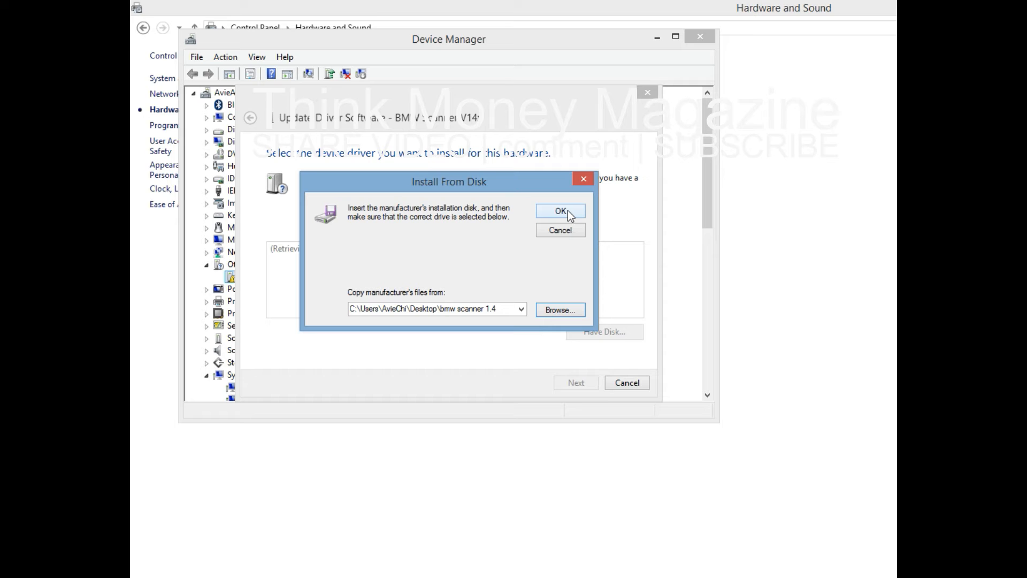
pyautogui.click(560, 210)
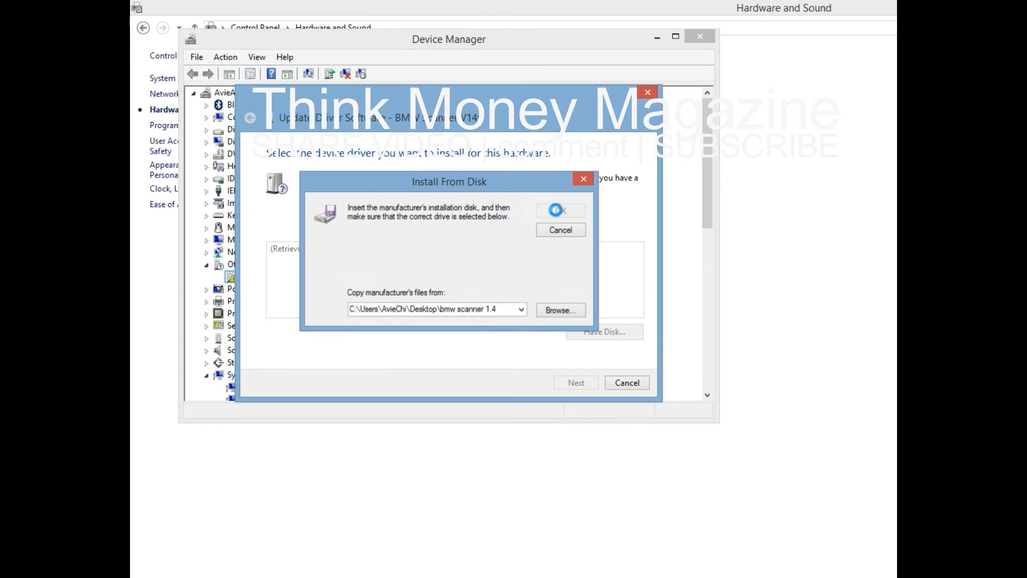
# Confirm the driver folder and choose the USB Serial Converter model from the list
pyautogui.click(561, 210)
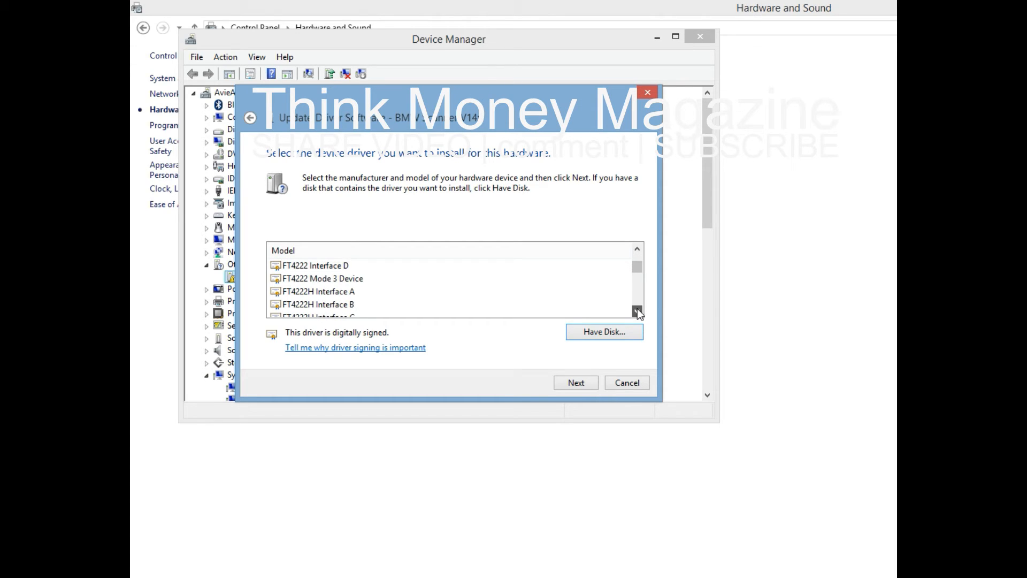
pyautogui.click(639, 313)
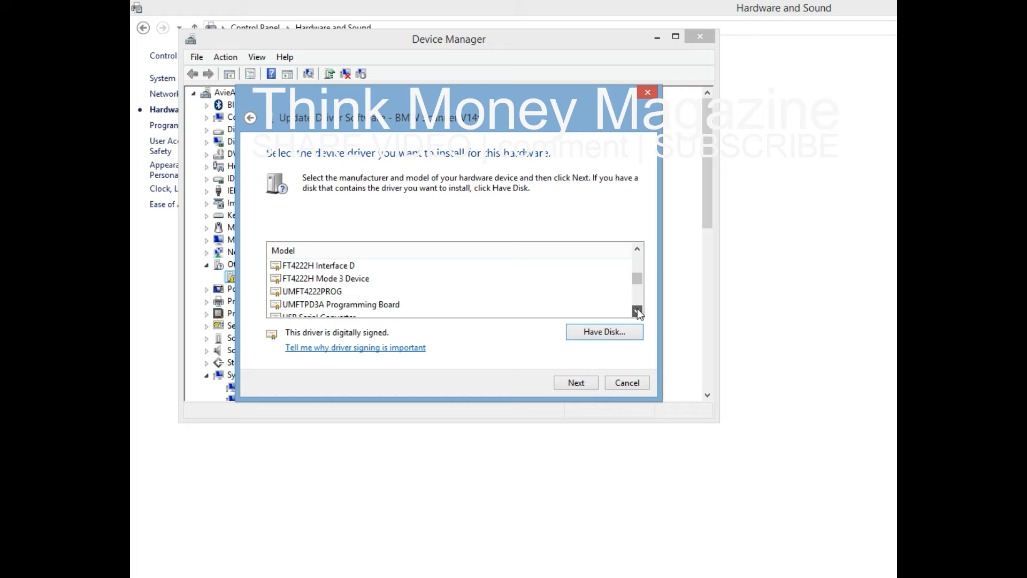
pyautogui.scroll(-3)
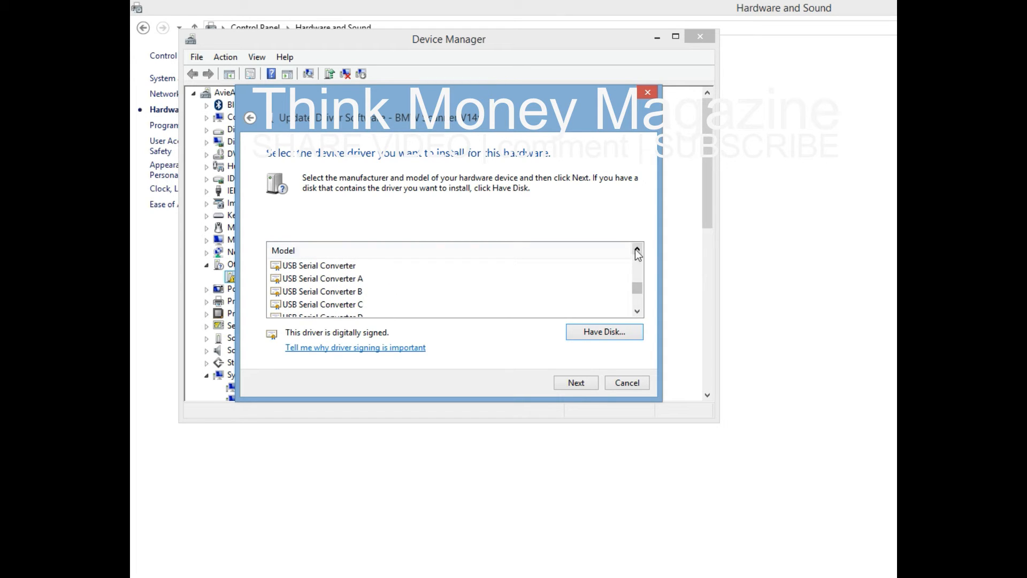
pyautogui.click(320, 265)
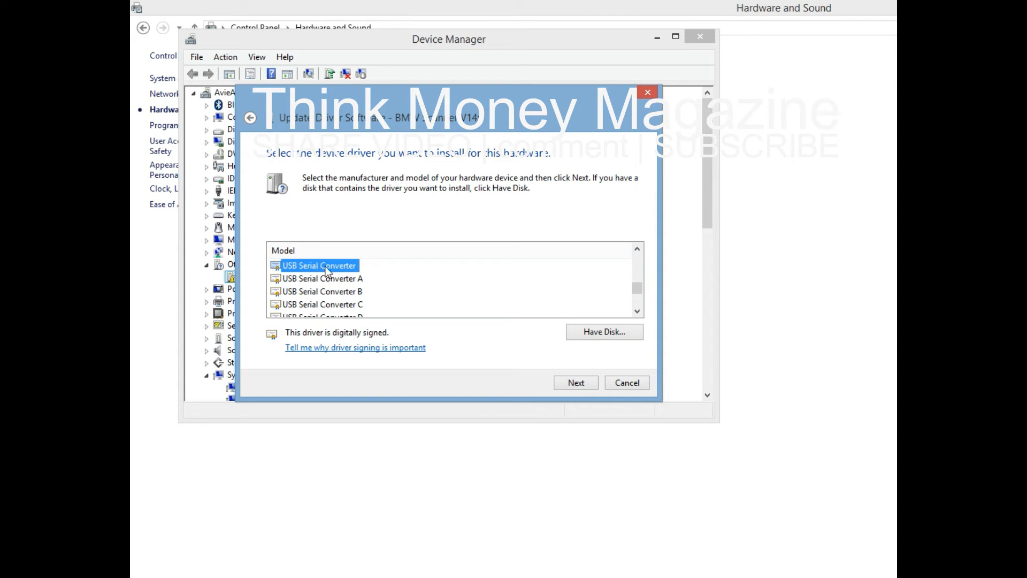
pyautogui.moveTo(381, 275)
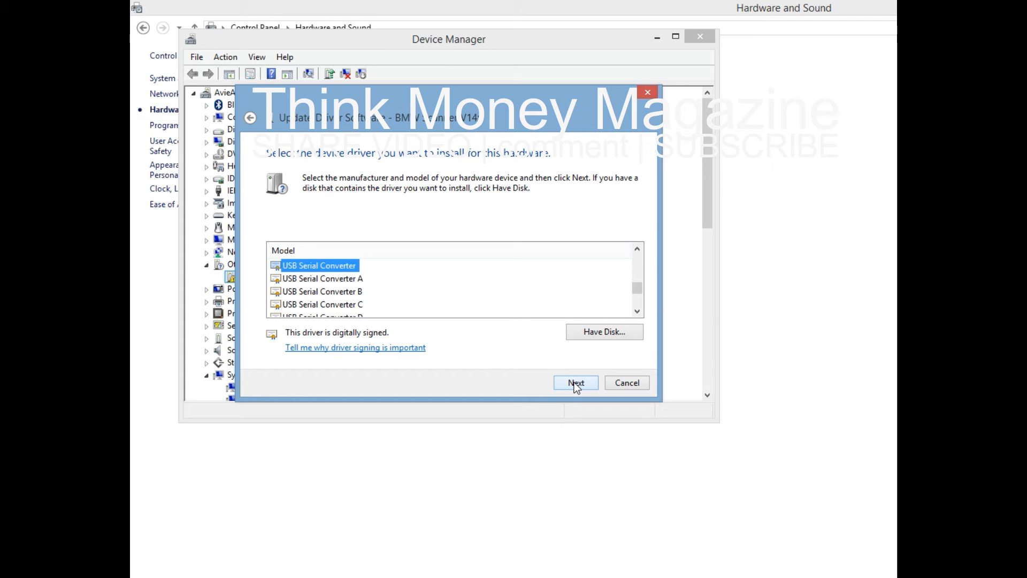
# Install the USB Serial Converter driver, accepting the compatibility warning, and close the wizard
pyautogui.click(576, 382)
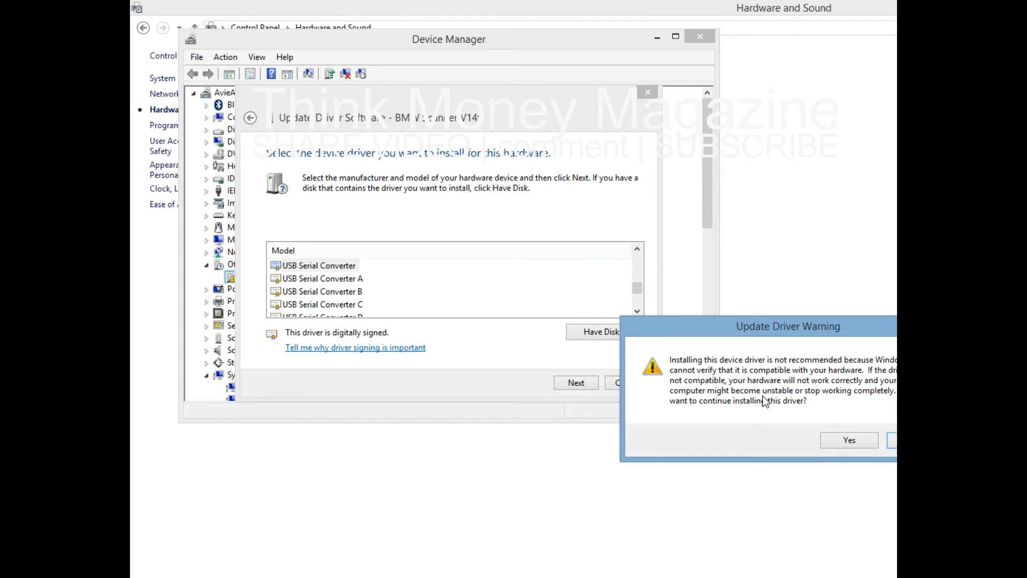
pyautogui.moveTo(758, 407)
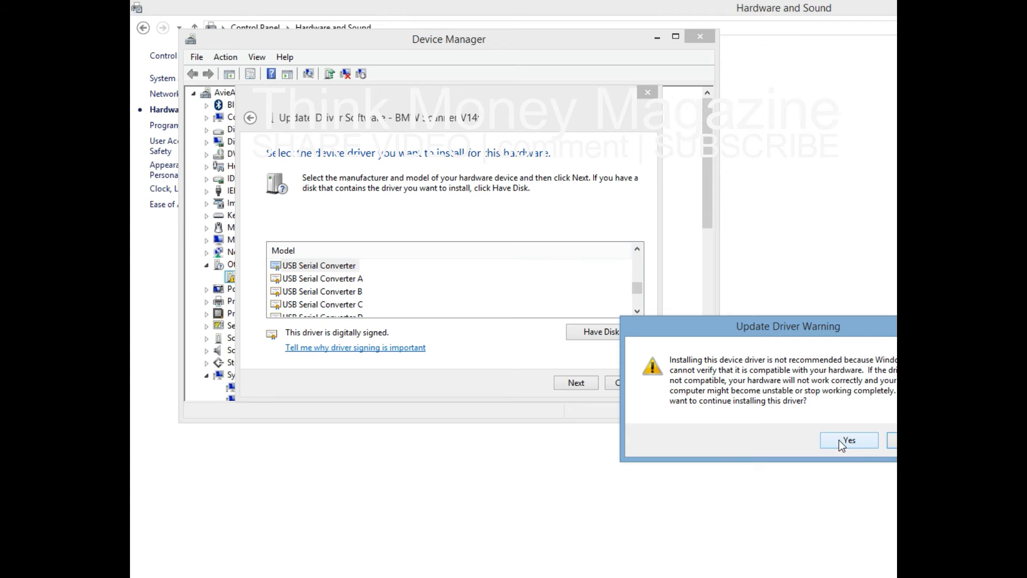
pyautogui.click(848, 440)
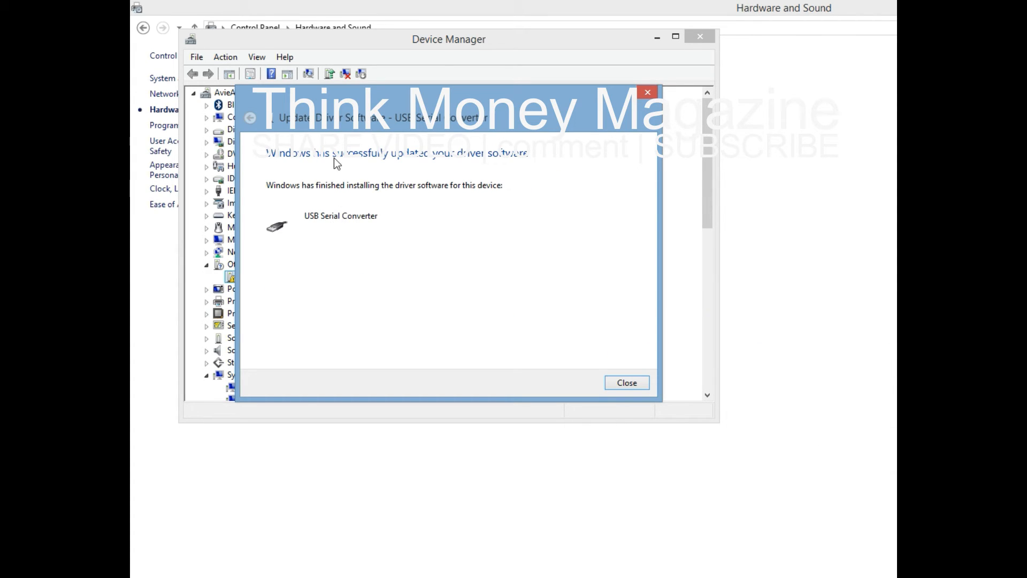
pyautogui.moveTo(418, 168)
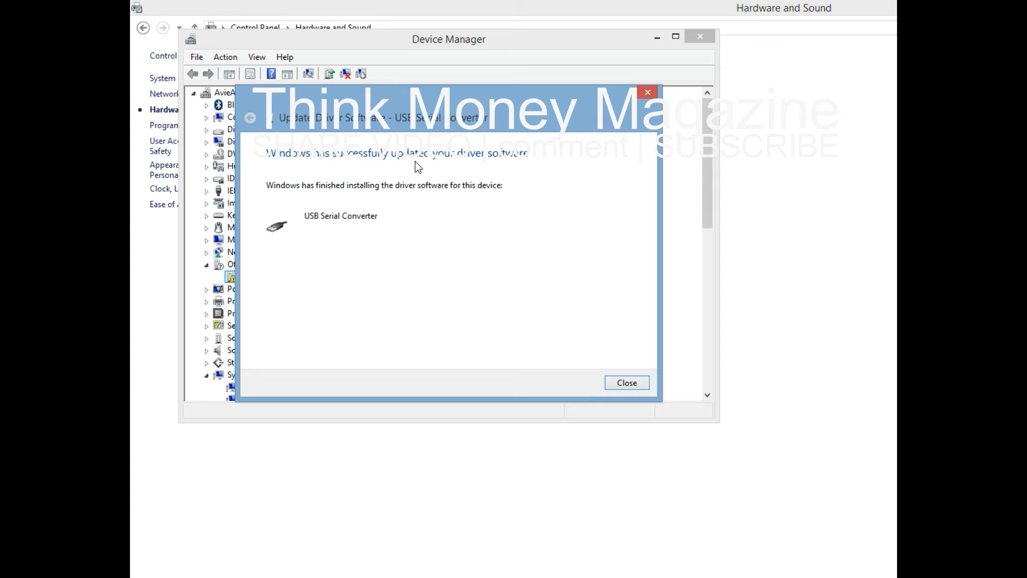
pyautogui.moveTo(627, 382)
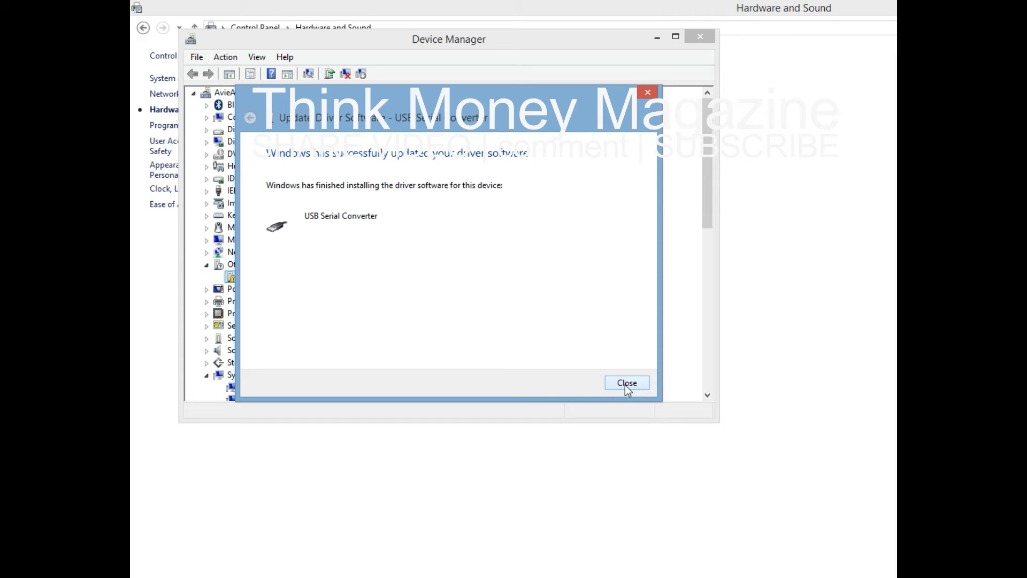
pyautogui.click(627, 382)
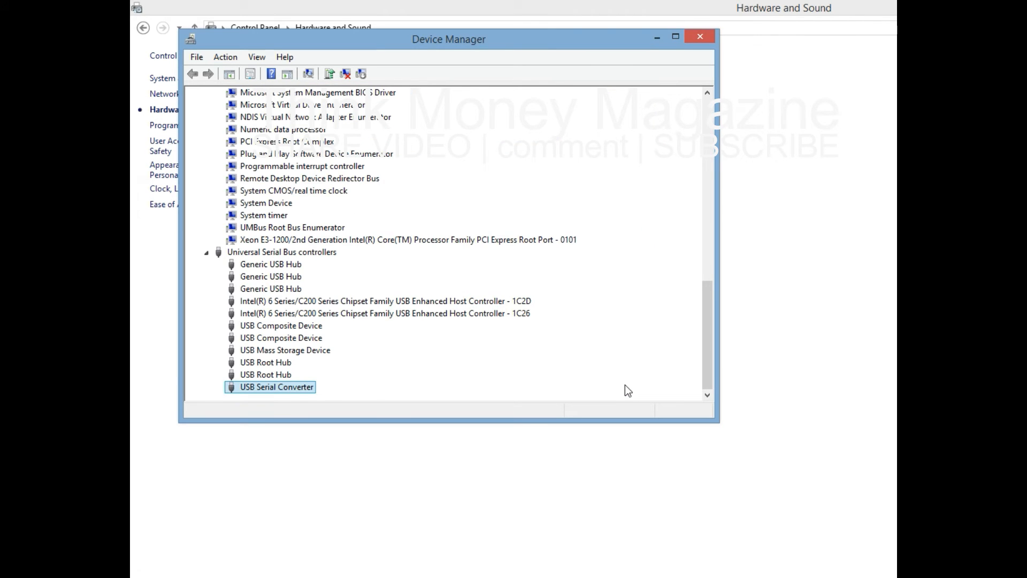
pyautogui.moveTo(447, 387)
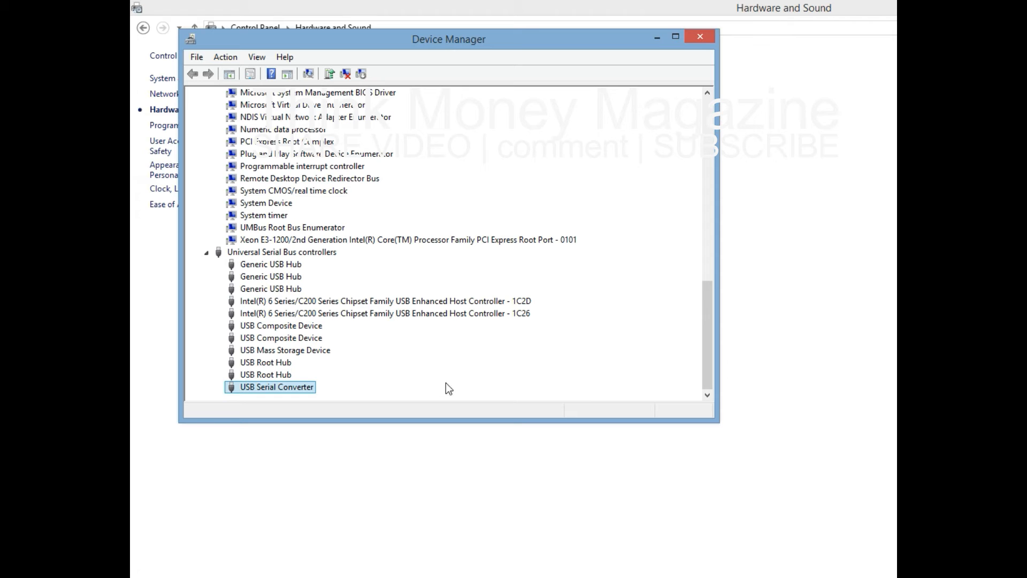
pyautogui.moveTo(683, 346)
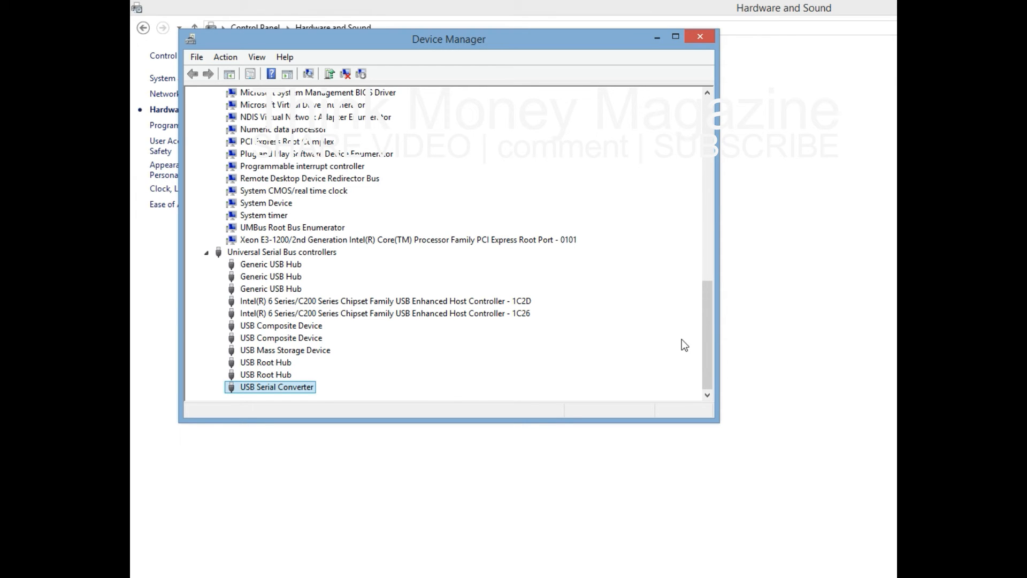
pyautogui.moveTo(704, 355)
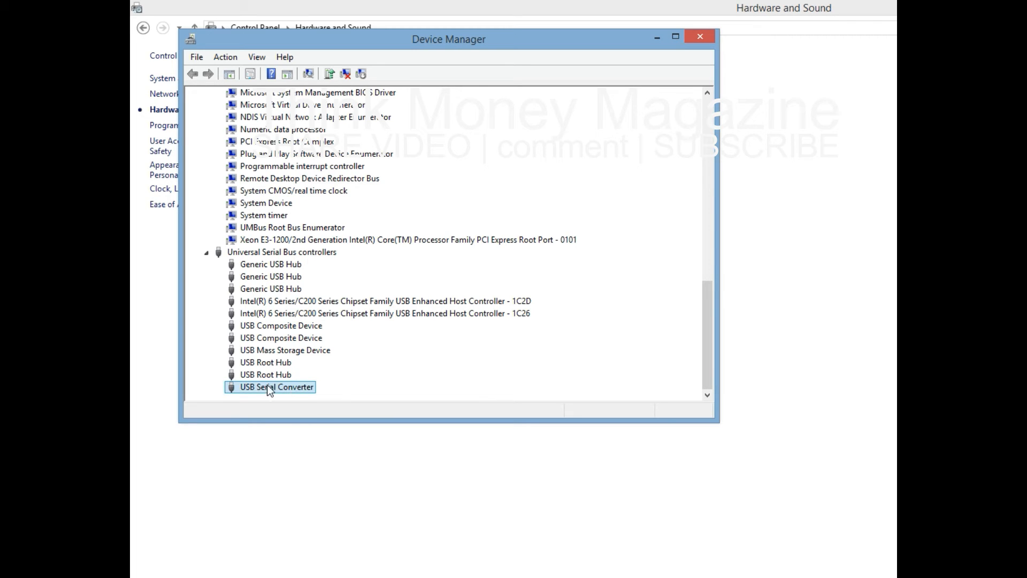
pyautogui.scroll(3)
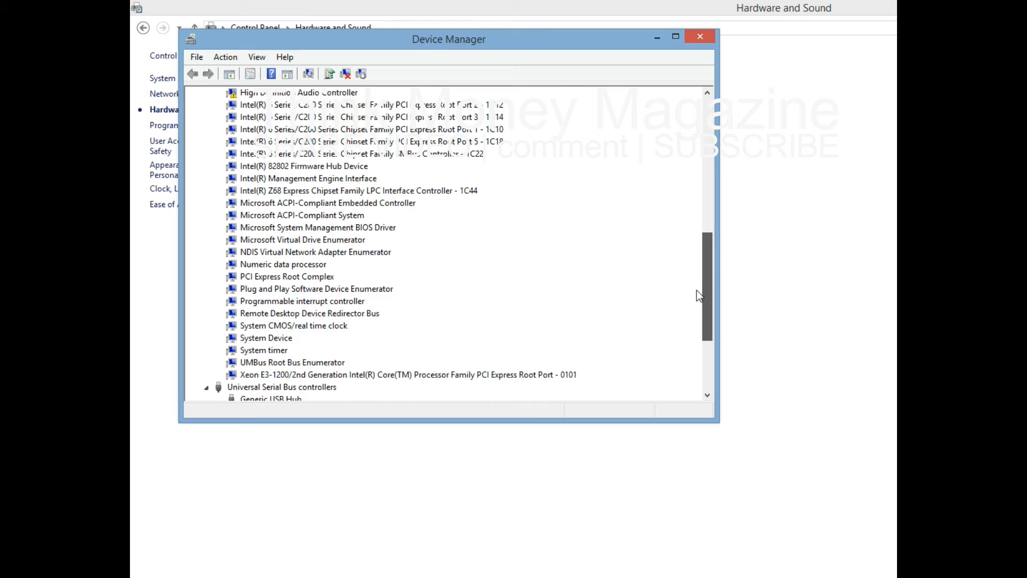
pyautogui.scroll(3)
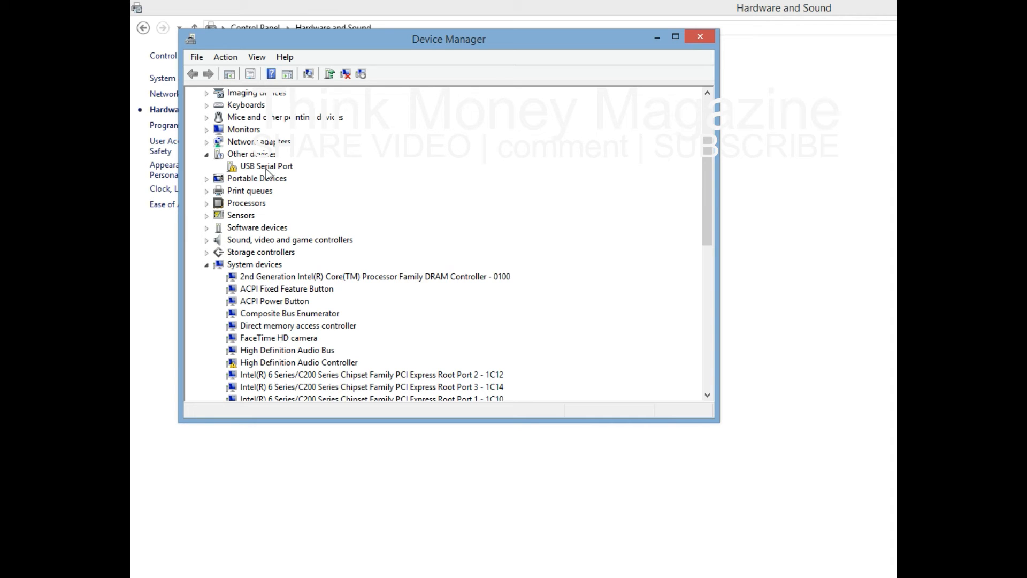
# Start updating the USB Serial Port driver, choosing to locate it manually on this computer
pyautogui.rightClick(270, 169)
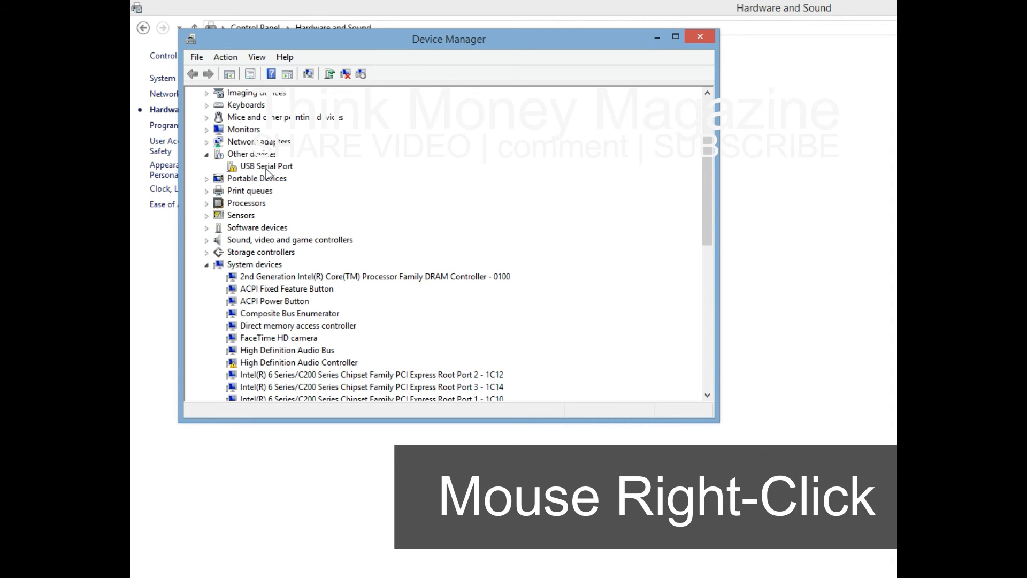
pyautogui.rightClick(268, 165)
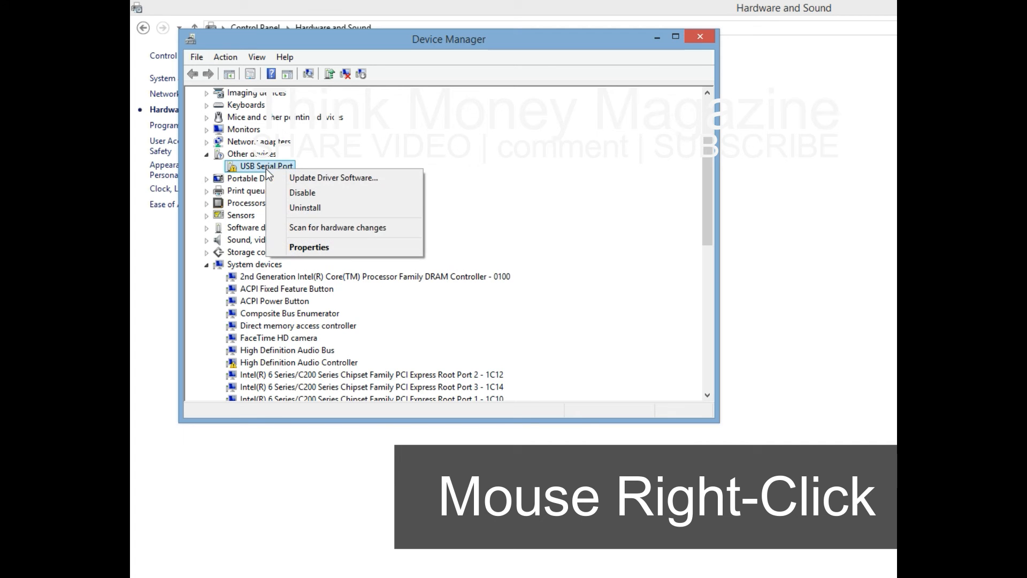
pyautogui.moveTo(319, 182)
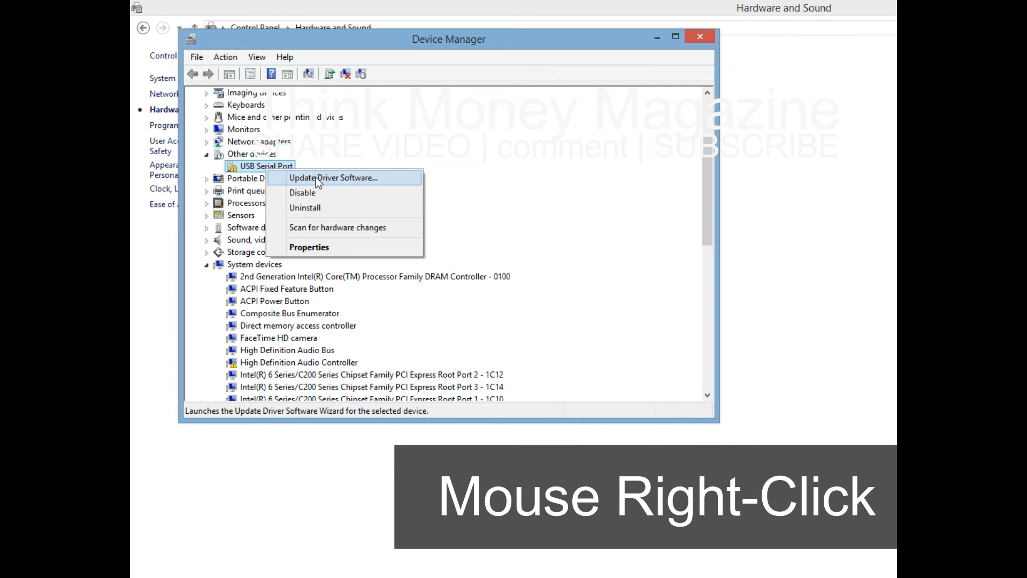
pyautogui.click(340, 178)
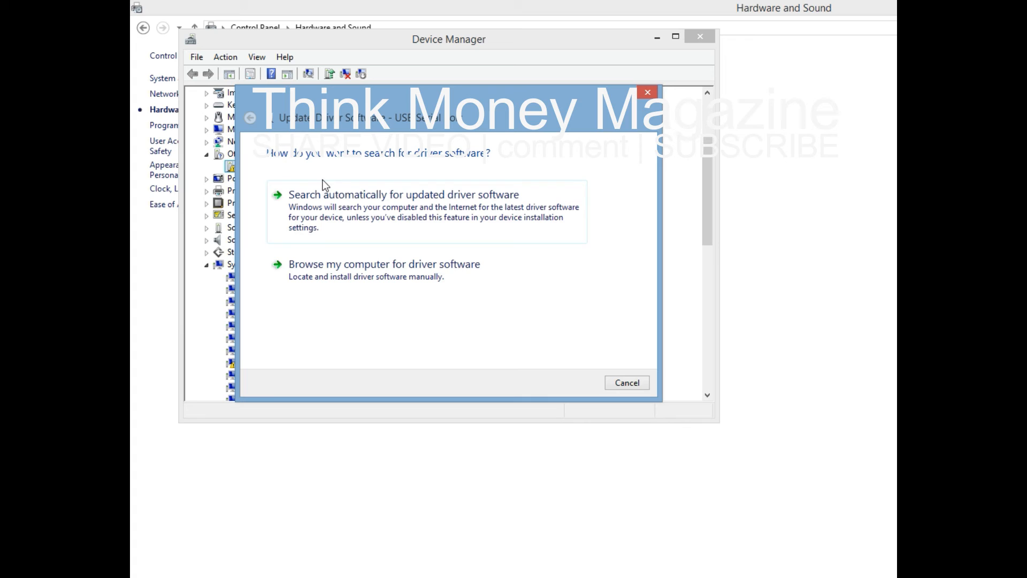
pyautogui.click(358, 275)
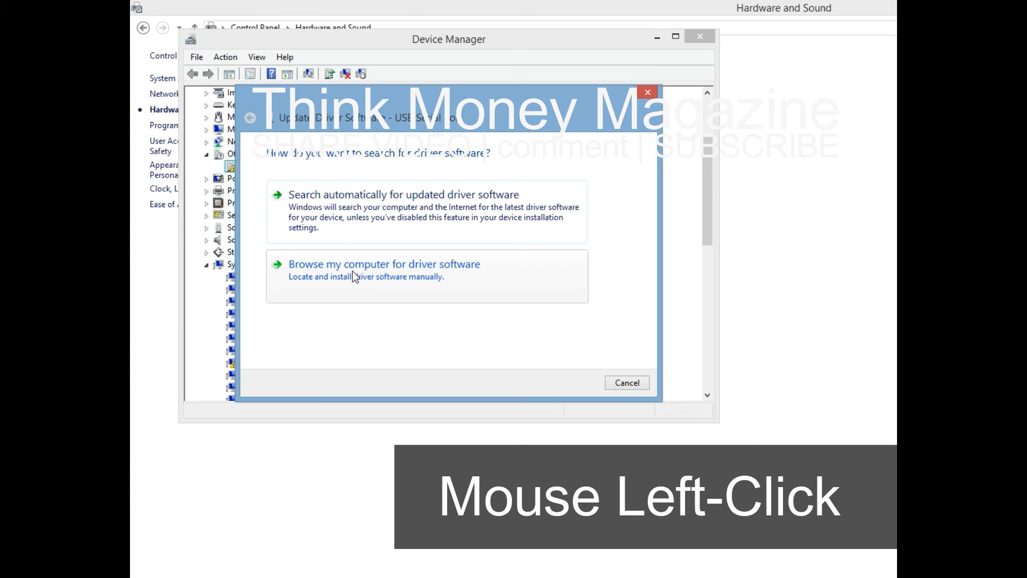
# Pick the driver from a list with Show All Devices as the hardware type
pyautogui.click(382, 265)
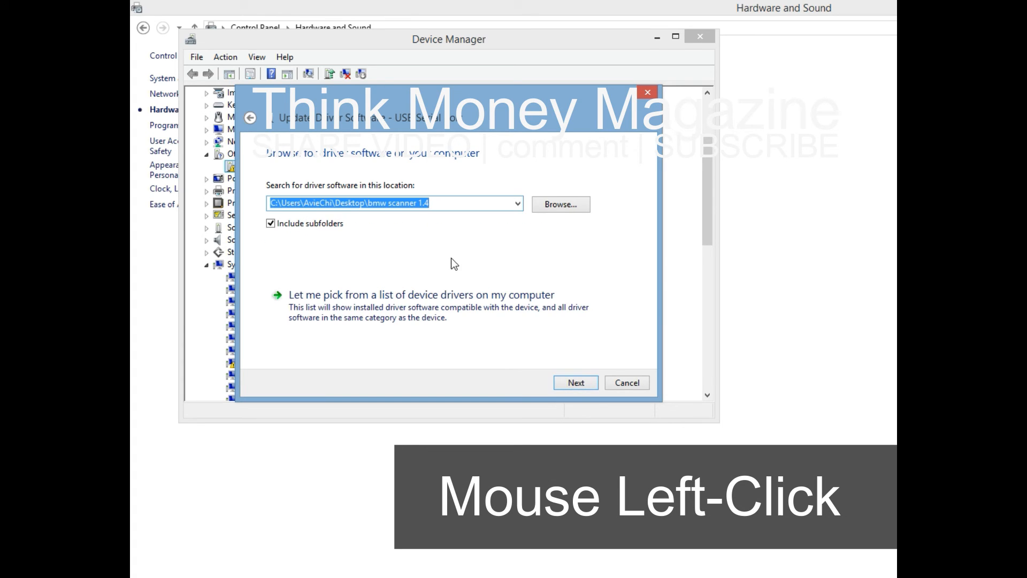
pyautogui.click(422, 295)
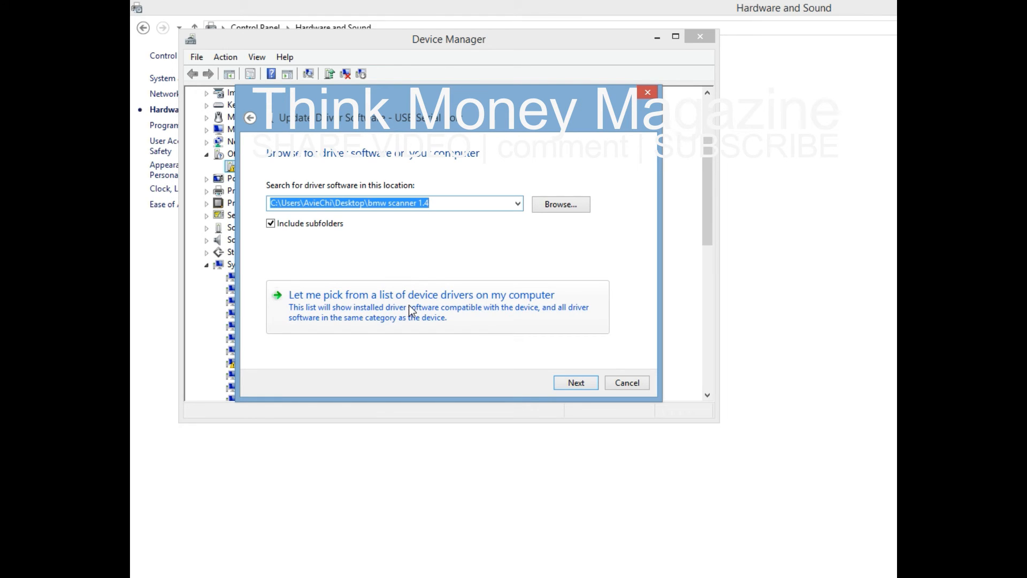
pyautogui.click(422, 295)
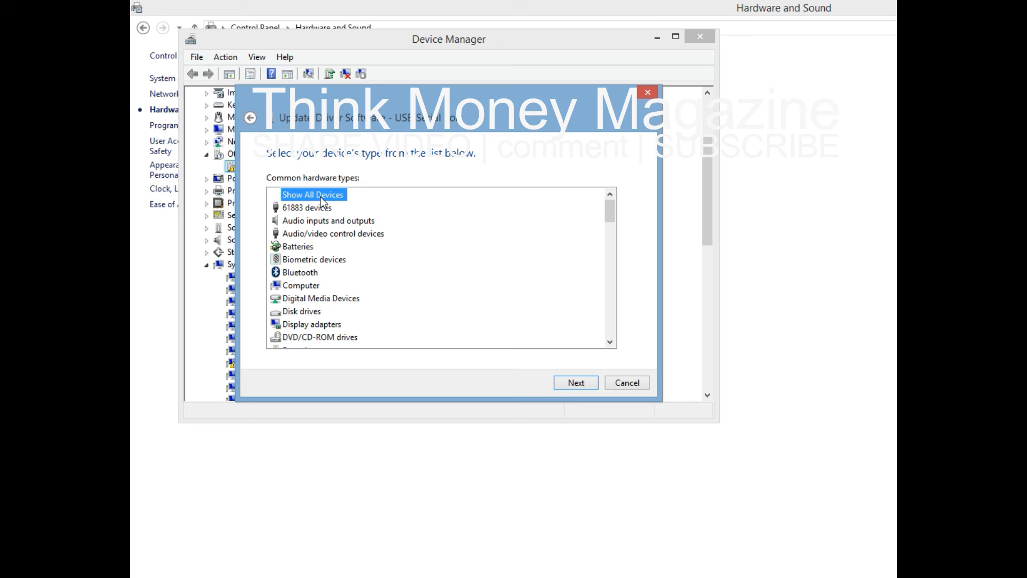
pyautogui.moveTo(392, 249)
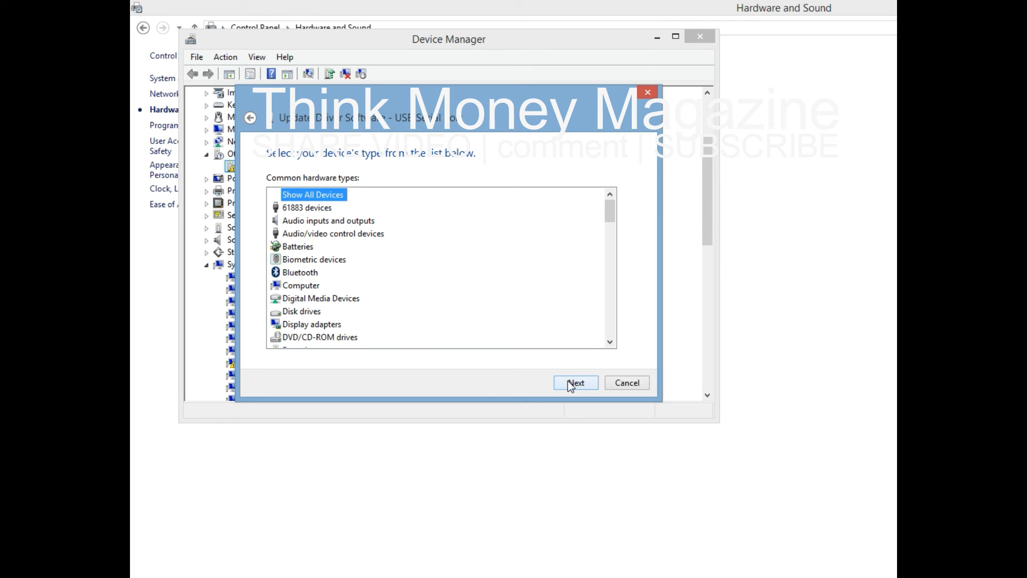
pyautogui.click(575, 382)
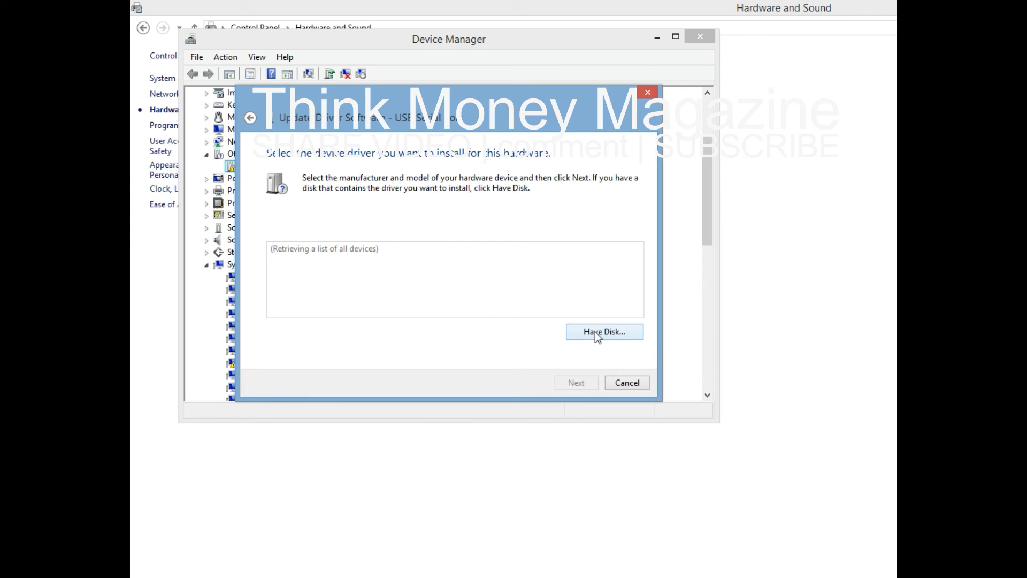
# Point Have Disk to the ftdibus driver file in the bmw scanner 1.4 folder
pyautogui.click(604, 331)
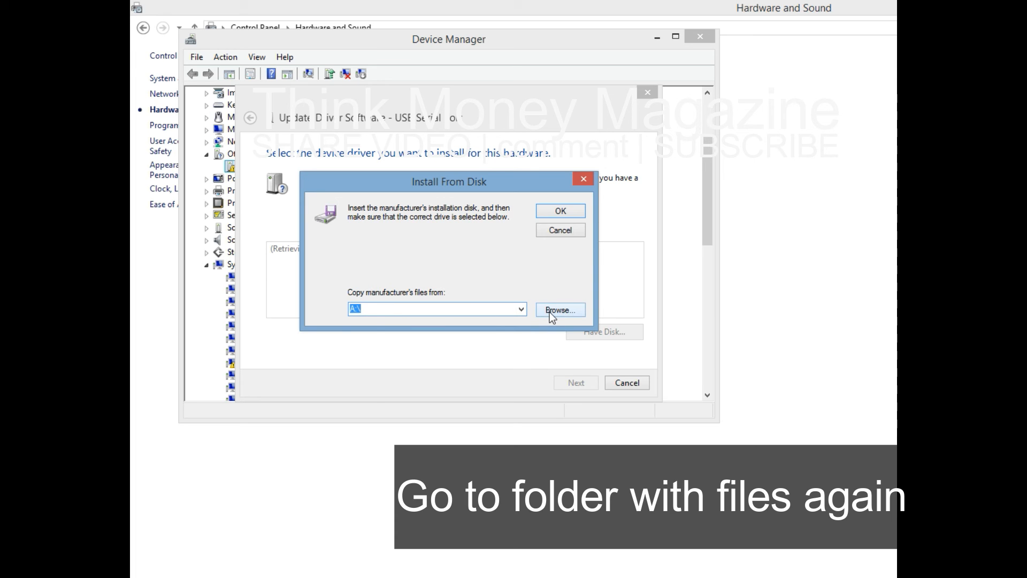
pyautogui.click(561, 309)
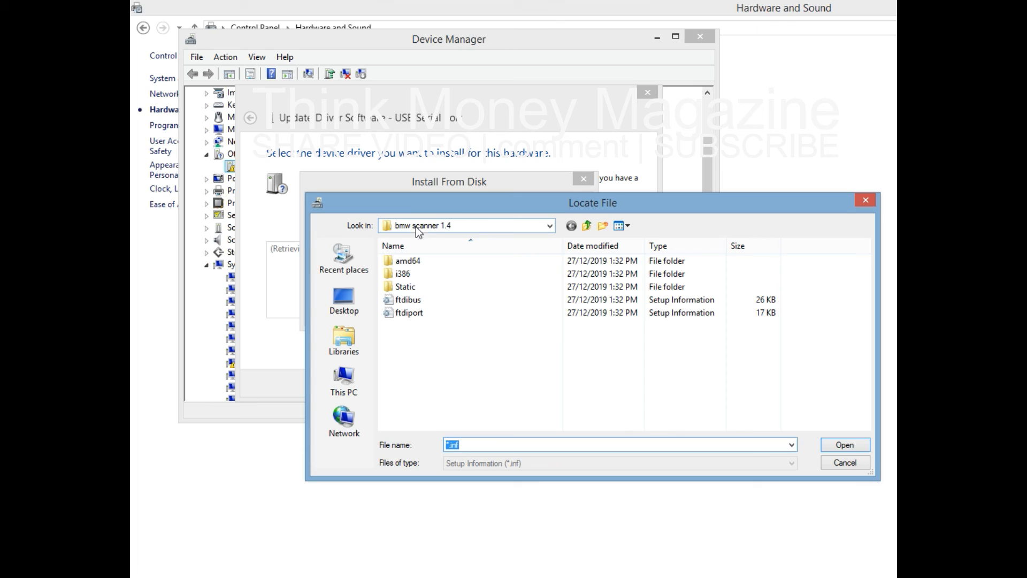
pyautogui.click(407, 299)
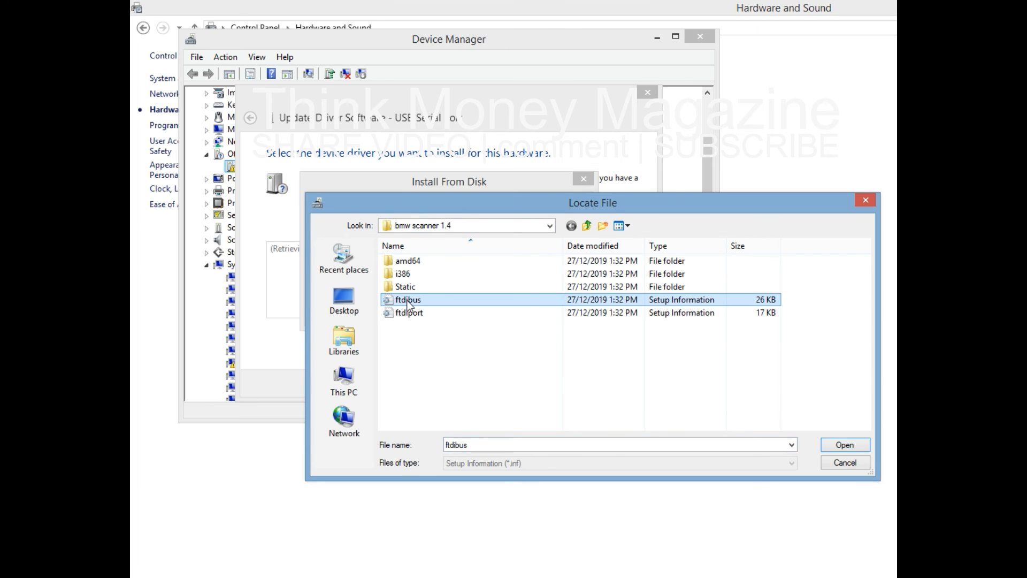
pyautogui.moveTo(409, 304)
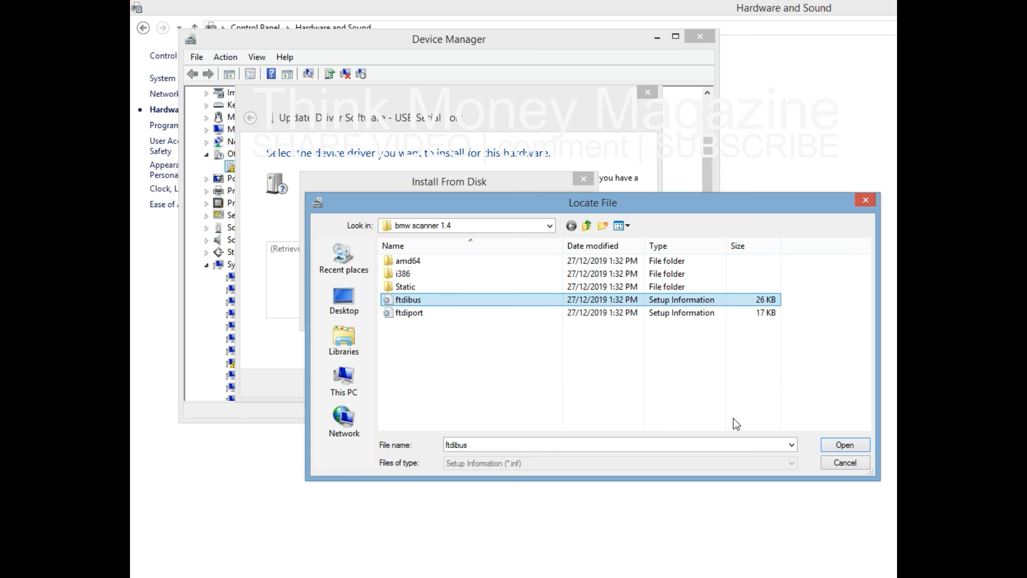
pyautogui.click(845, 443)
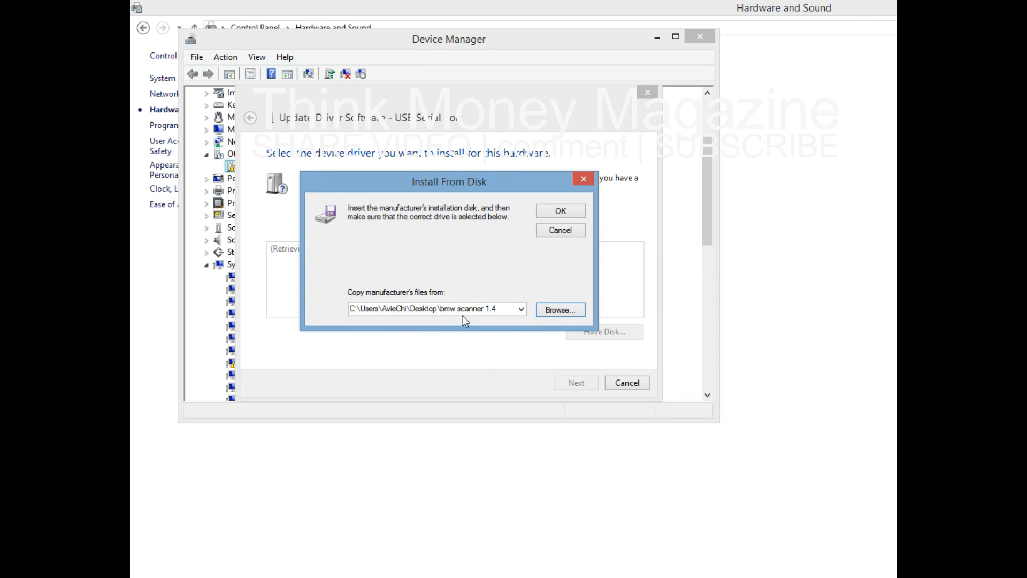
pyautogui.moveTo(552, 214)
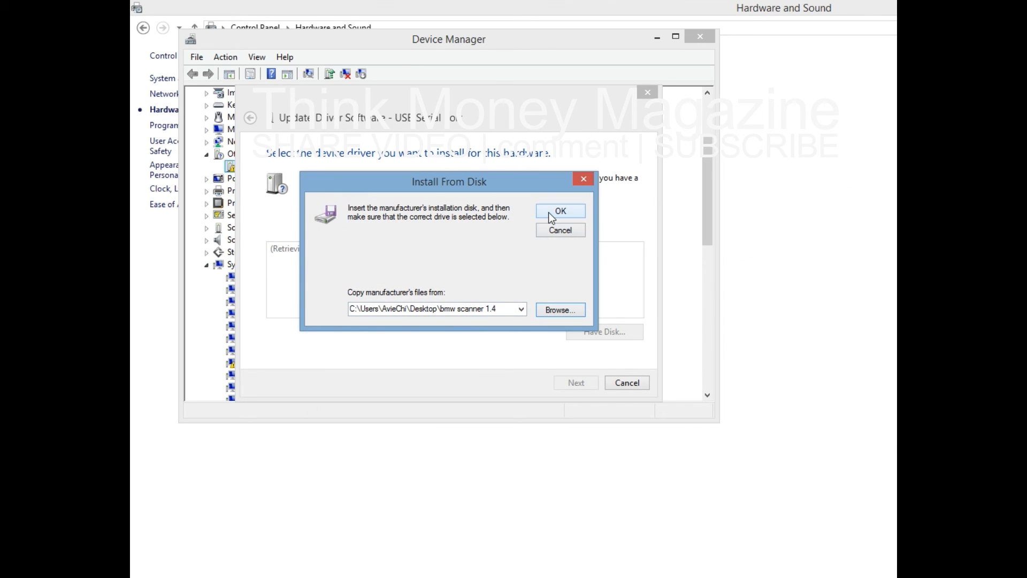
pyautogui.click(559, 210)
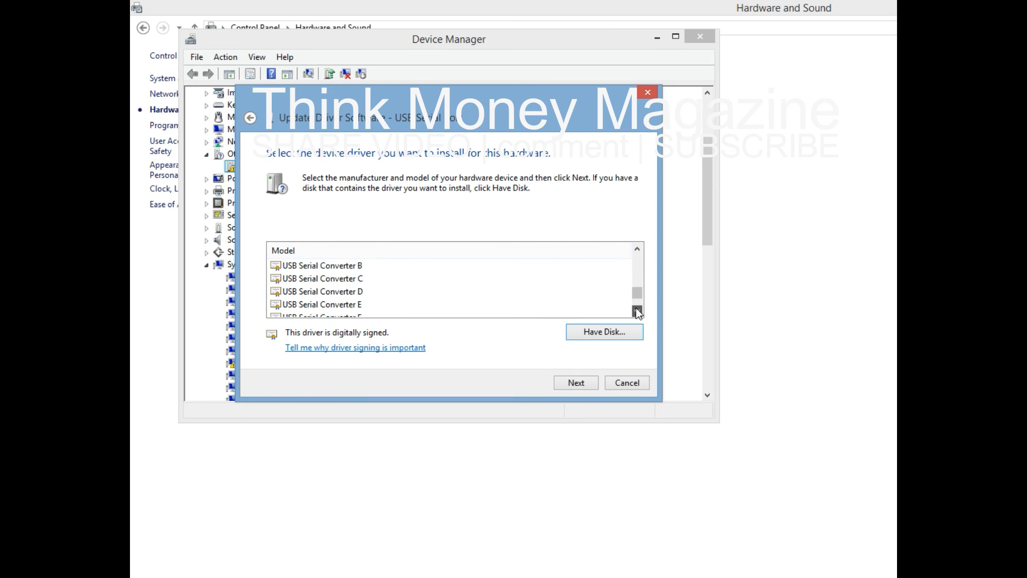
# Install the USB Serial Port model despite the unverified driver warning and close the wizard
pyautogui.click(638, 310)
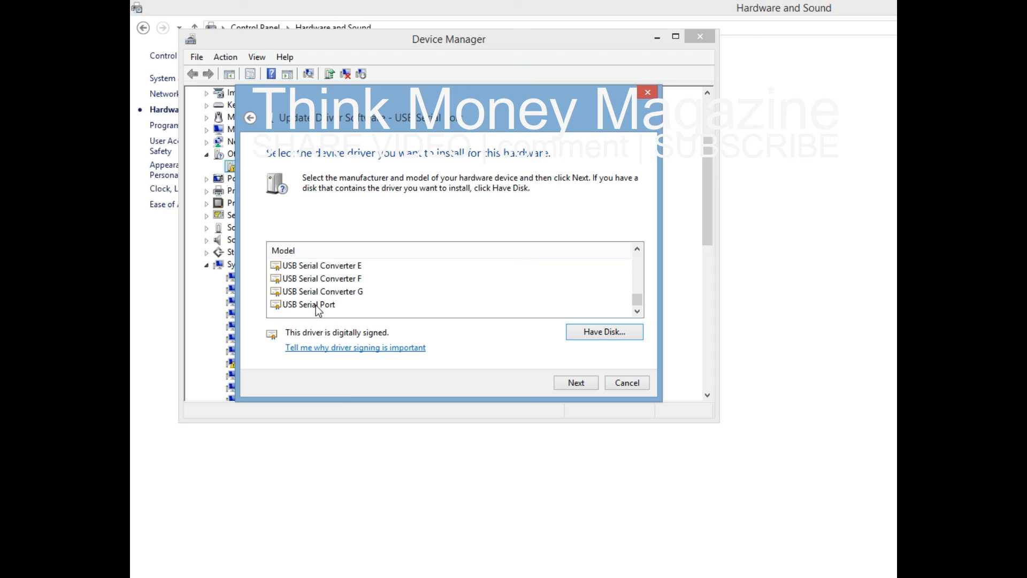
pyautogui.click(312, 303)
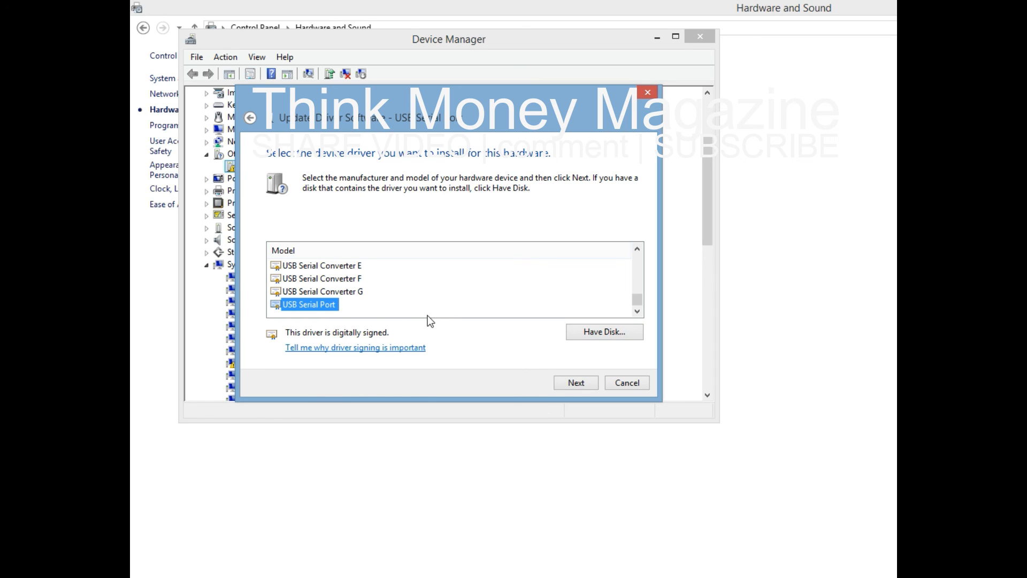
pyautogui.moveTo(309, 311)
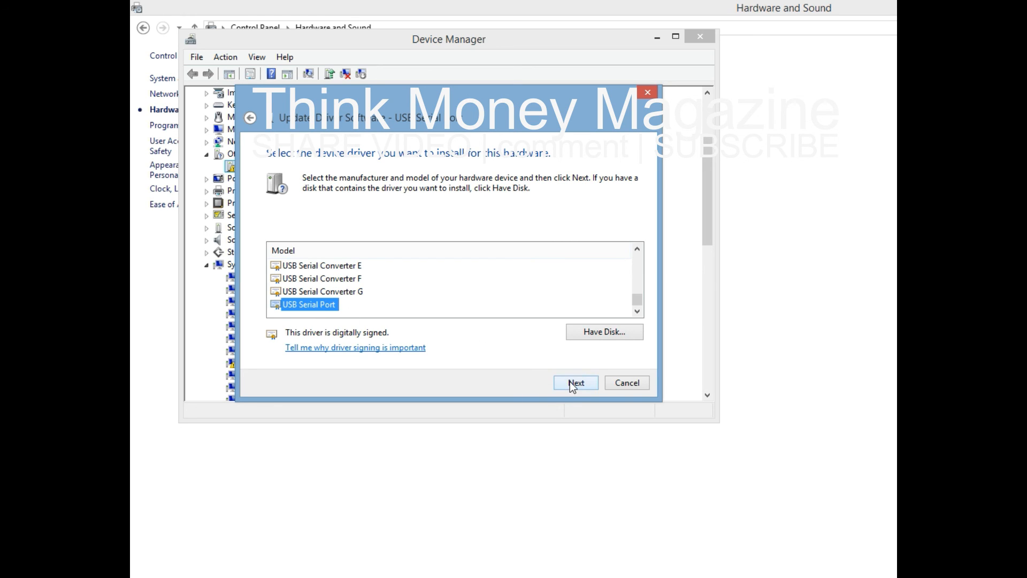
pyautogui.click(574, 382)
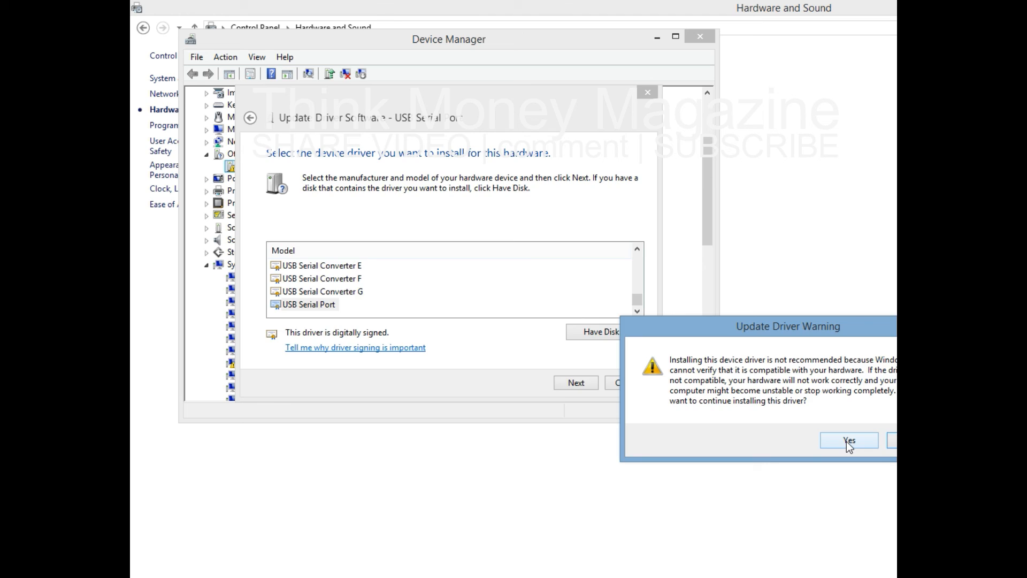
pyautogui.click(849, 440)
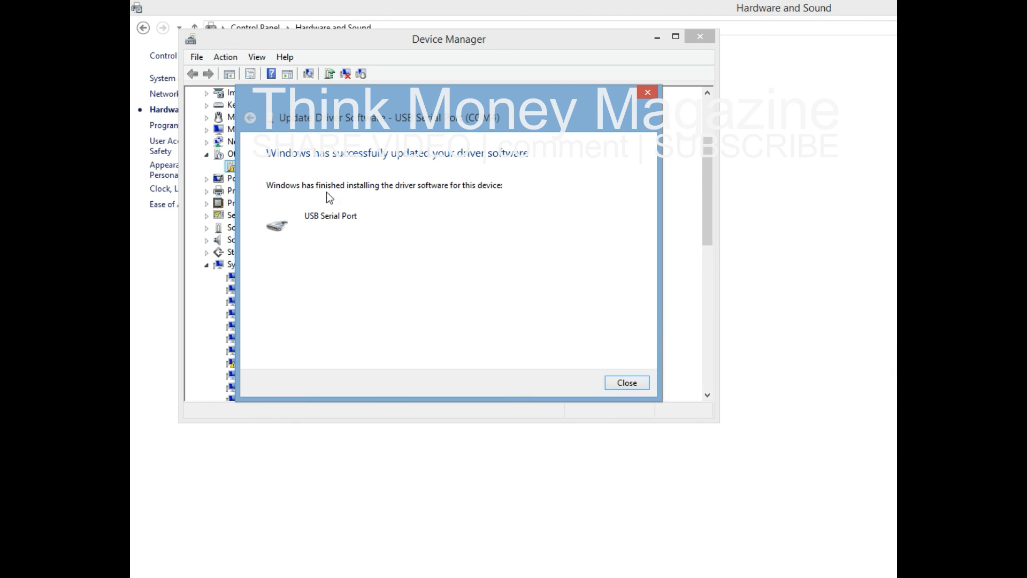
pyautogui.moveTo(336, 230)
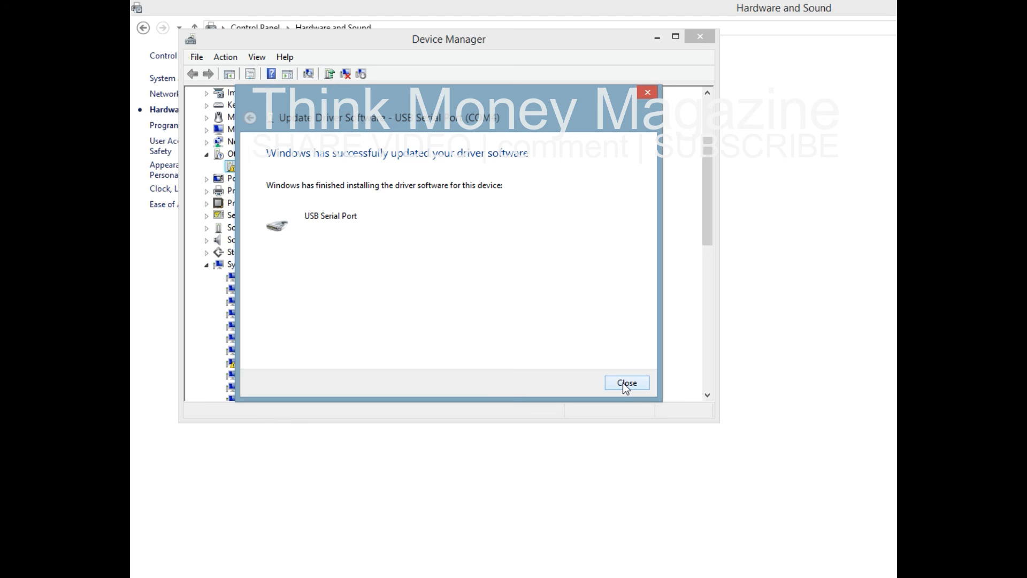
pyautogui.click(626, 382)
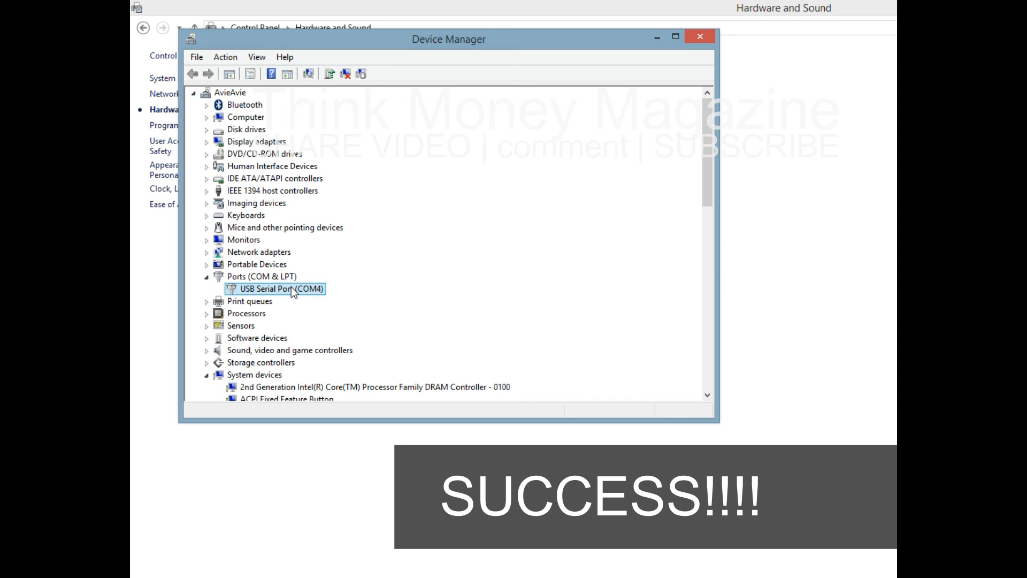
pyautogui.moveTo(274, 304)
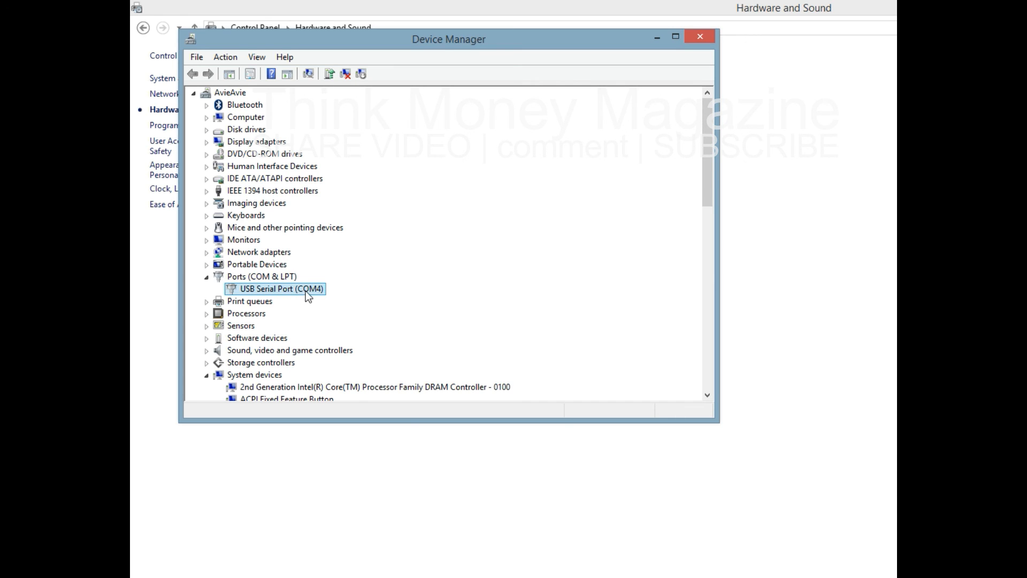
pyautogui.moveTo(299, 297)
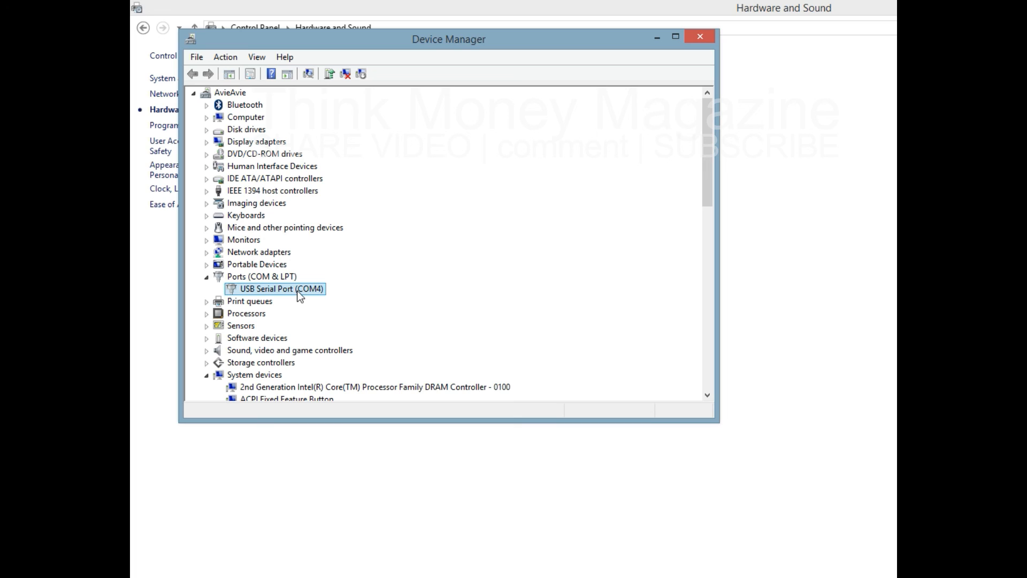
pyautogui.moveTo(443, 304)
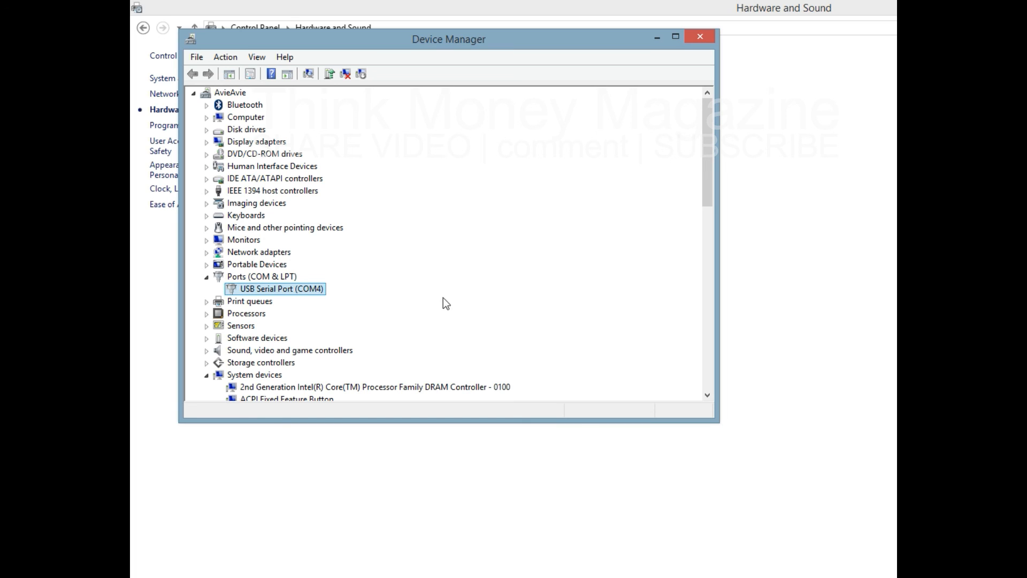
pyautogui.moveTo(697, 38)
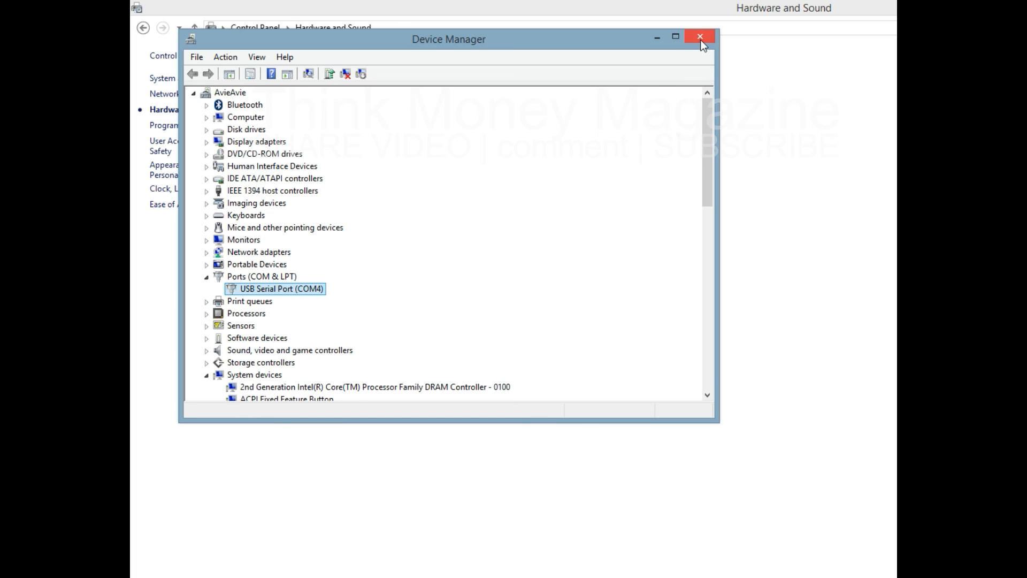
pyautogui.moveTo(704, 42)
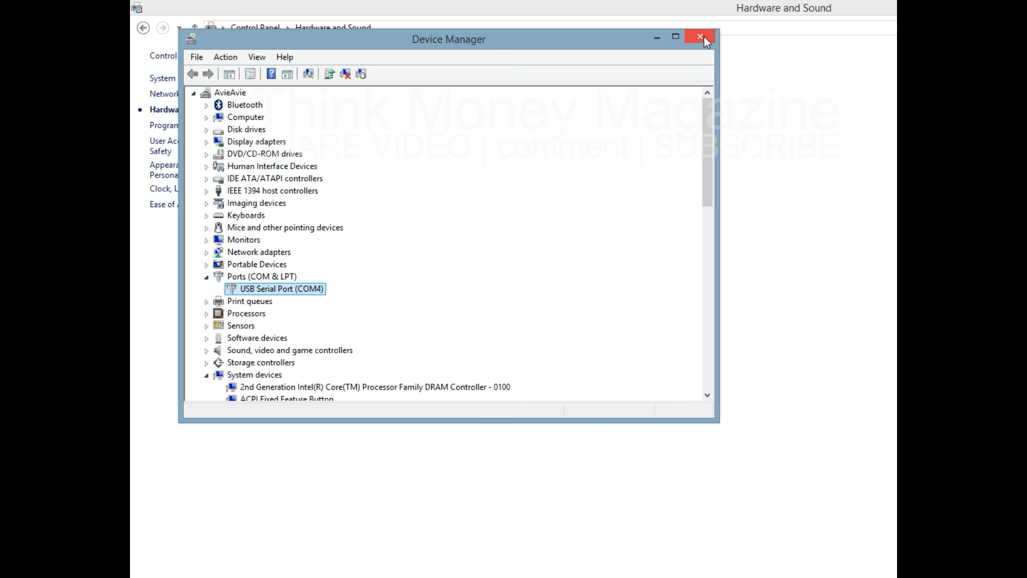
# Close Device Manager after seeing USB Serial Port (COM4) under Ports (COM & LPT)
pyautogui.click(696, 37)
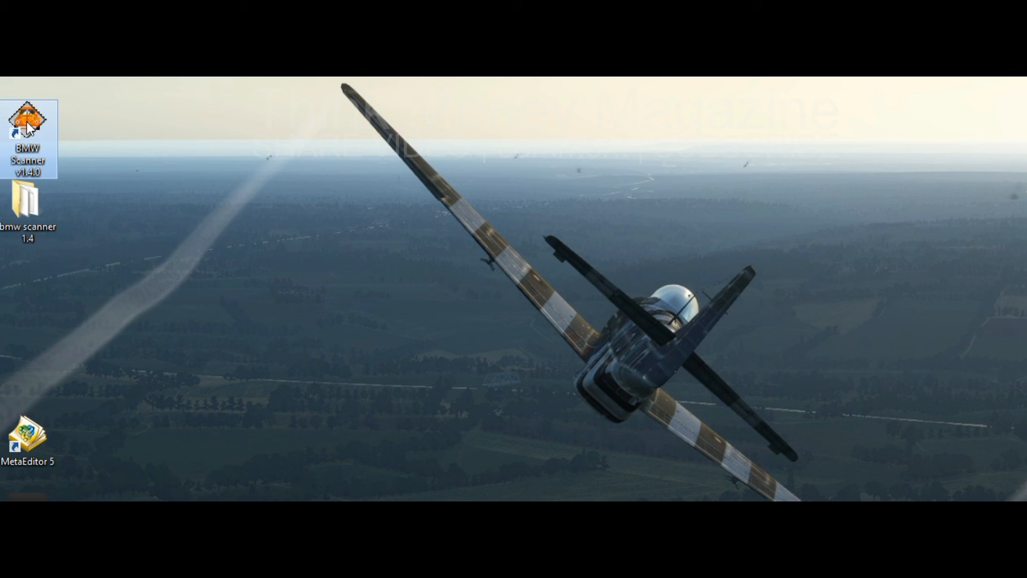
# Launch BMW Scanner v1.4.0 from the desktop and dismiss its Hardware faulty error
pyautogui.doubleClick(25, 118)
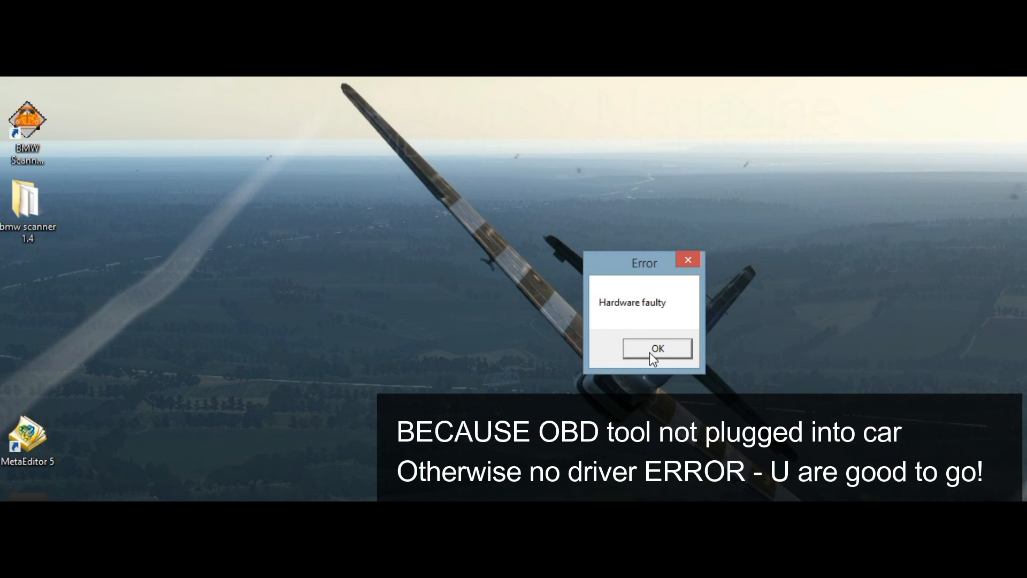
pyautogui.click(657, 347)
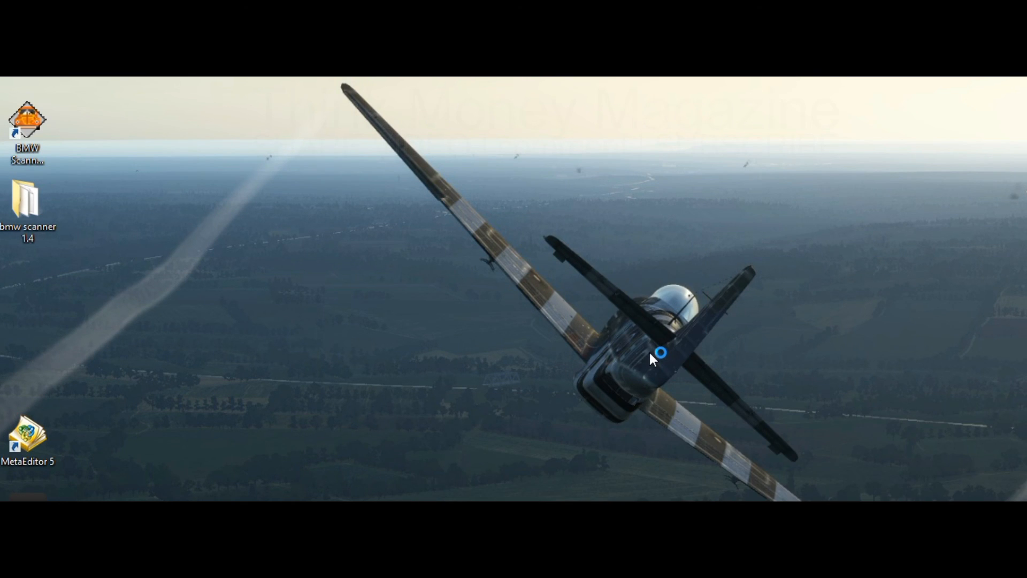